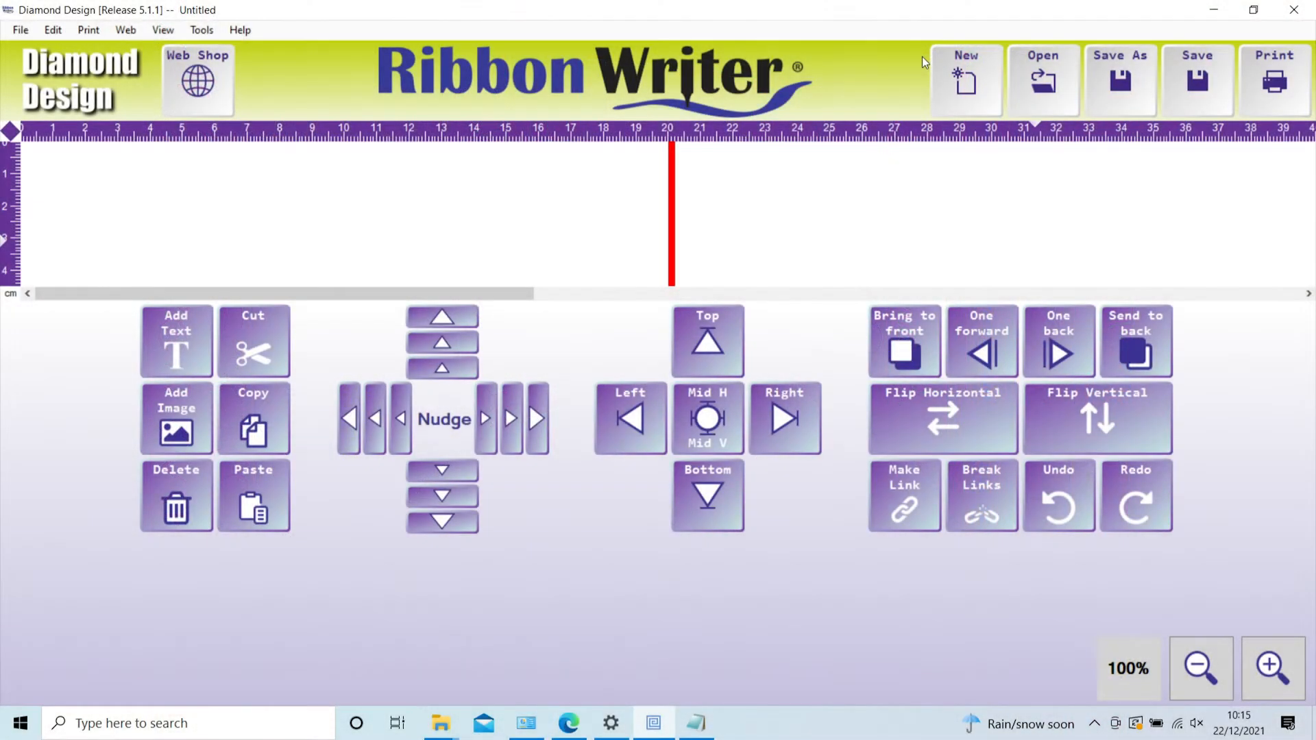
{"action": "mouse_move", "coordinate": [916, 50]}
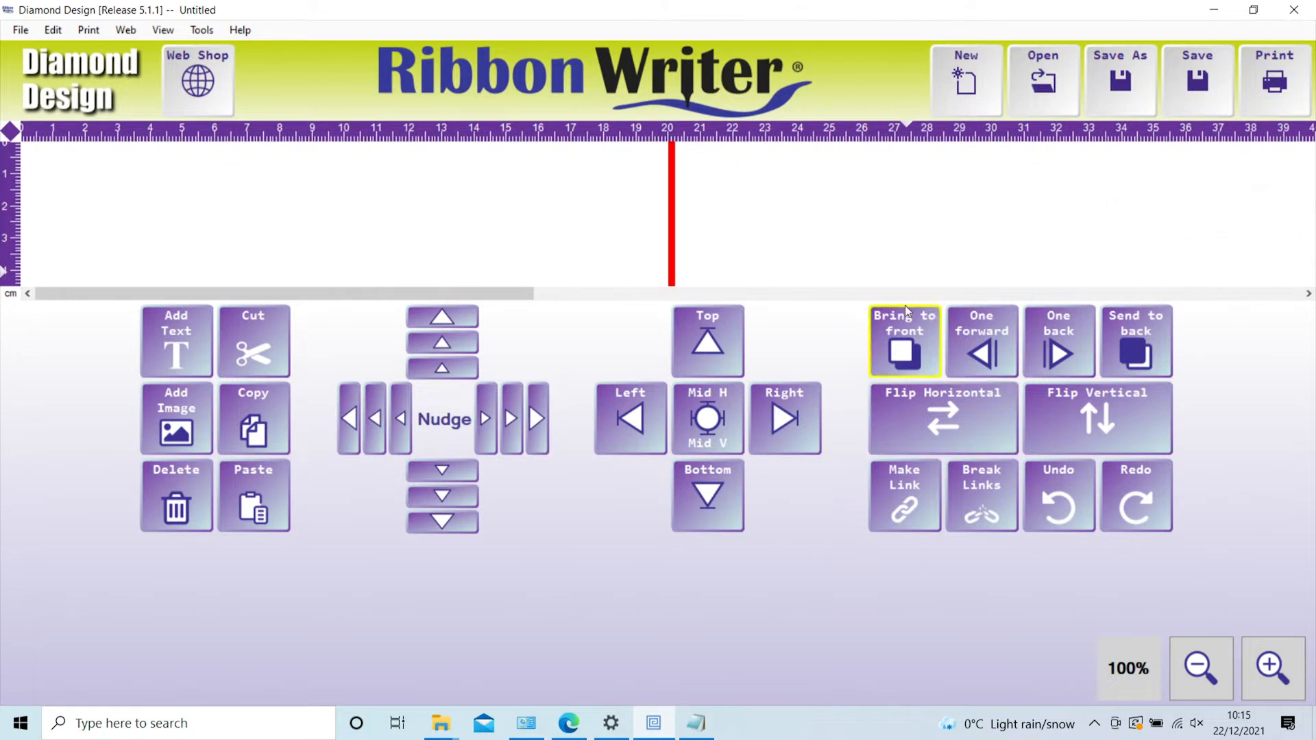
Step: Start a new design and enter 'Happy Birthday Jo' as its design name
{"action": "left_click", "coordinate": [965, 79]}
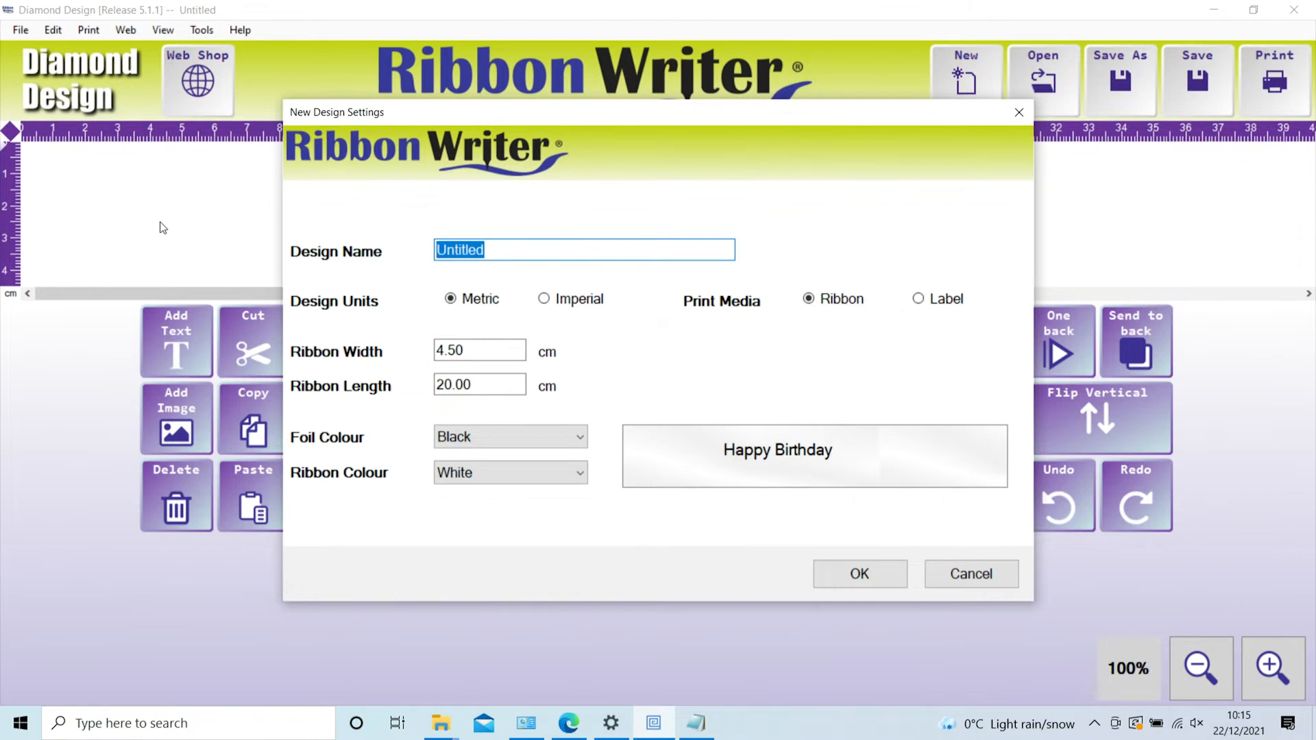
{"action": "type", "text": "Happy B"}
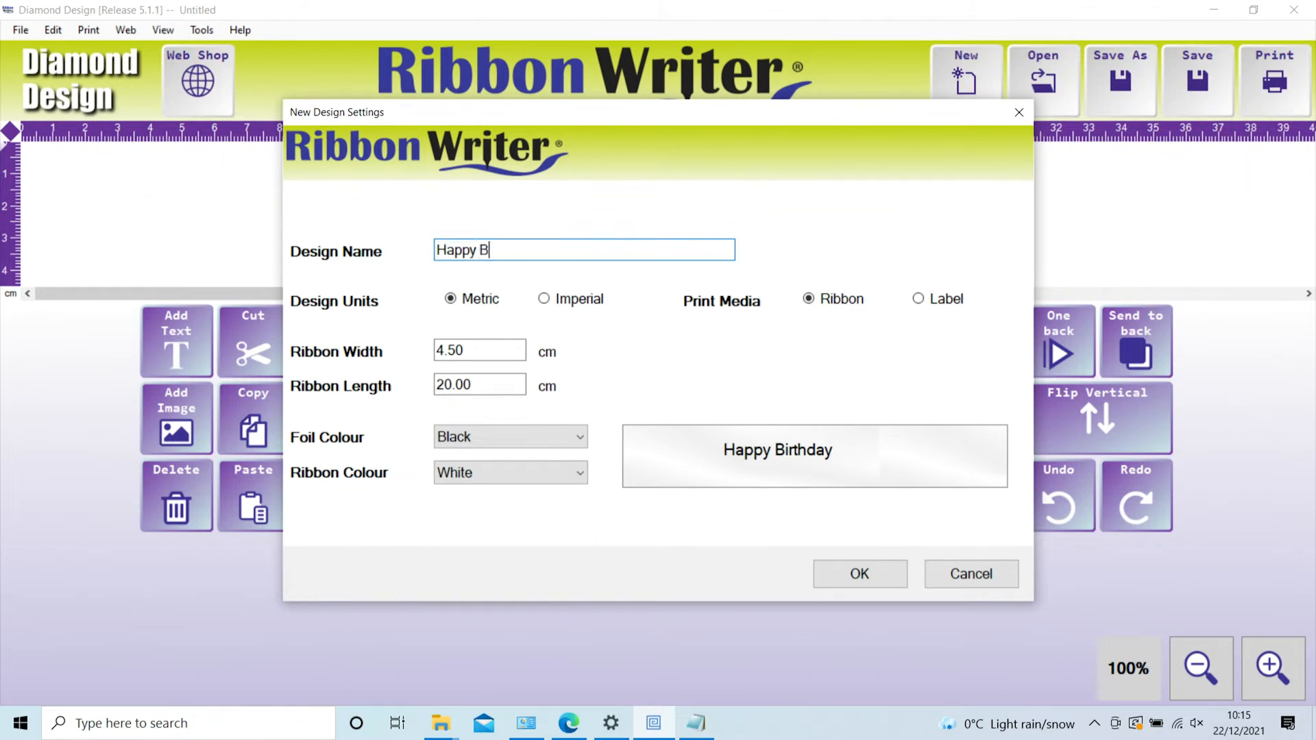
{"action": "type", "text": "irthday J"}
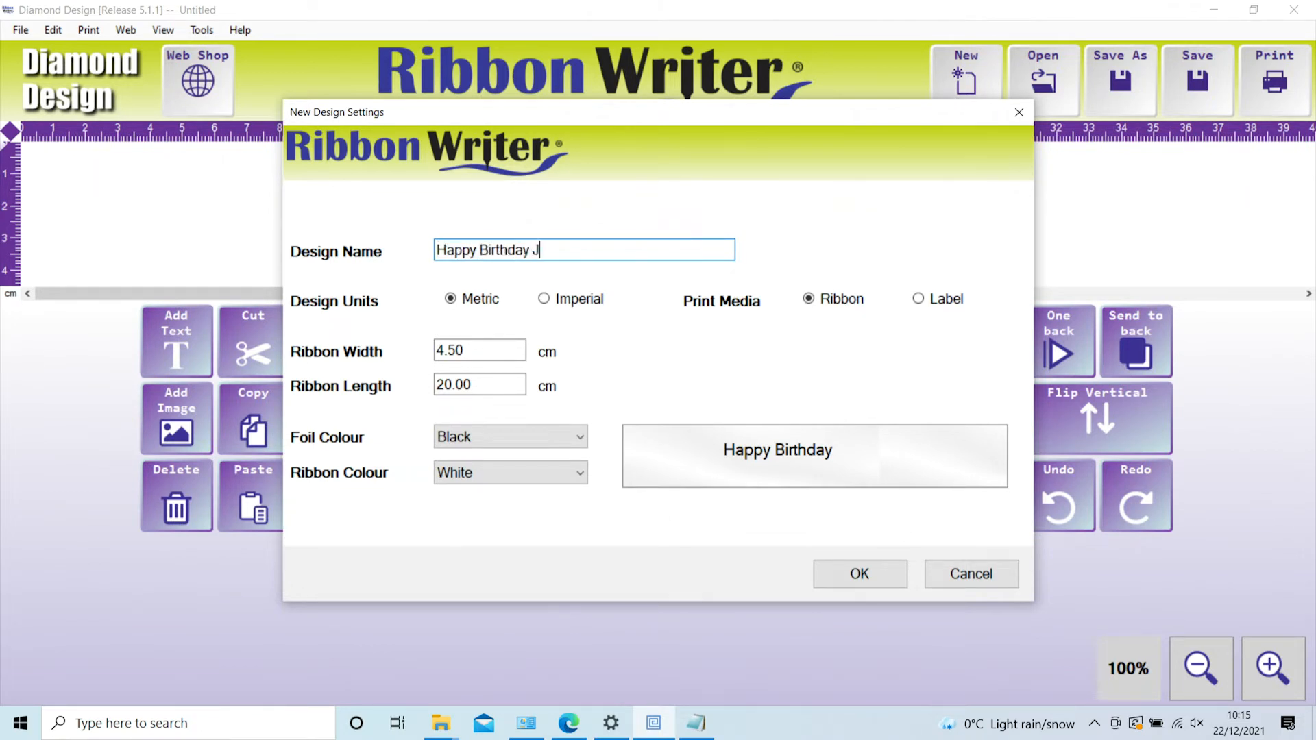
{"action": "type", "text": "o"}
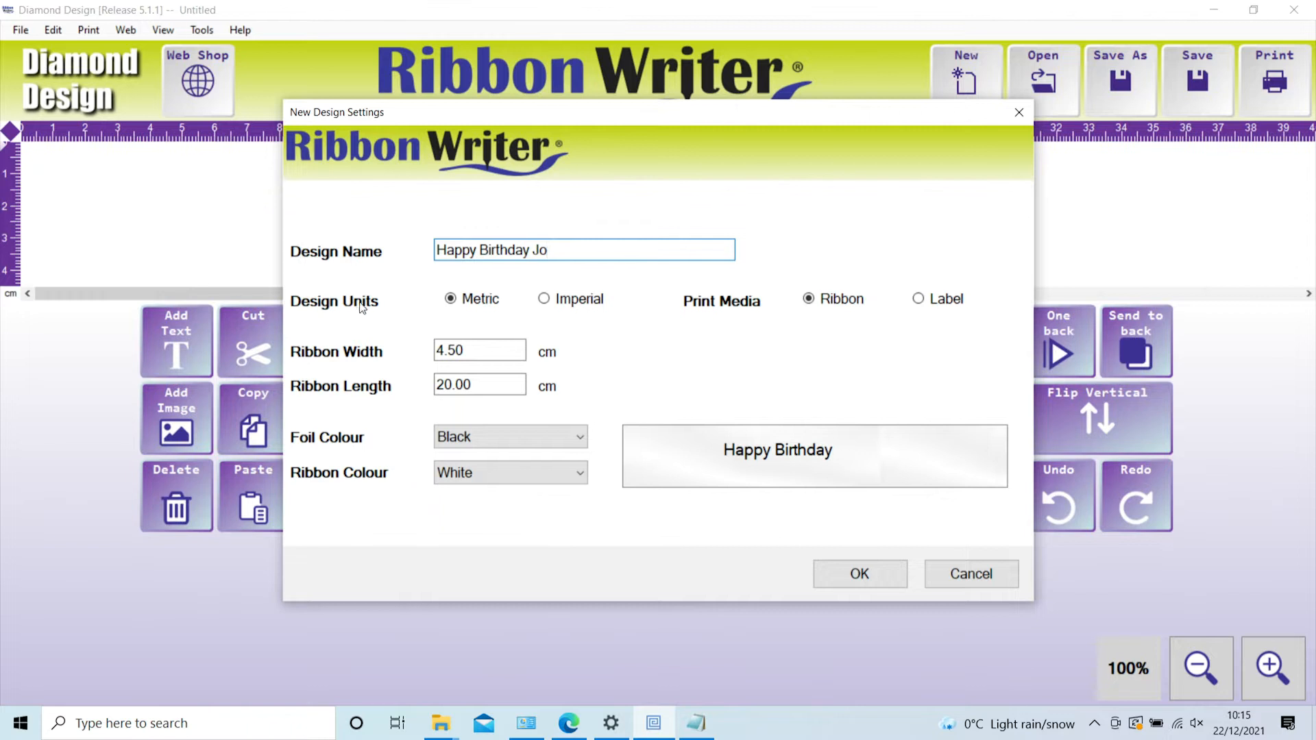
{"action": "mouse_move", "coordinate": [544, 299]}
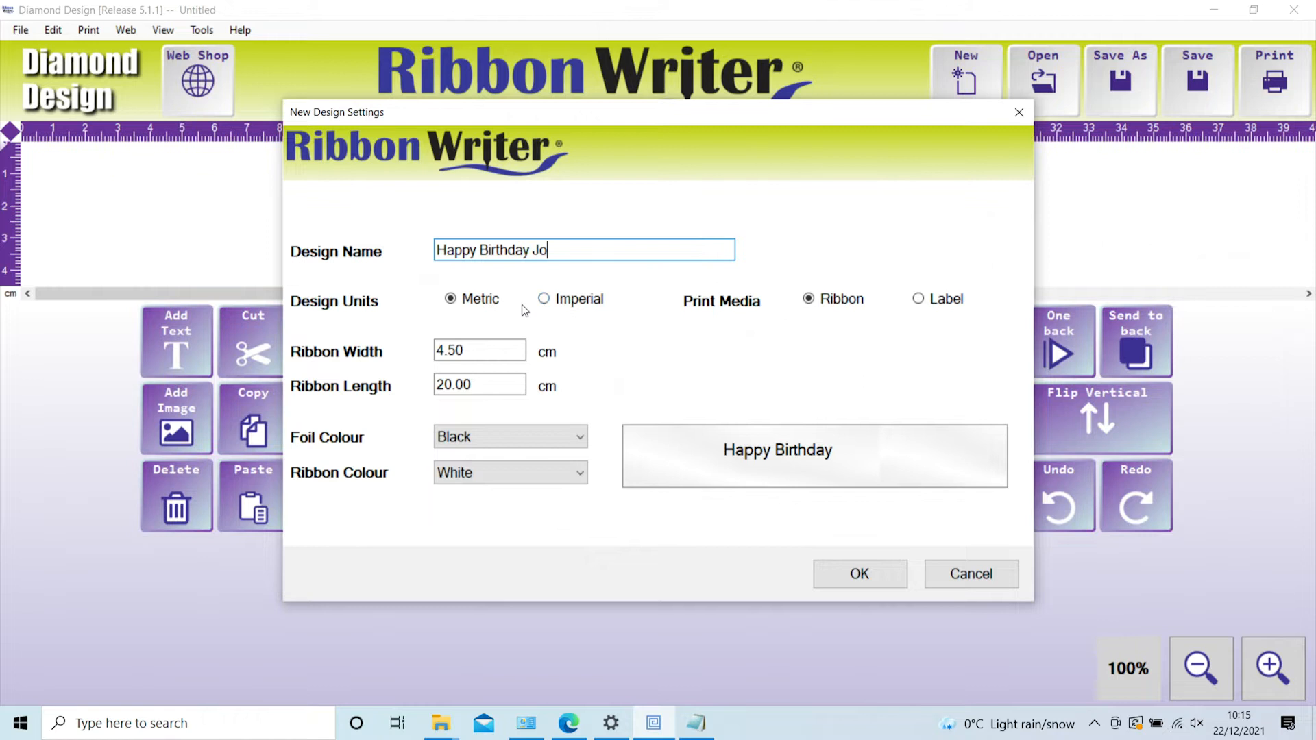
{"action": "mouse_move", "coordinate": [738, 328]}
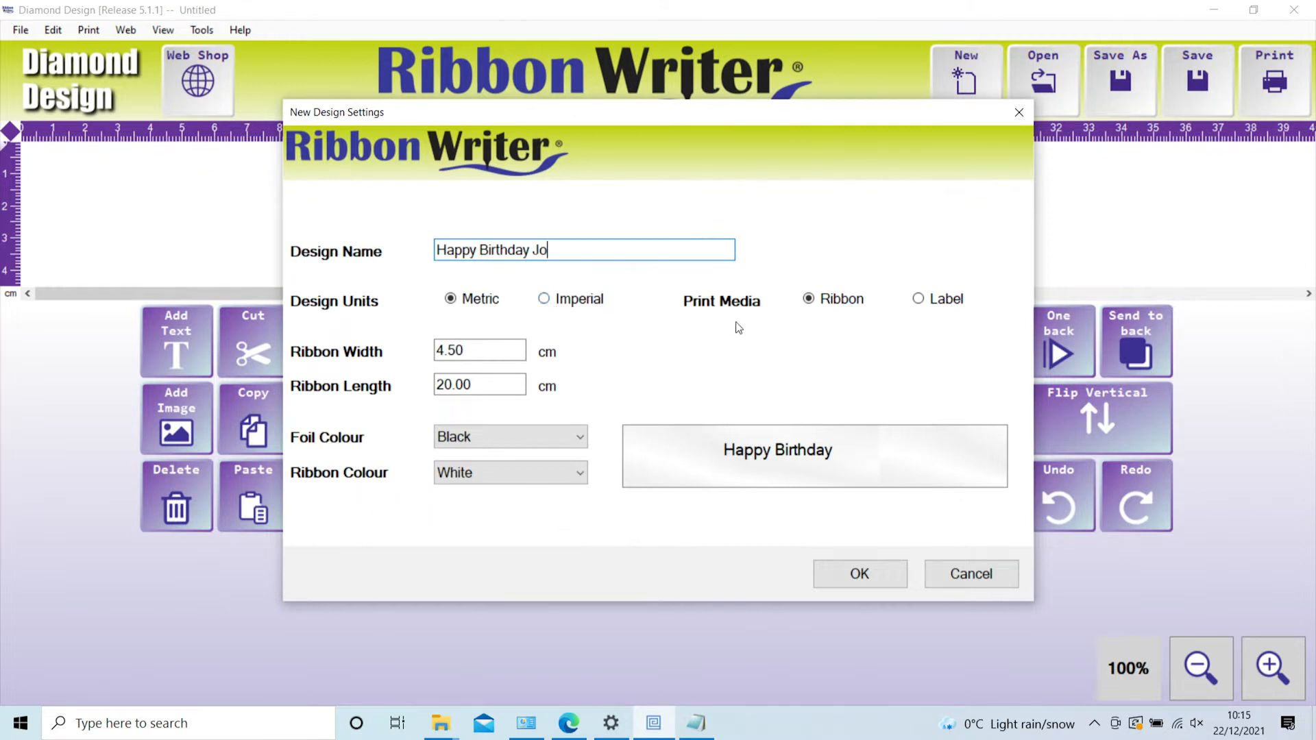
{"action": "mouse_move", "coordinate": [902, 310]}
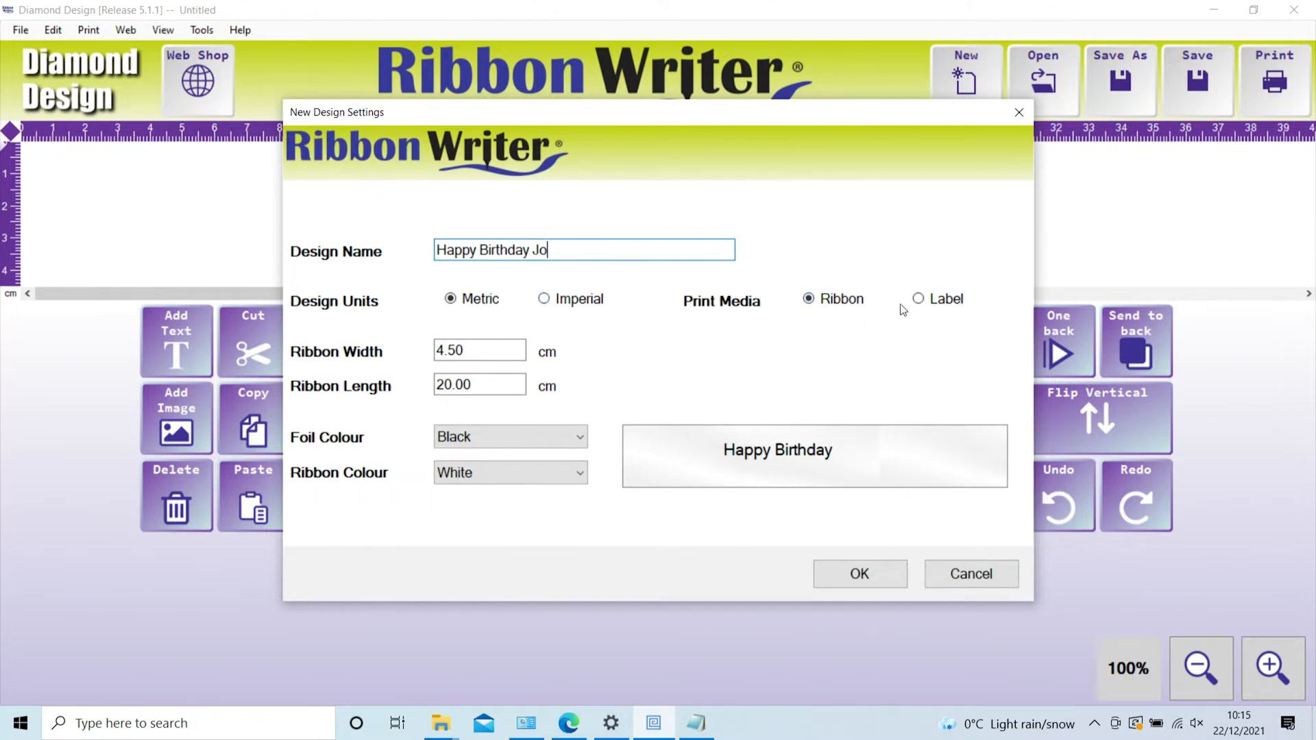
{"action": "left_click", "coordinate": [919, 299]}
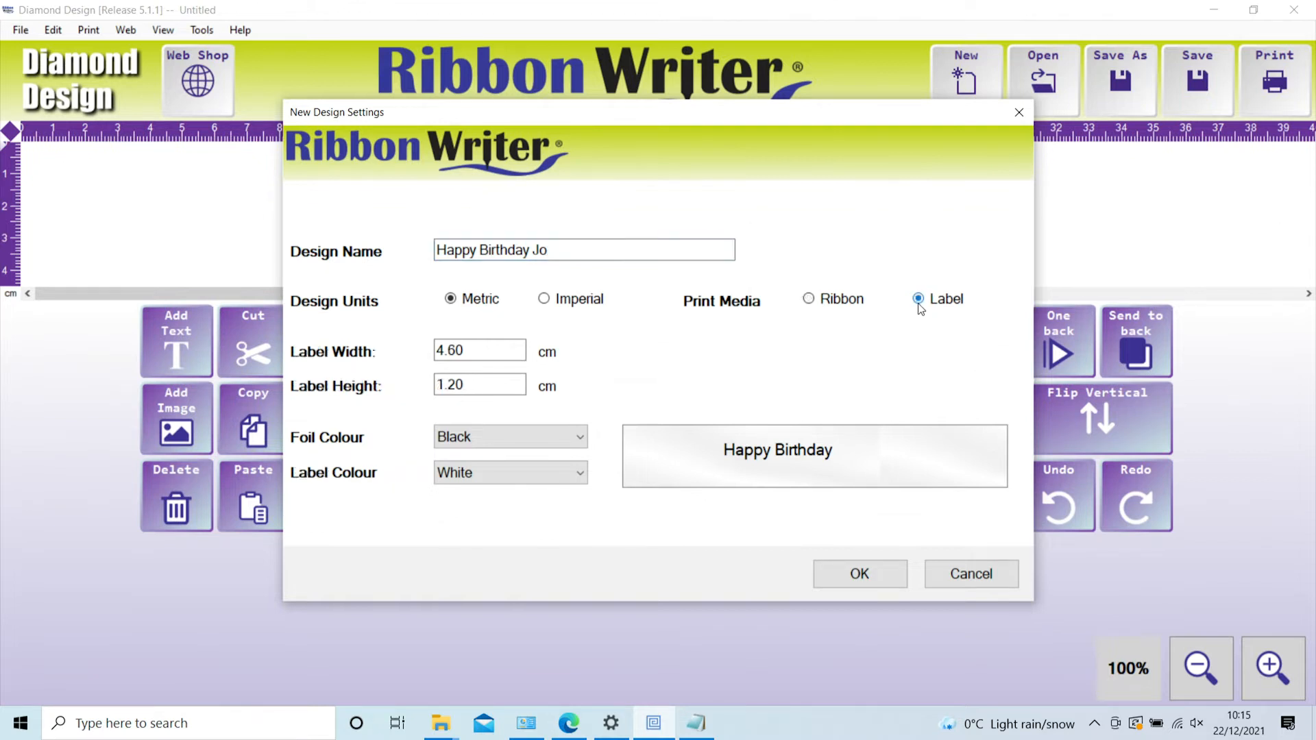
{"action": "mouse_move", "coordinate": [493, 344]}
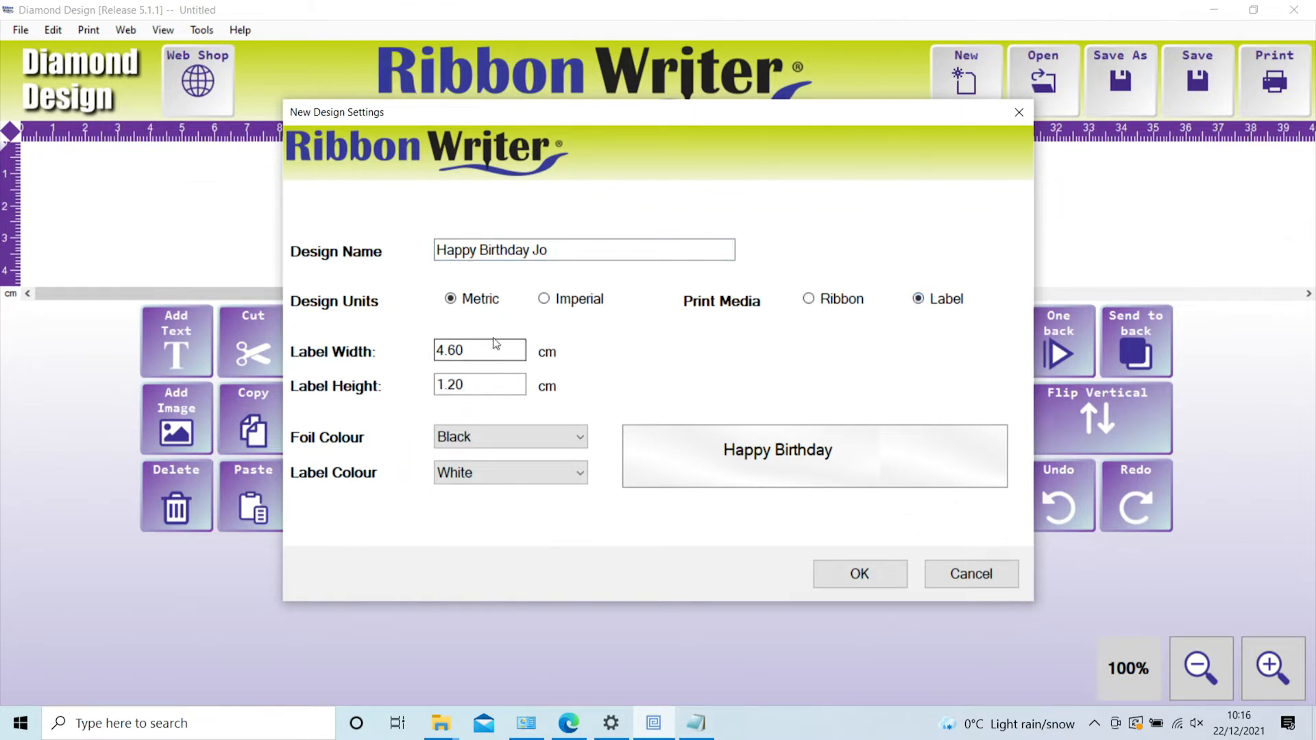
{"action": "mouse_move", "coordinate": [728, 348]}
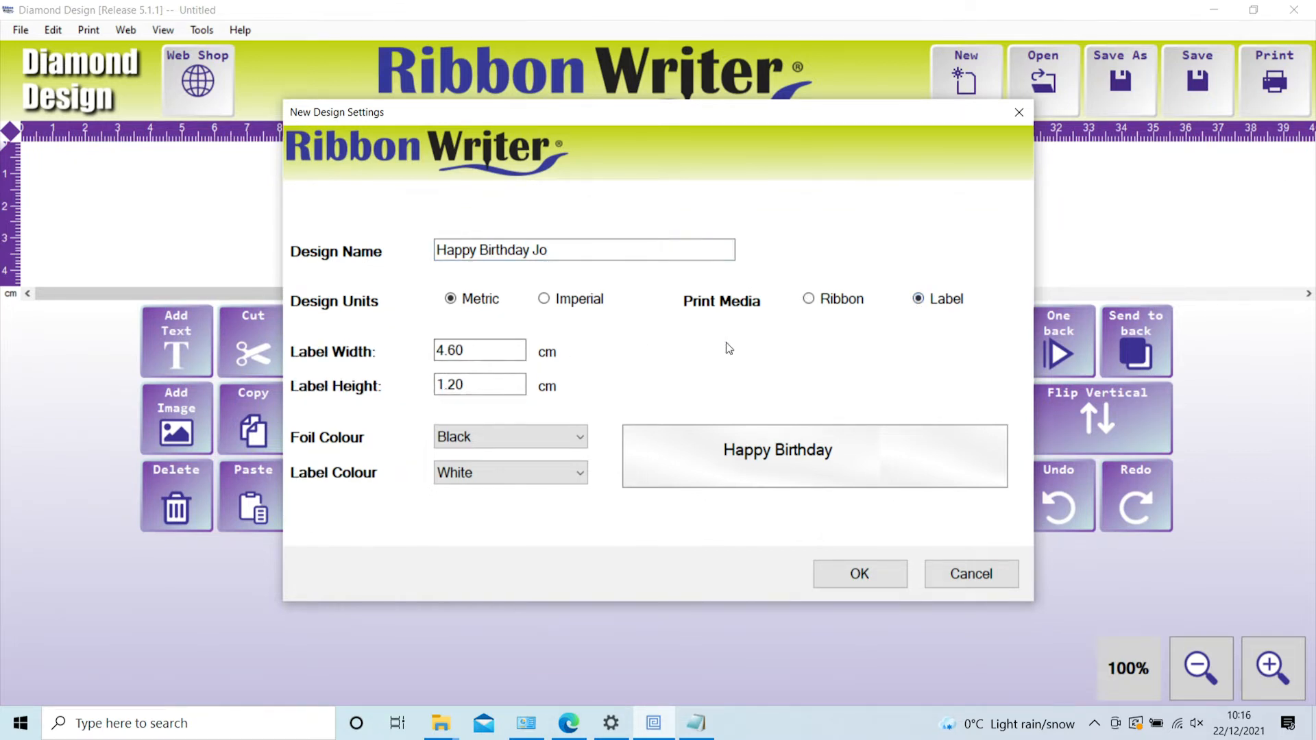
{"action": "mouse_move", "coordinate": [816, 325]}
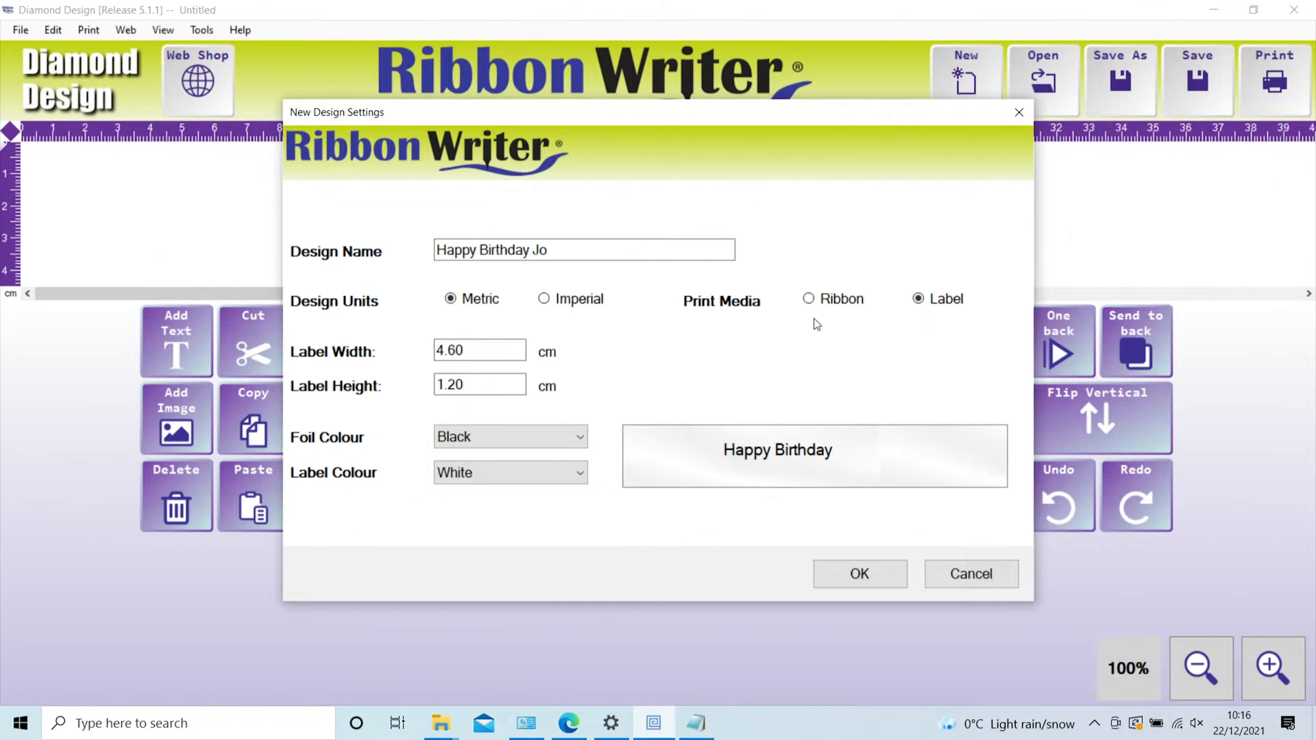
{"action": "mouse_move", "coordinate": [807, 299]}
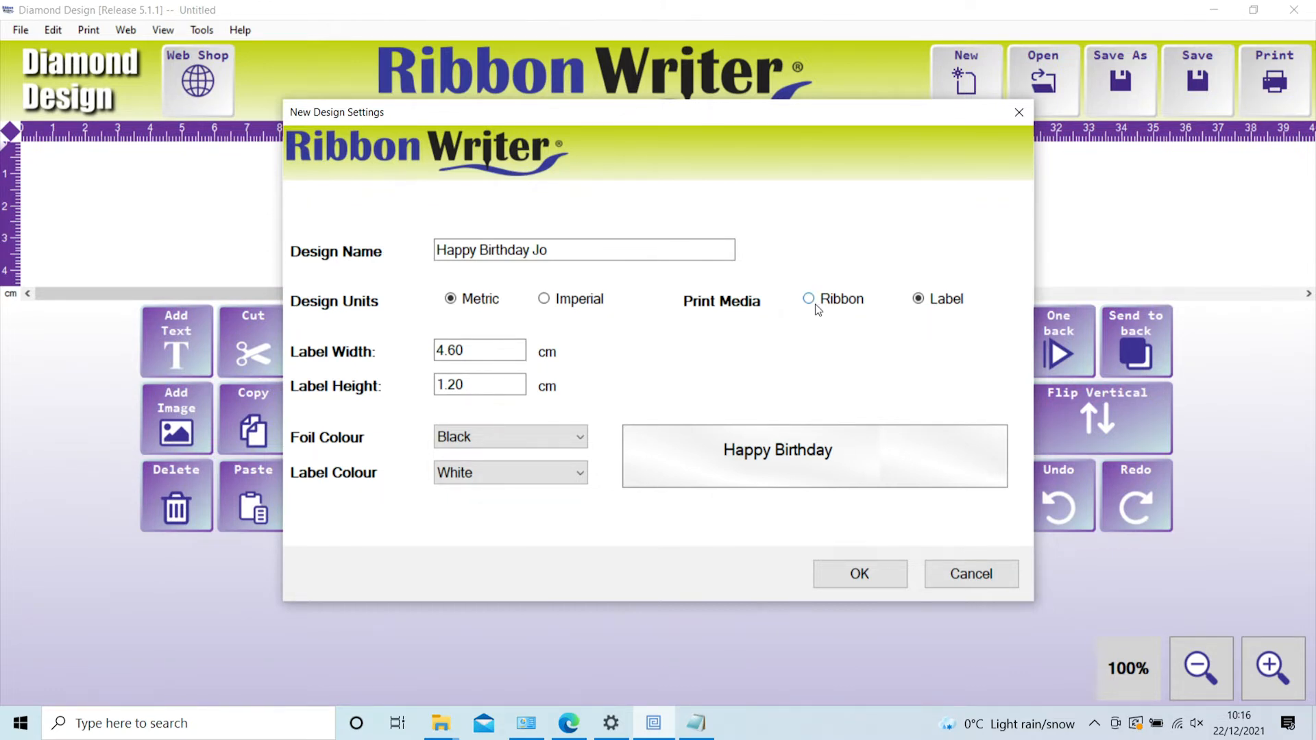
{"action": "mouse_move", "coordinate": [818, 317]}
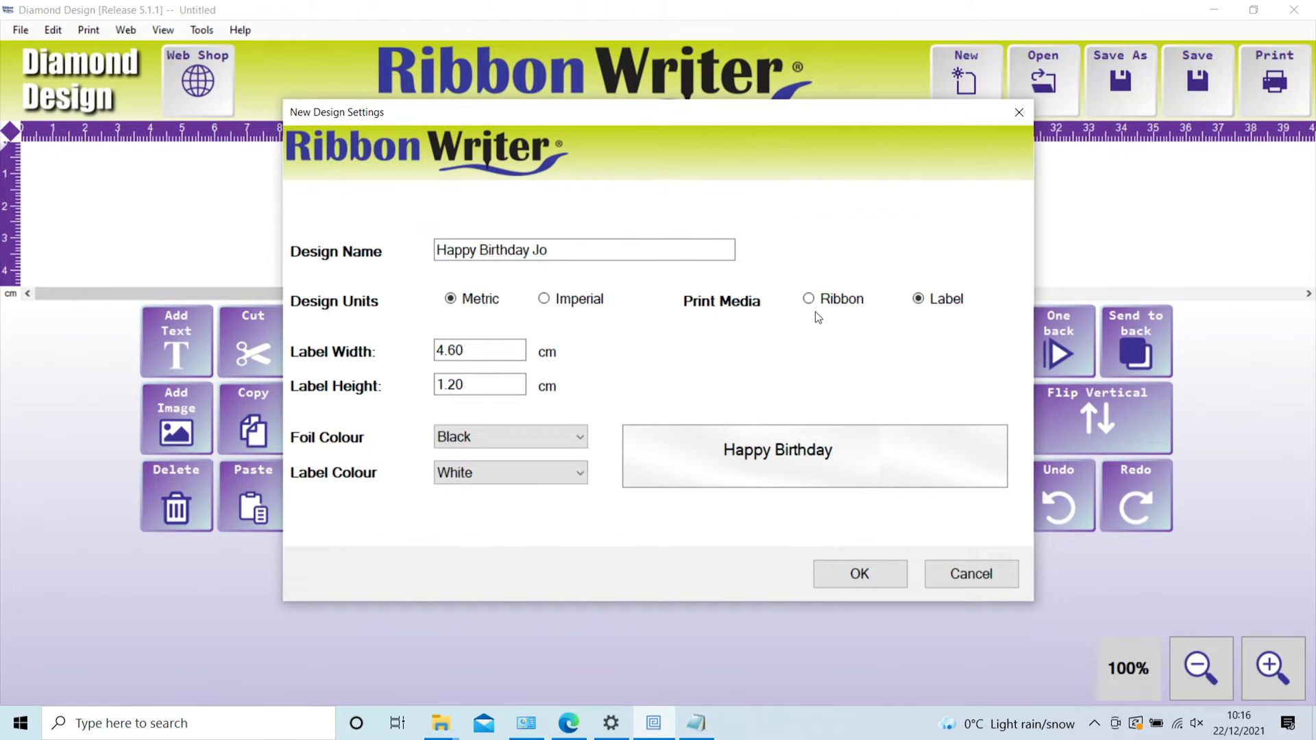
{"action": "left_click", "coordinate": [807, 299]}
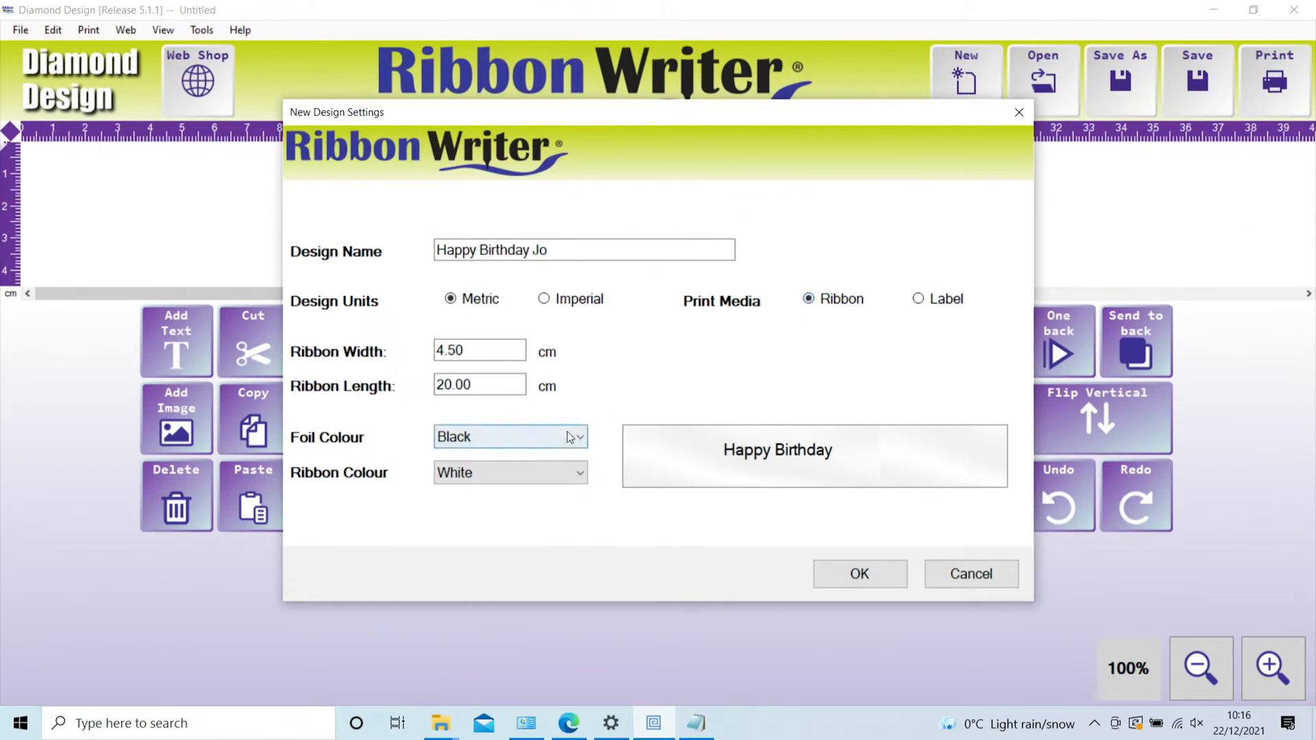
Step: Set the ribbon colour to Silver Coin with Matt Silver foil
{"action": "left_click", "coordinate": [576, 437]}
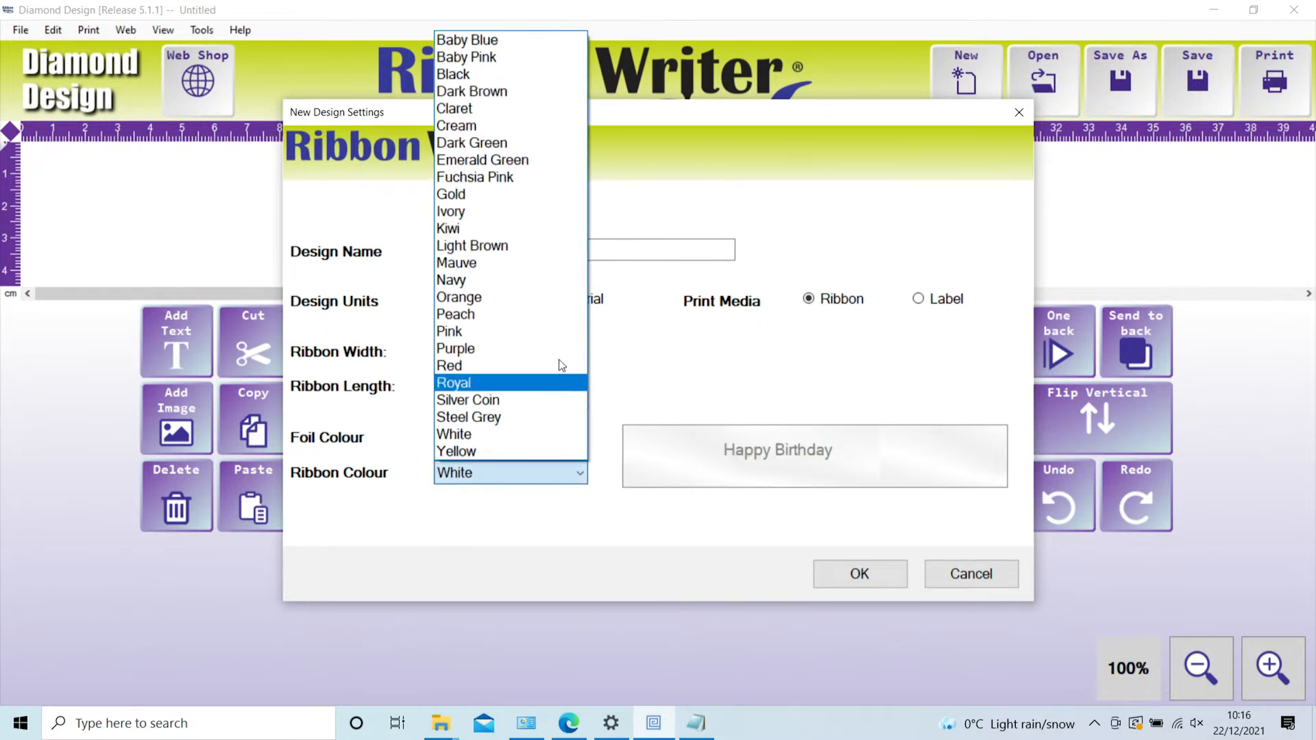
{"action": "mouse_move", "coordinate": [553, 388]}
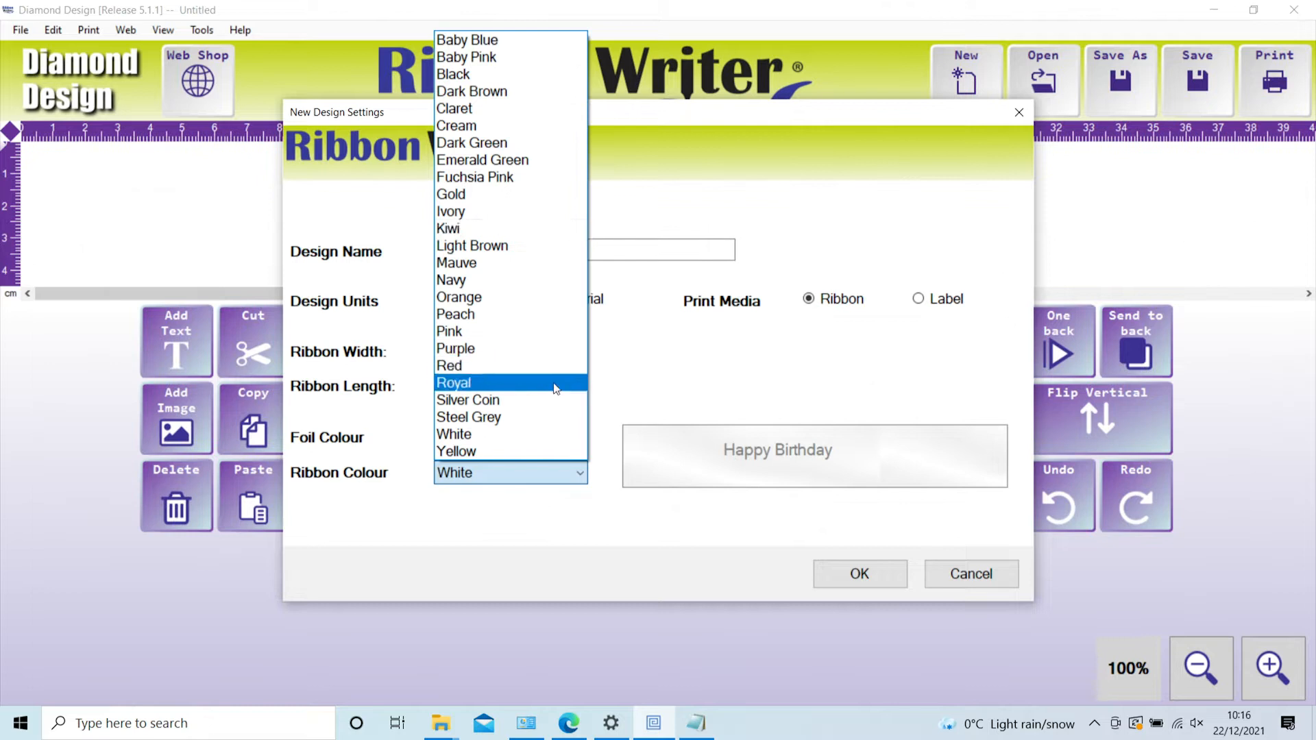
{"action": "left_click", "coordinate": [467, 399]}
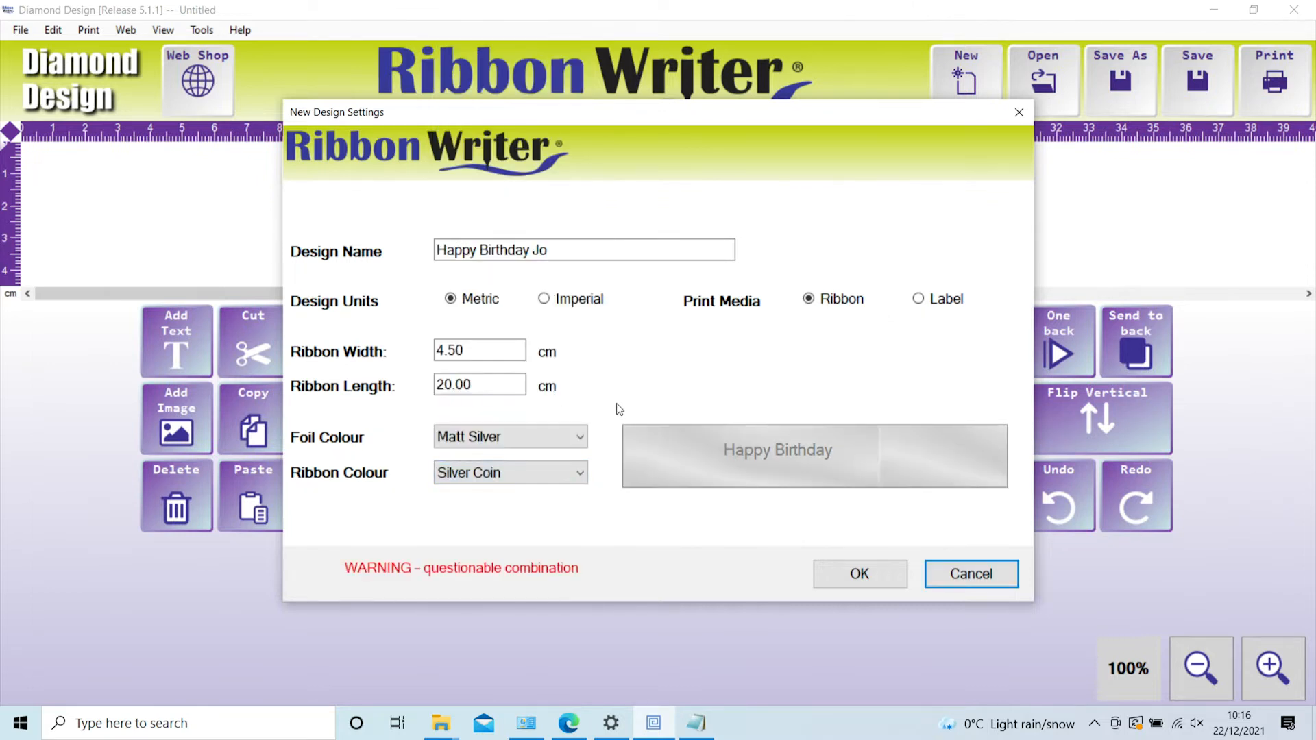
{"action": "left_click", "coordinate": [504, 436]}
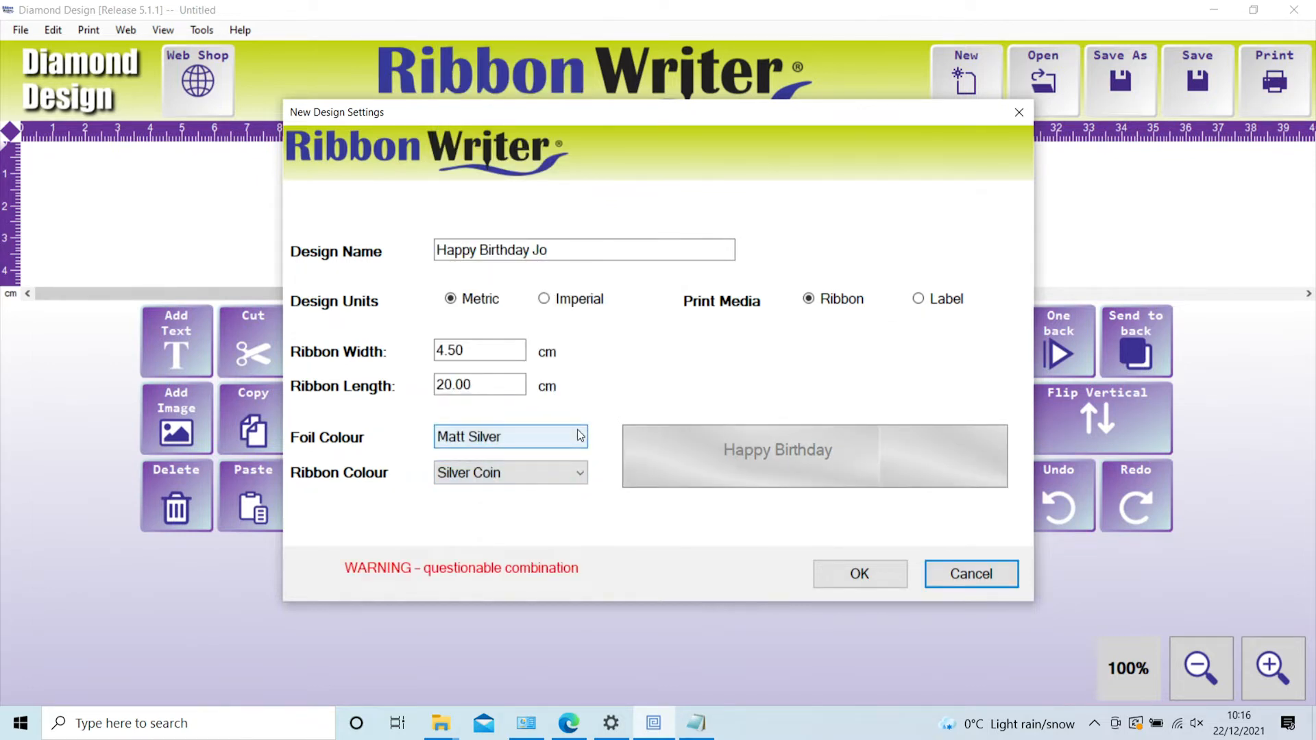
{"action": "left_click", "coordinate": [479, 350]}
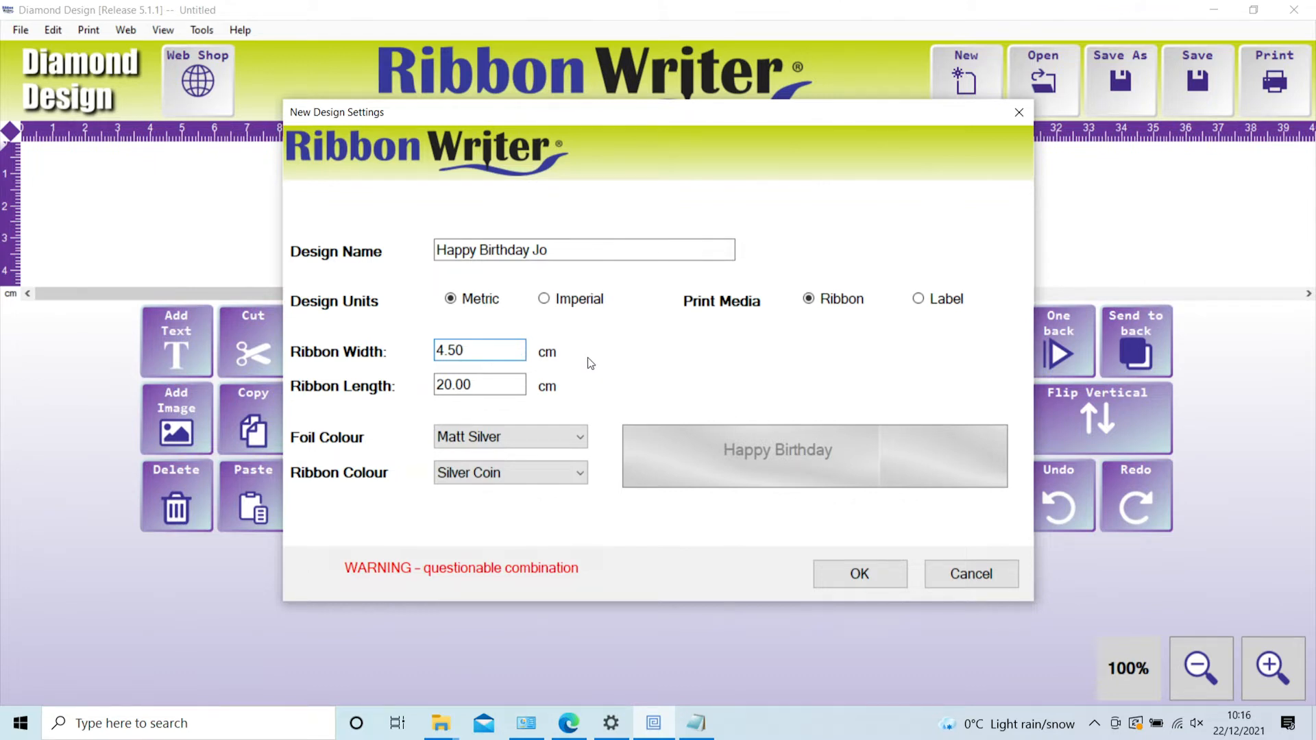
Step: Set the ribbon length to 15 cm and confirm the new design settings
{"action": "left_click", "coordinate": [479, 385]}
{"action": "type", "text": "2"}
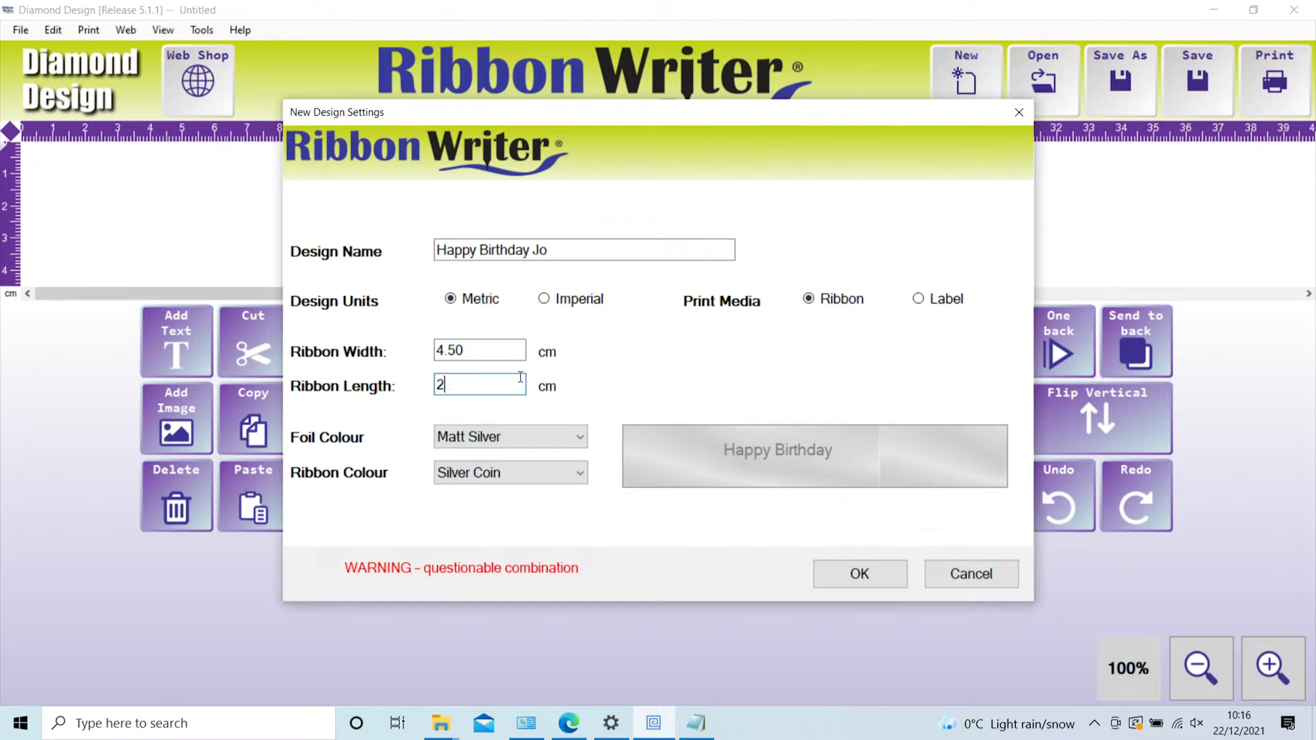
{"action": "type", "text": "5"}
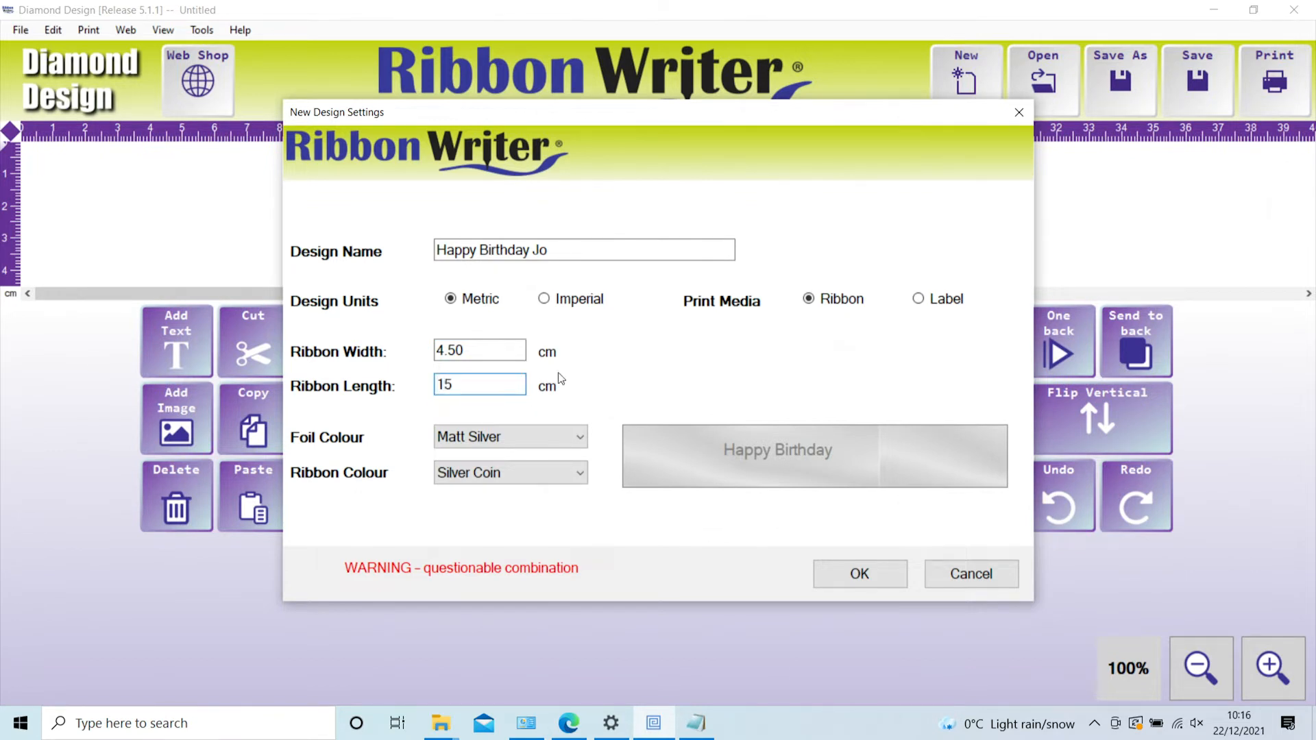
{"action": "mouse_move", "coordinate": [859, 575]}
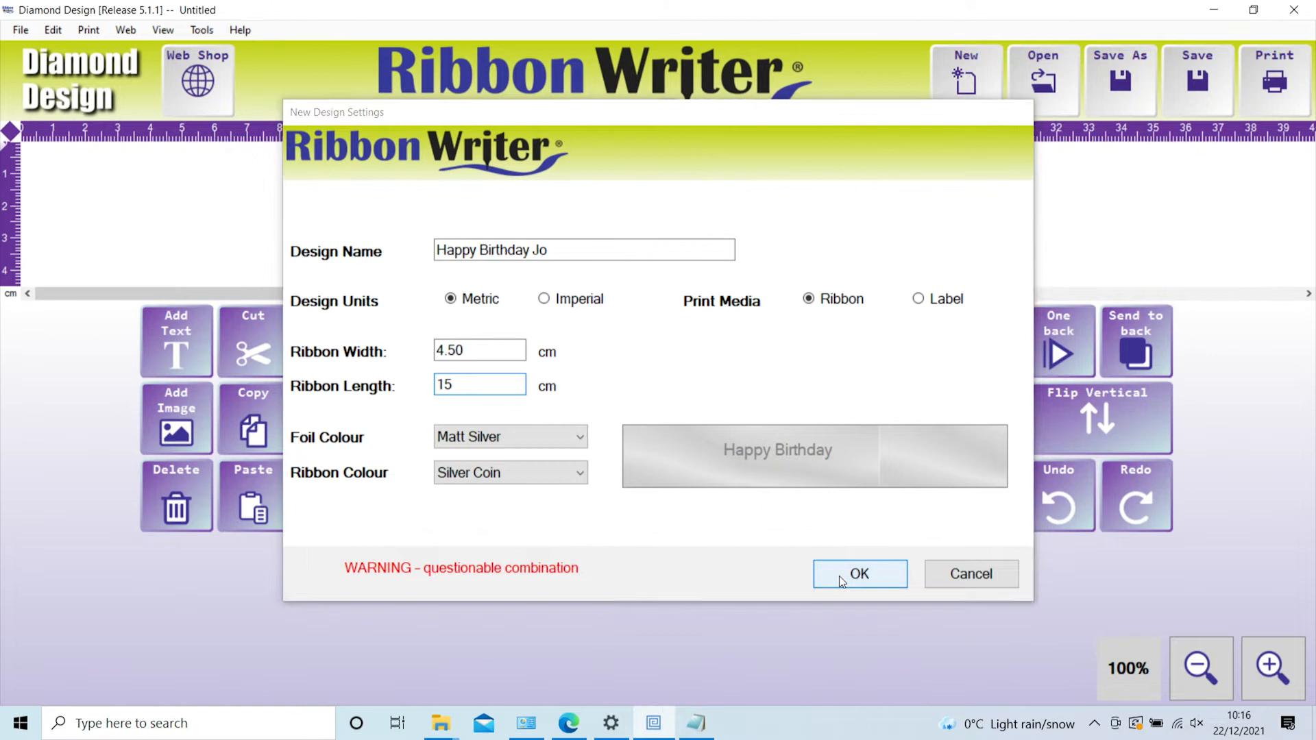
{"action": "left_click", "coordinate": [859, 573]}
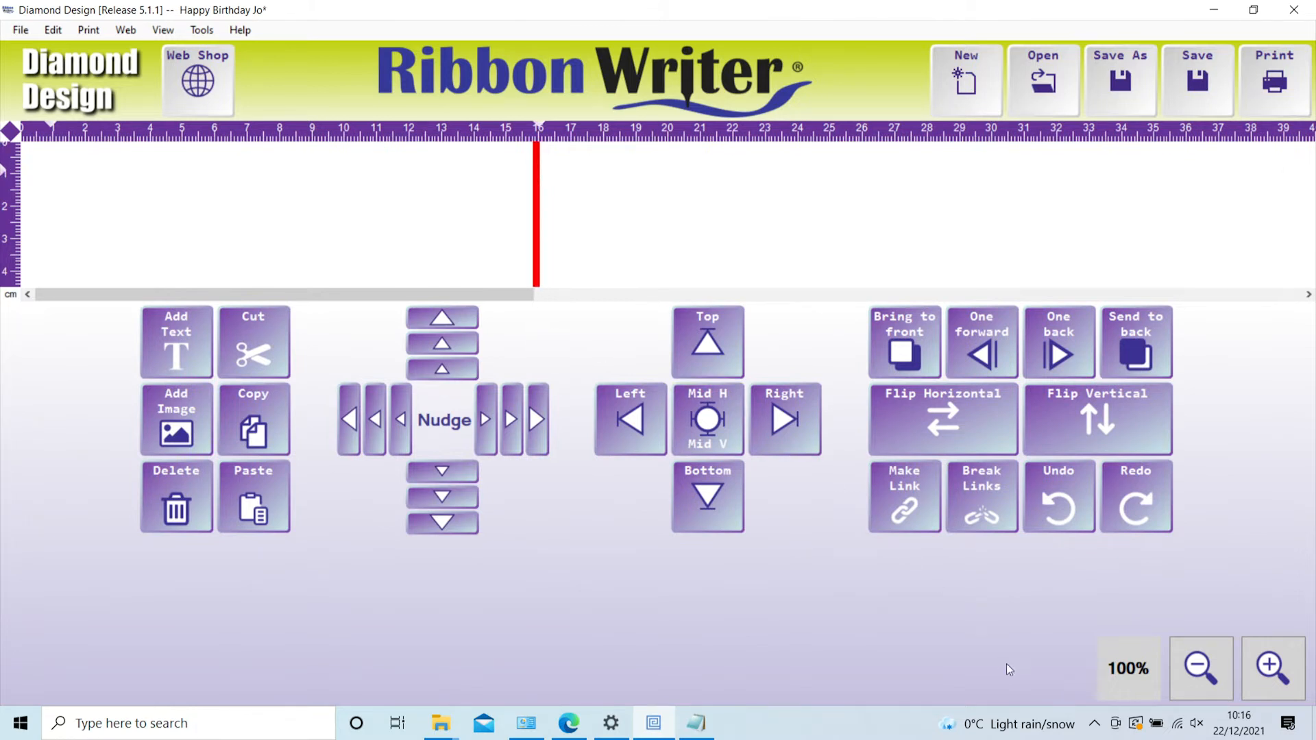
{"action": "left_click", "coordinate": [1271, 667]}
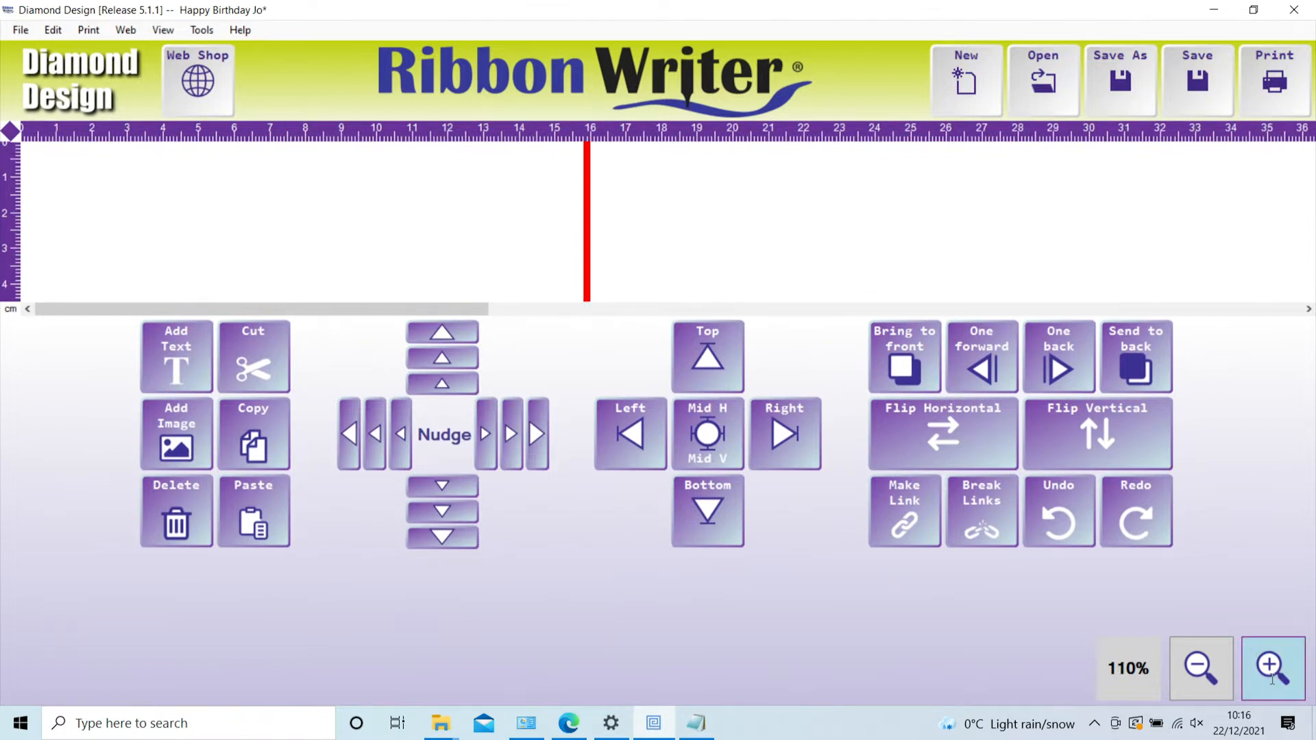
{"action": "left_click", "coordinate": [1270, 668]}
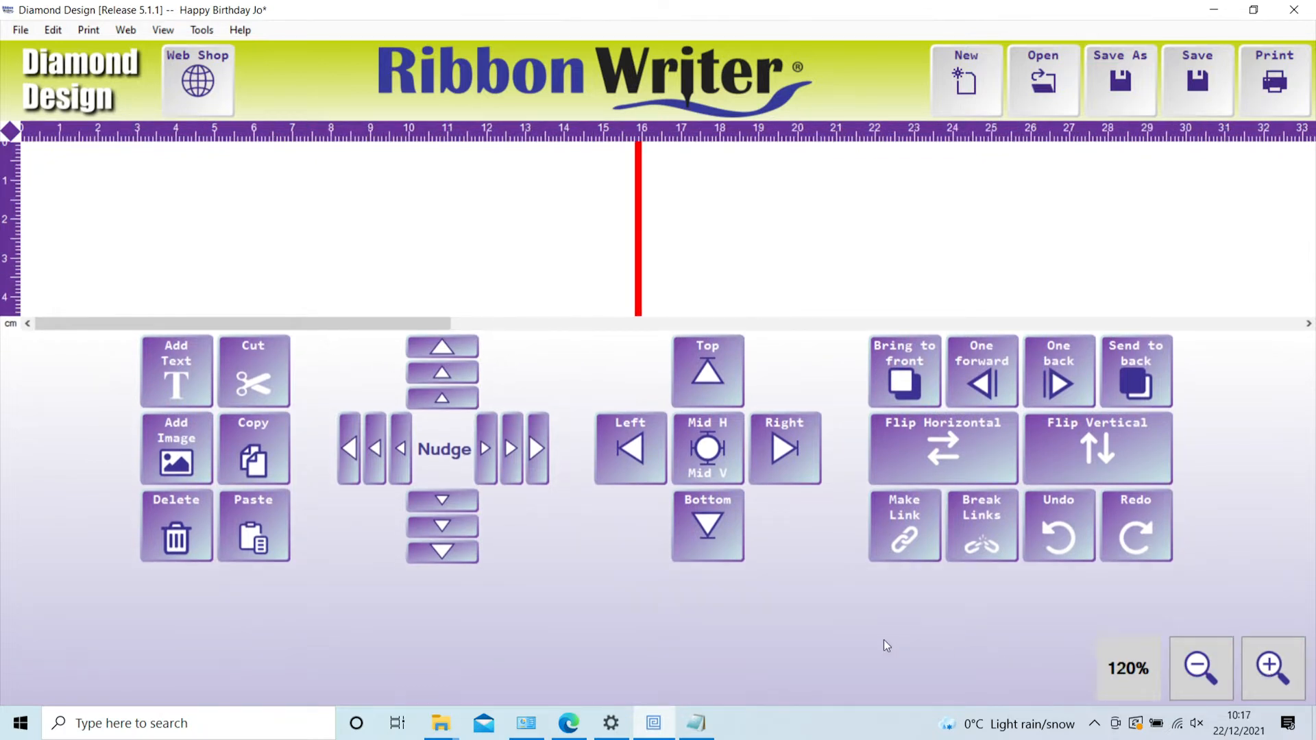
{"action": "mouse_move", "coordinate": [471, 630]}
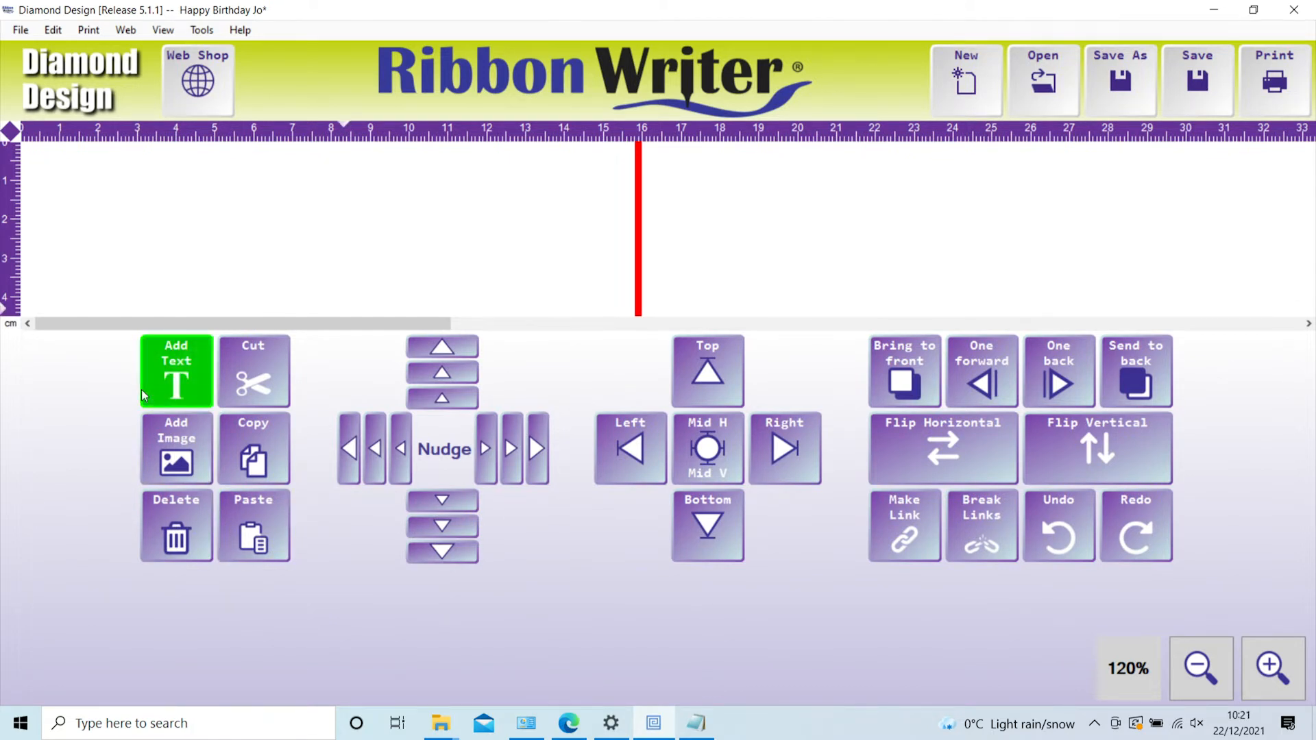
Step: Add 'Happy Birthday Jo' text to the ribbon in Tempus Sans ITC, size 24
{"action": "left_click", "coordinate": [175, 371]}
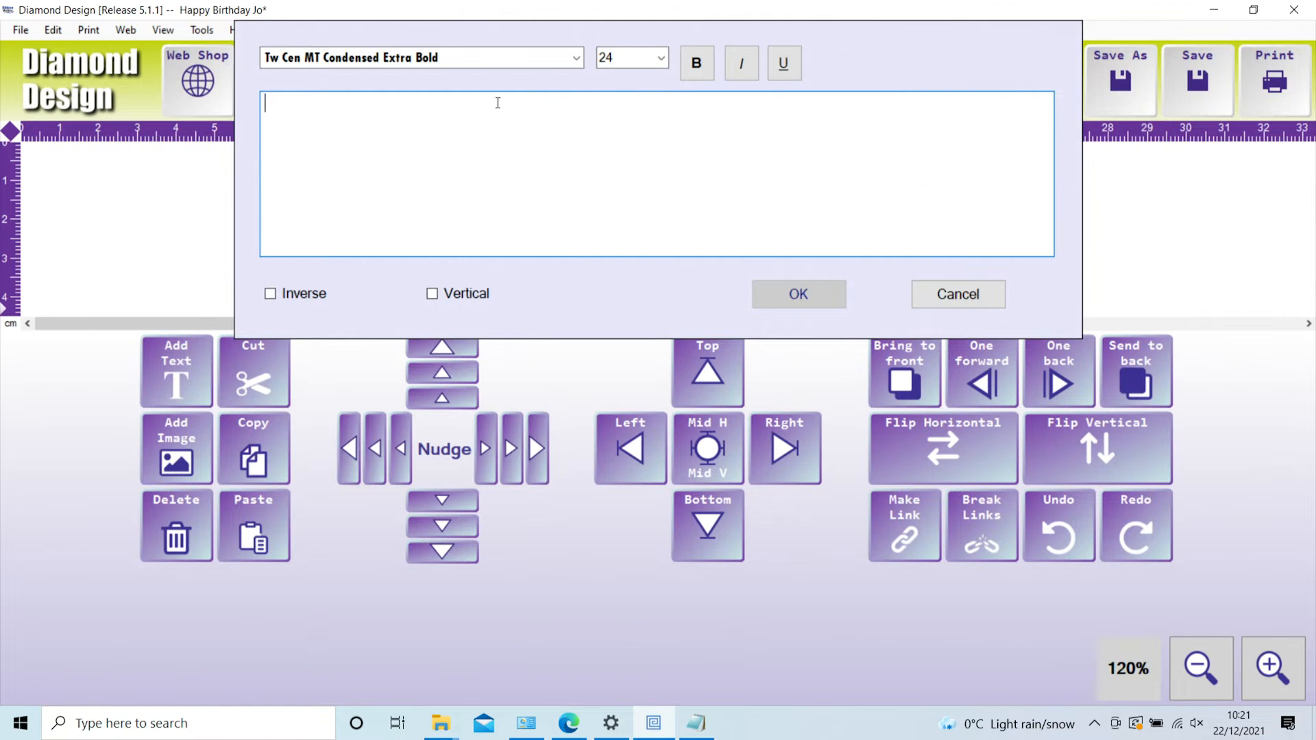
{"action": "mouse_move", "coordinate": [571, 95]}
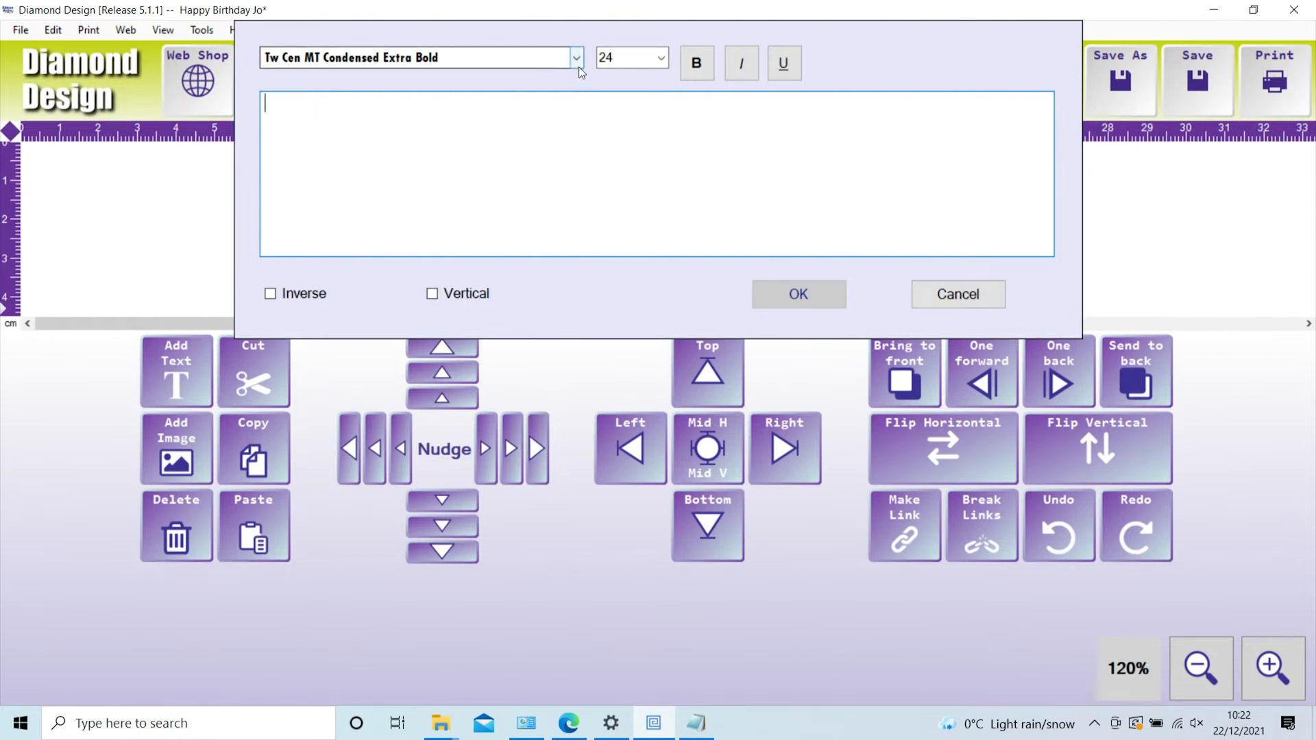
{"action": "left_click", "coordinate": [576, 57]}
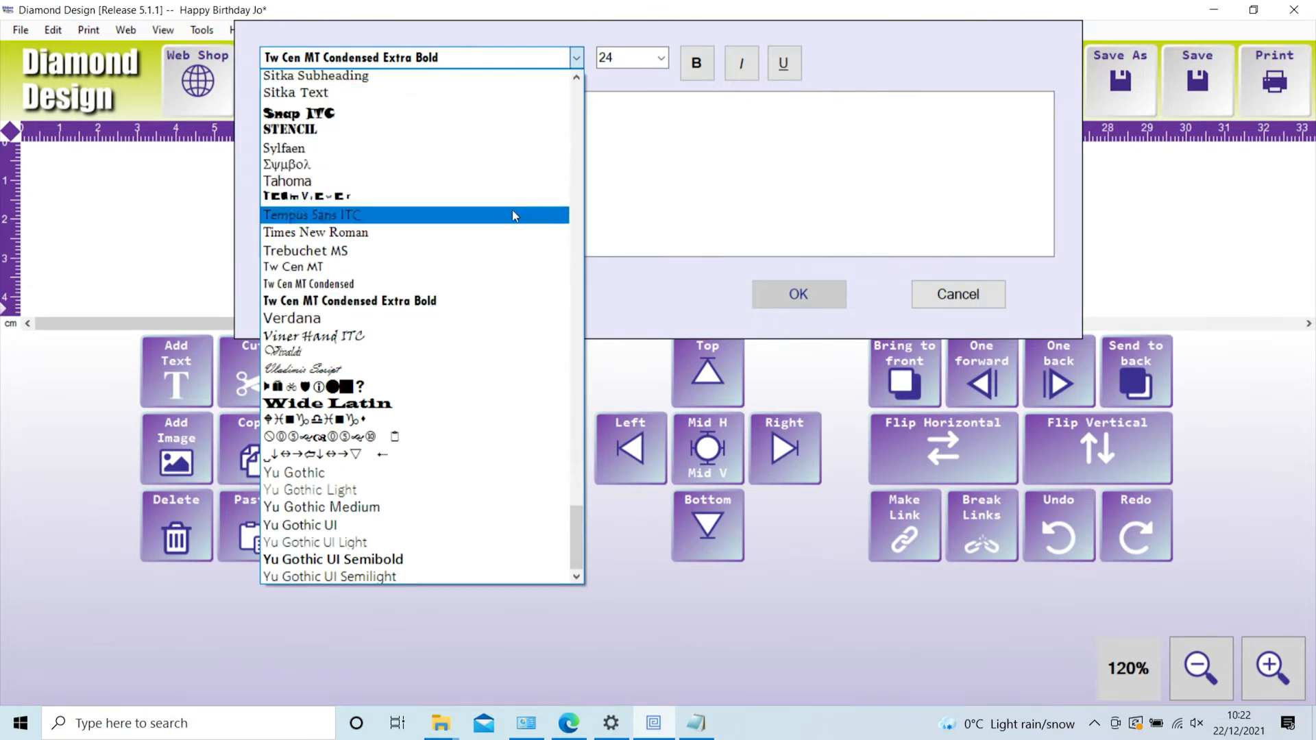
{"action": "mouse_move", "coordinate": [510, 224]}
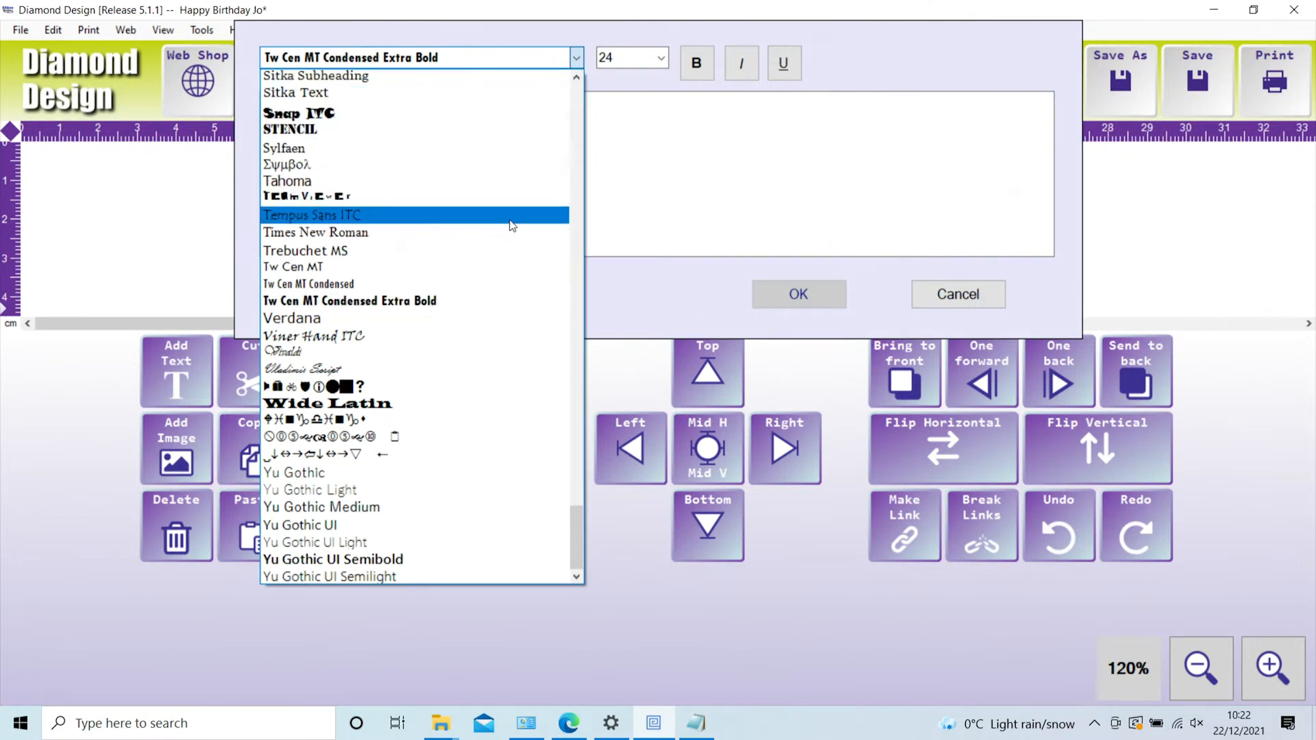
{"action": "left_click", "coordinate": [311, 214]}
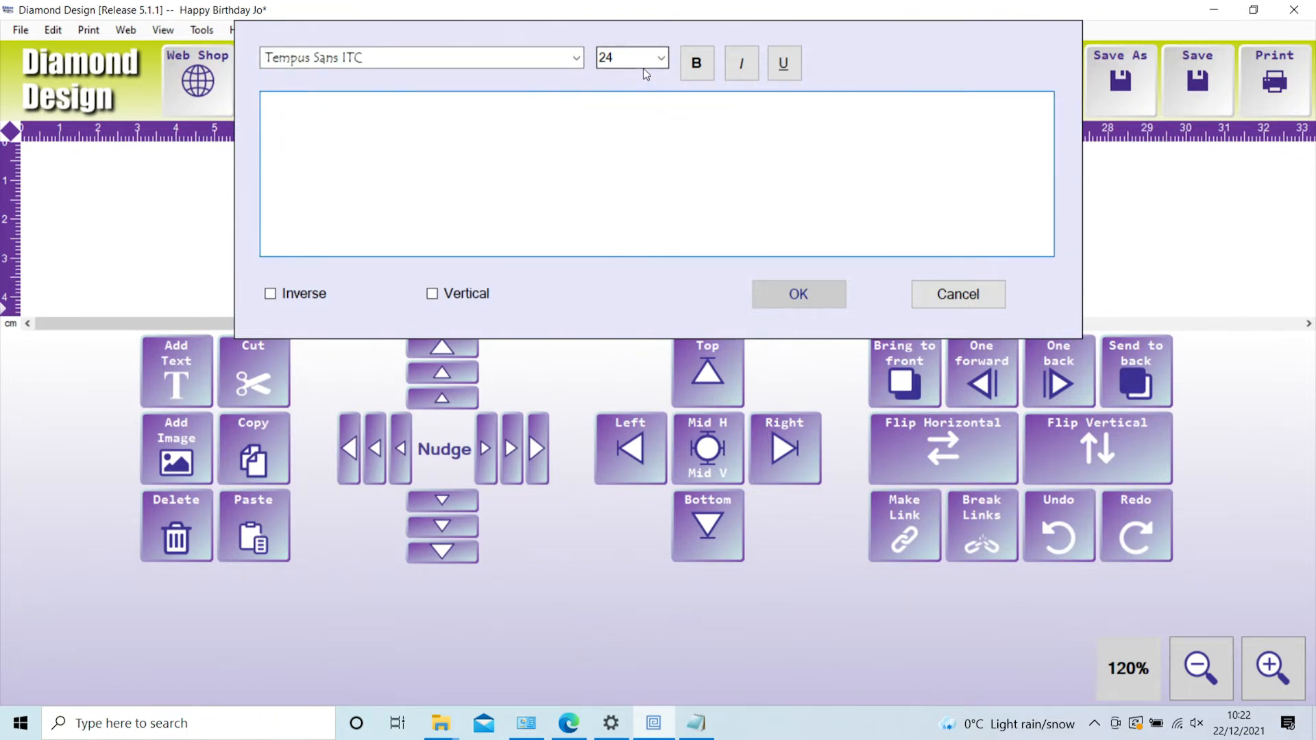
{"action": "left_click", "coordinate": [783, 63]}
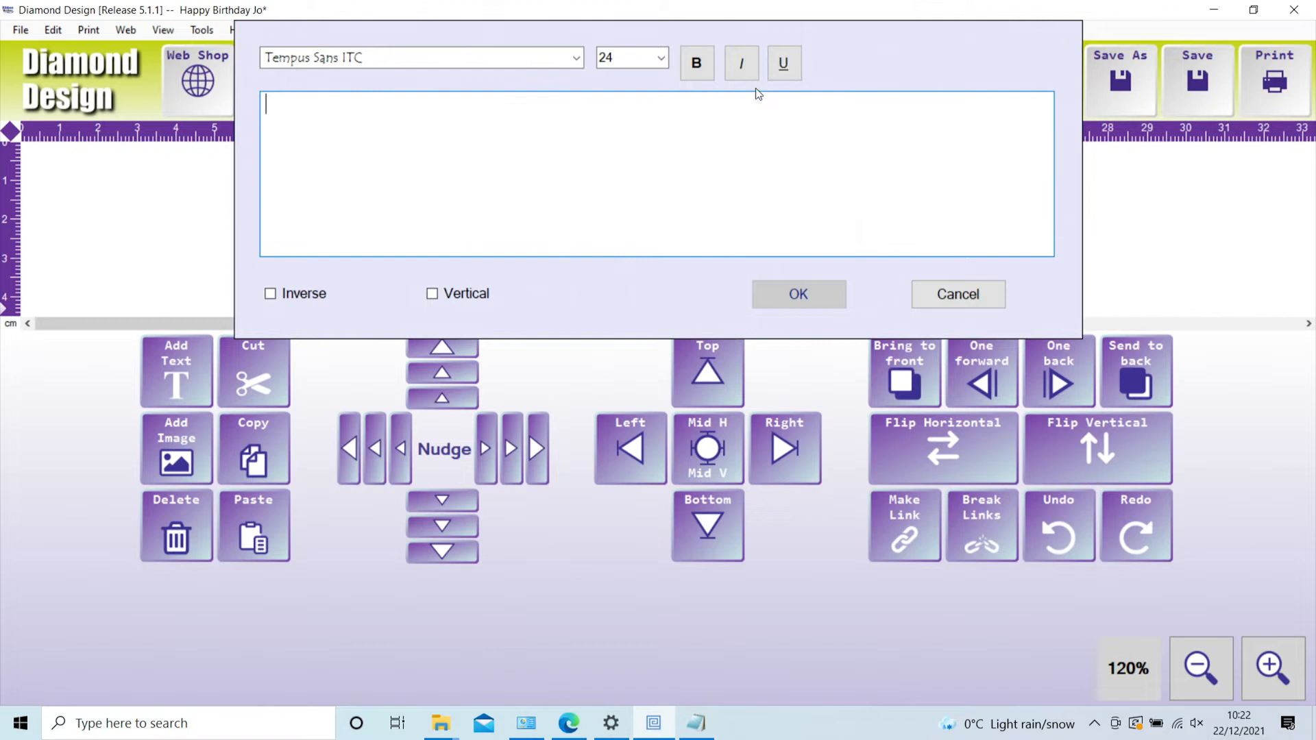
{"action": "mouse_move", "coordinate": [453, 216]}
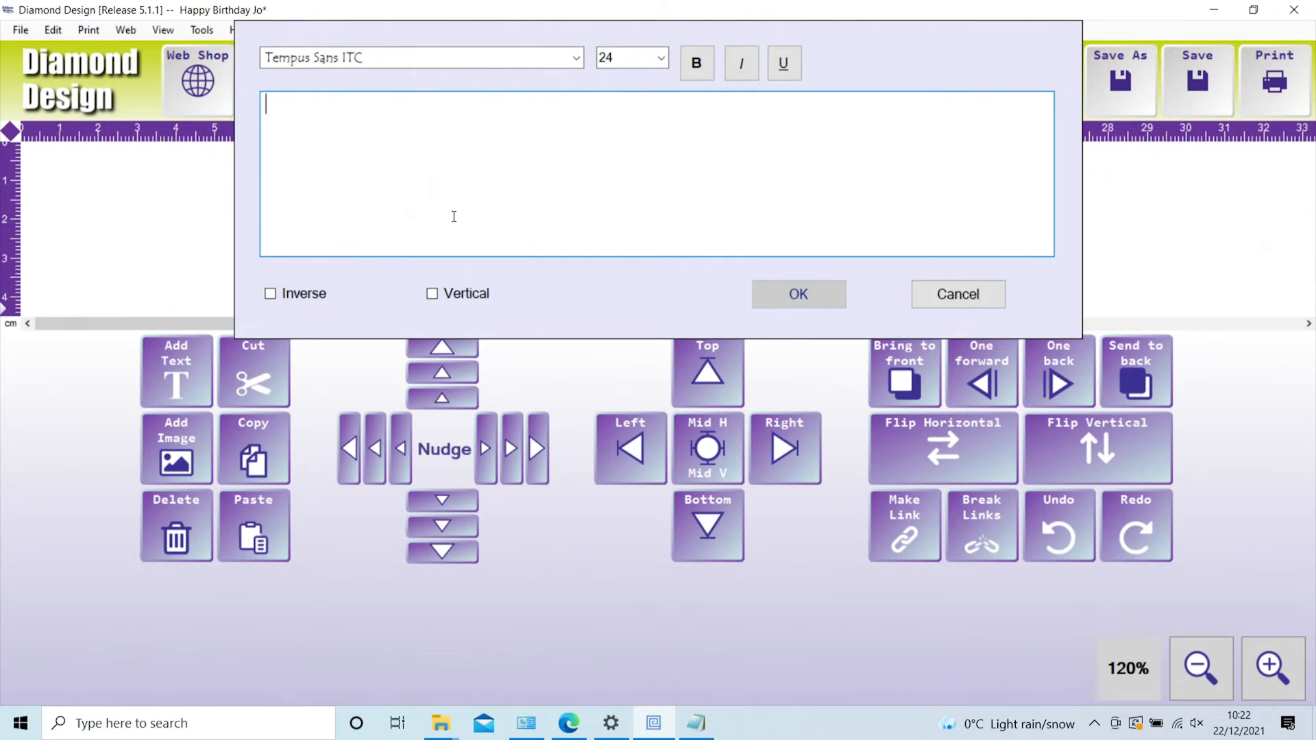
{"action": "mouse_move", "coordinate": [310, 318]}
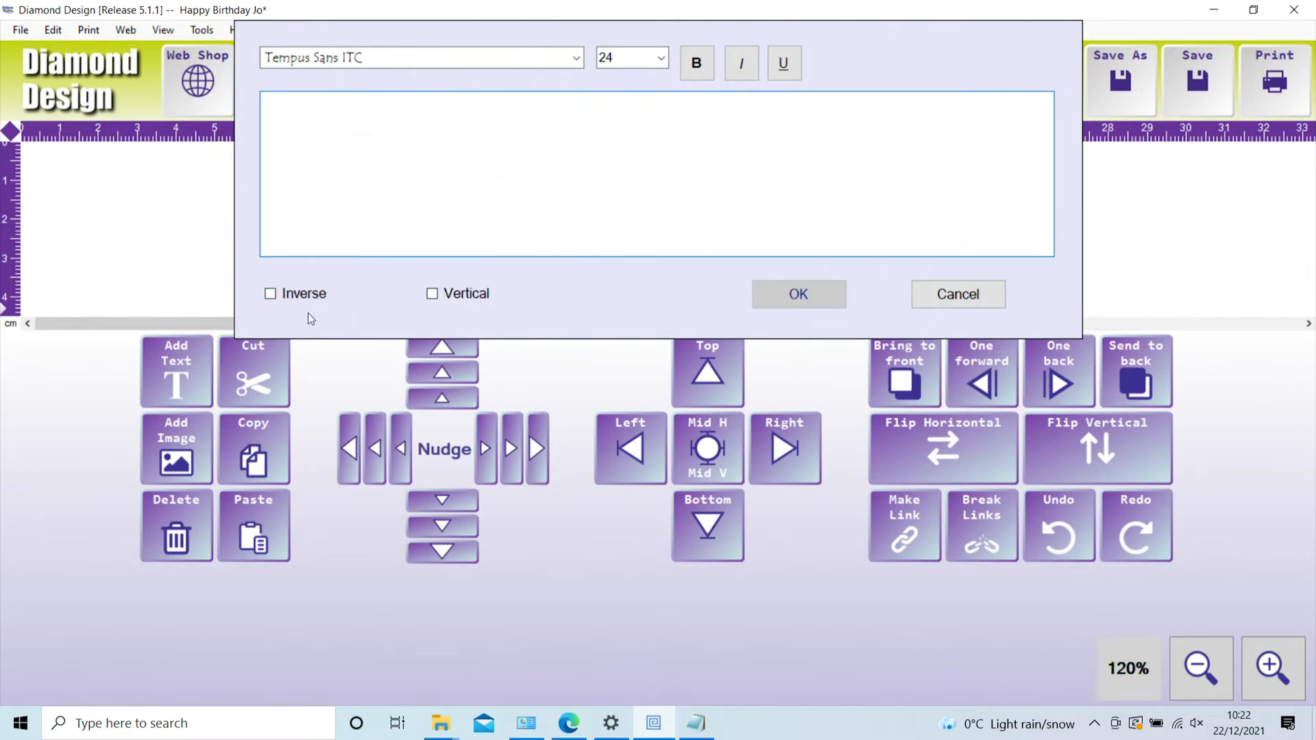
{"action": "mouse_move", "coordinate": [400, 311]}
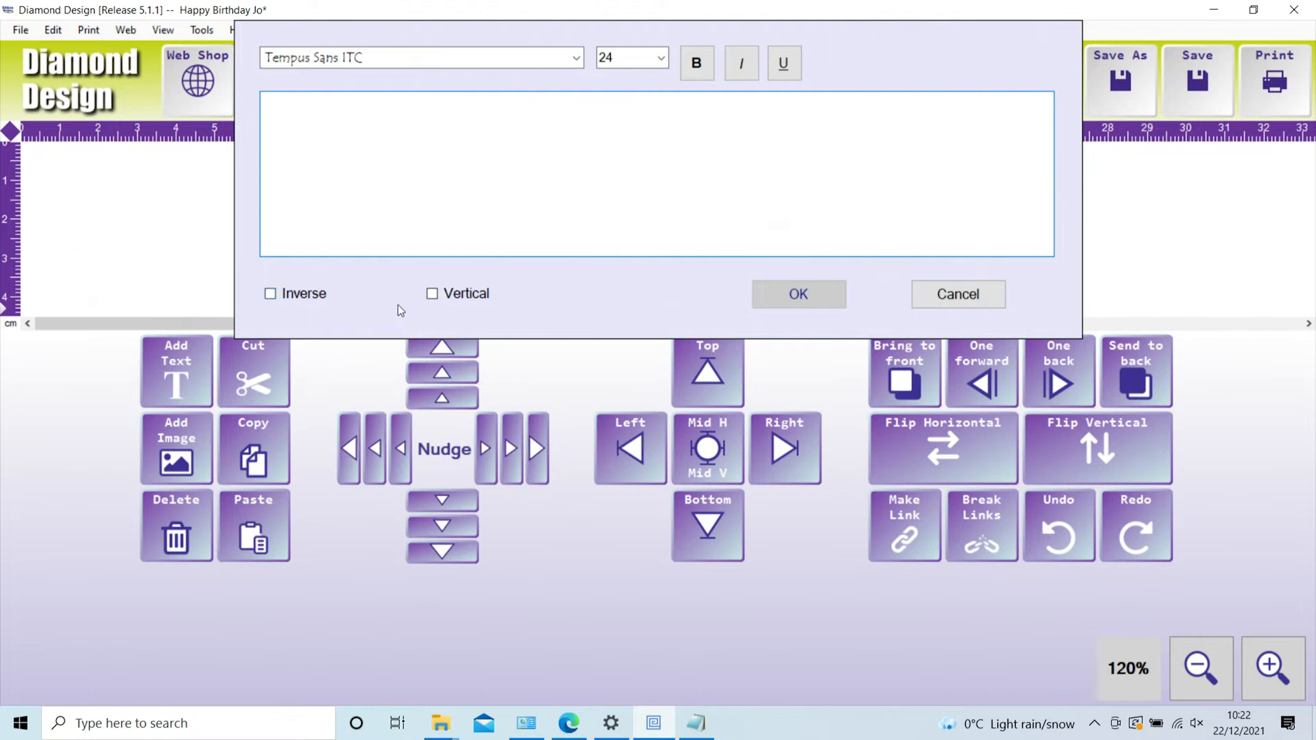
{"action": "mouse_move", "coordinate": [431, 293]}
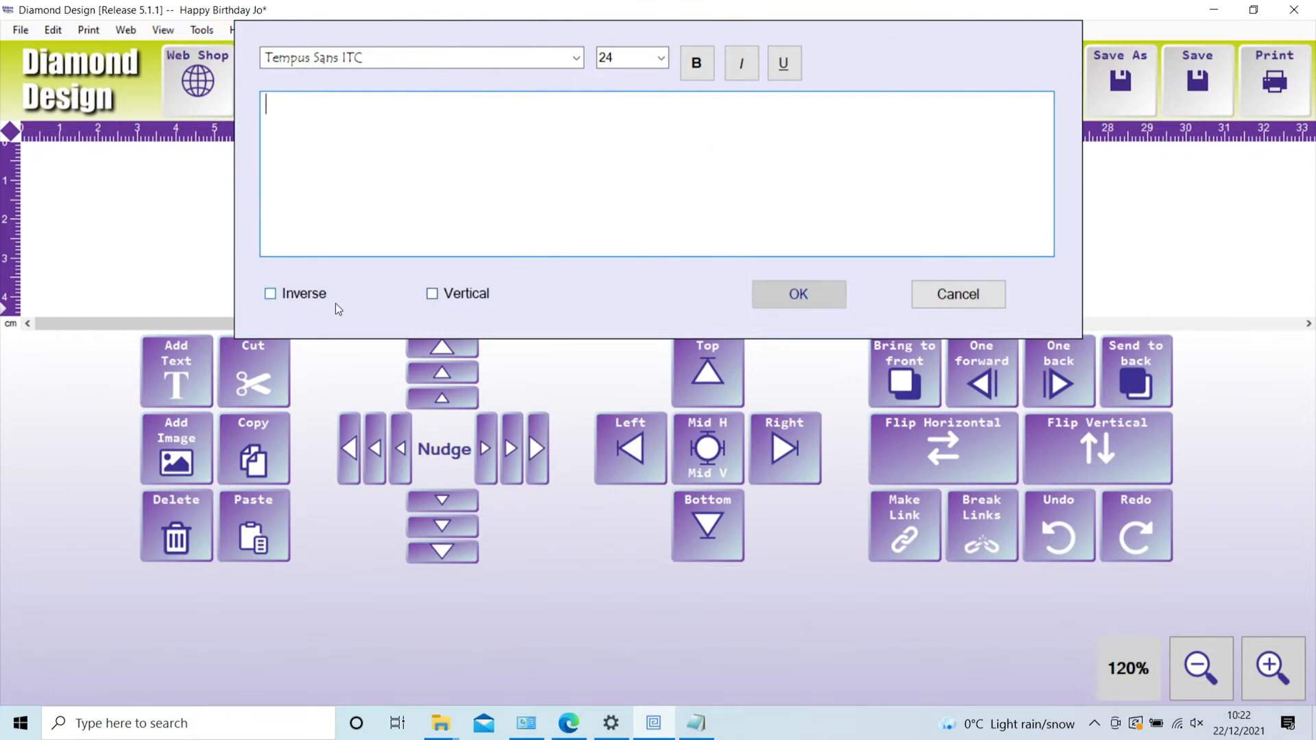
{"action": "mouse_move", "coordinate": [322, 227]}
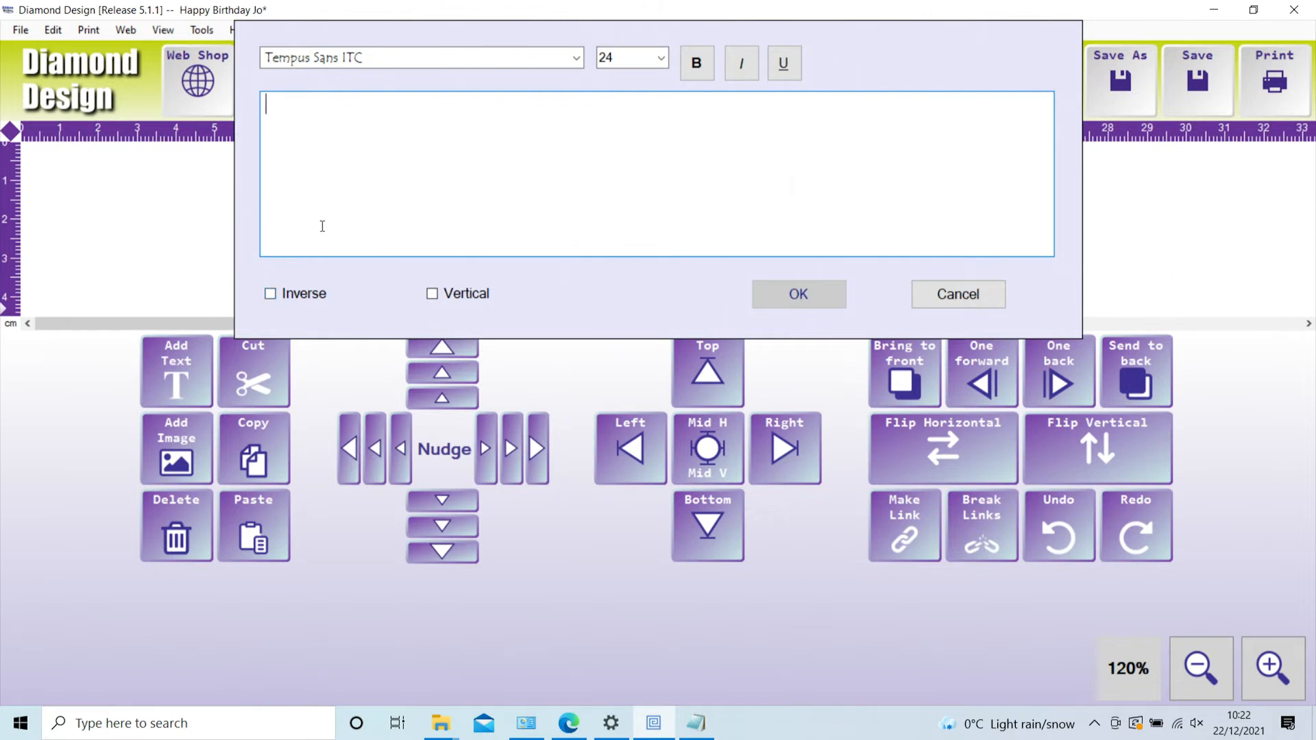
{"action": "mouse_move", "coordinate": [313, 160]}
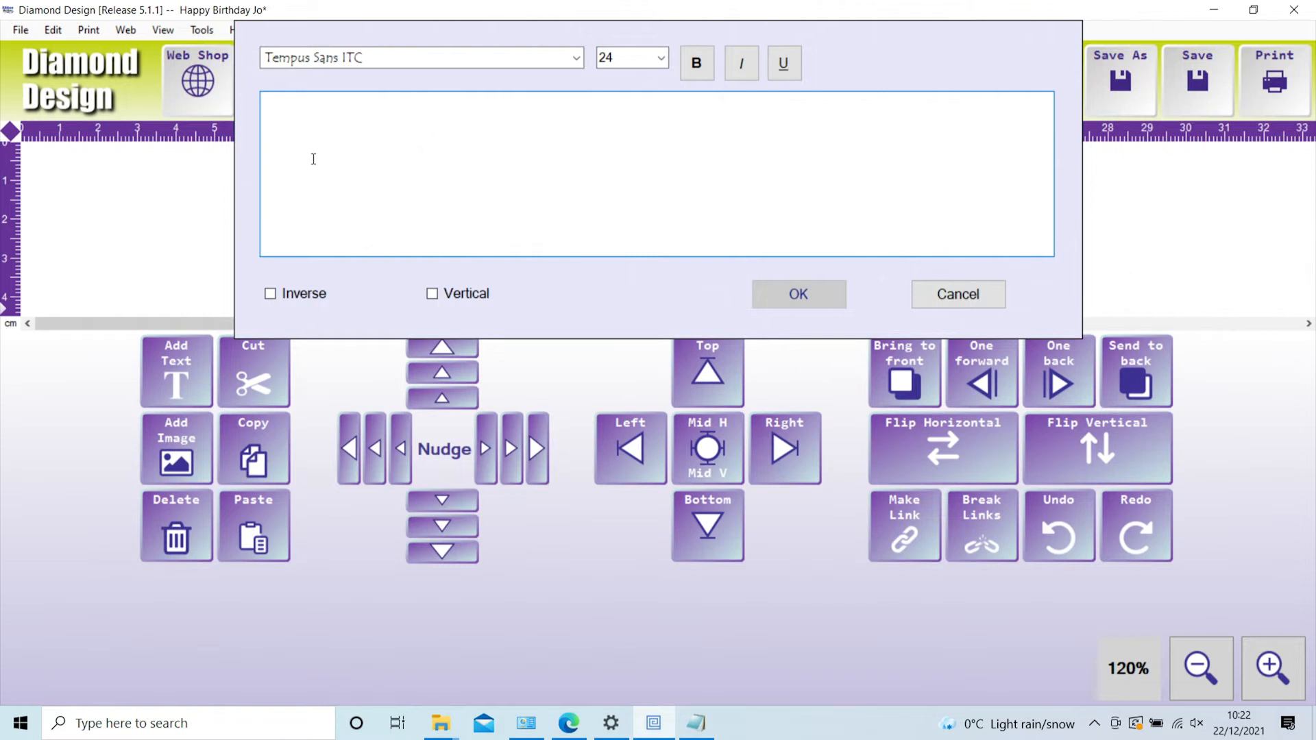
{"action": "type", "text": "H"}
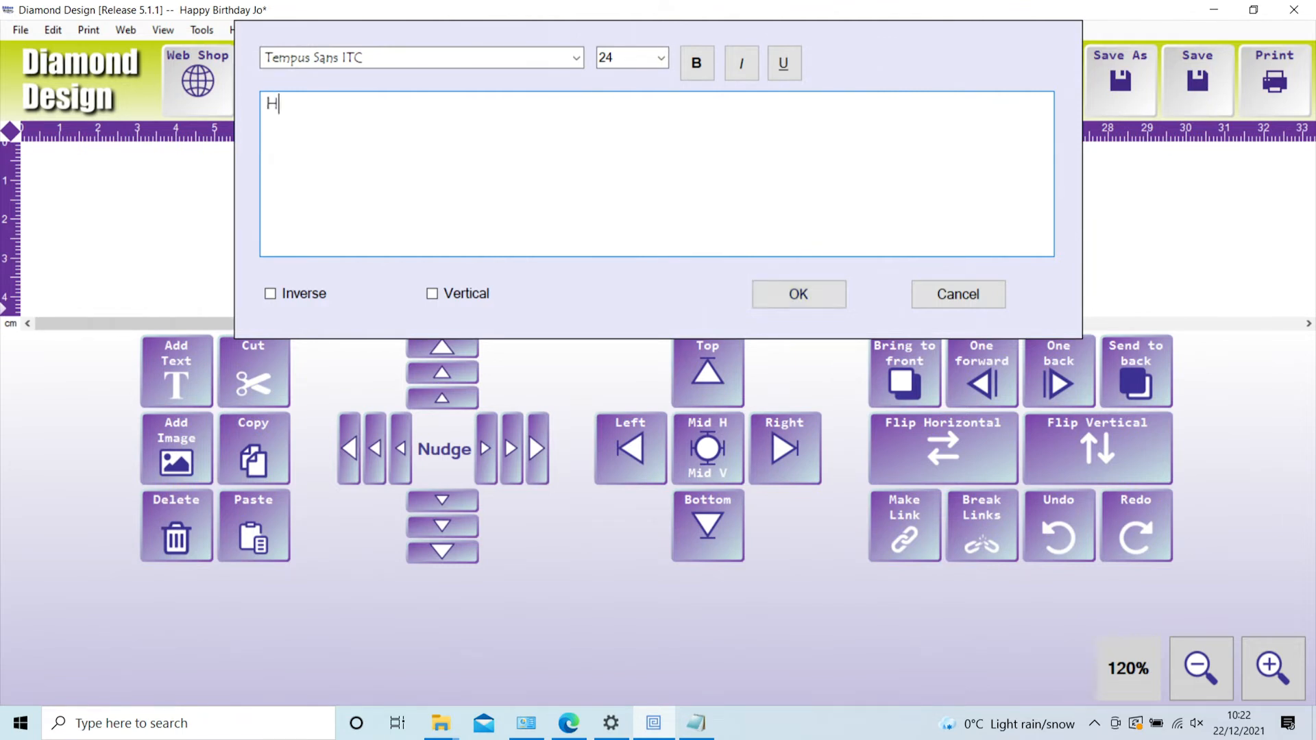
{"action": "type", "text": "appy Bi"}
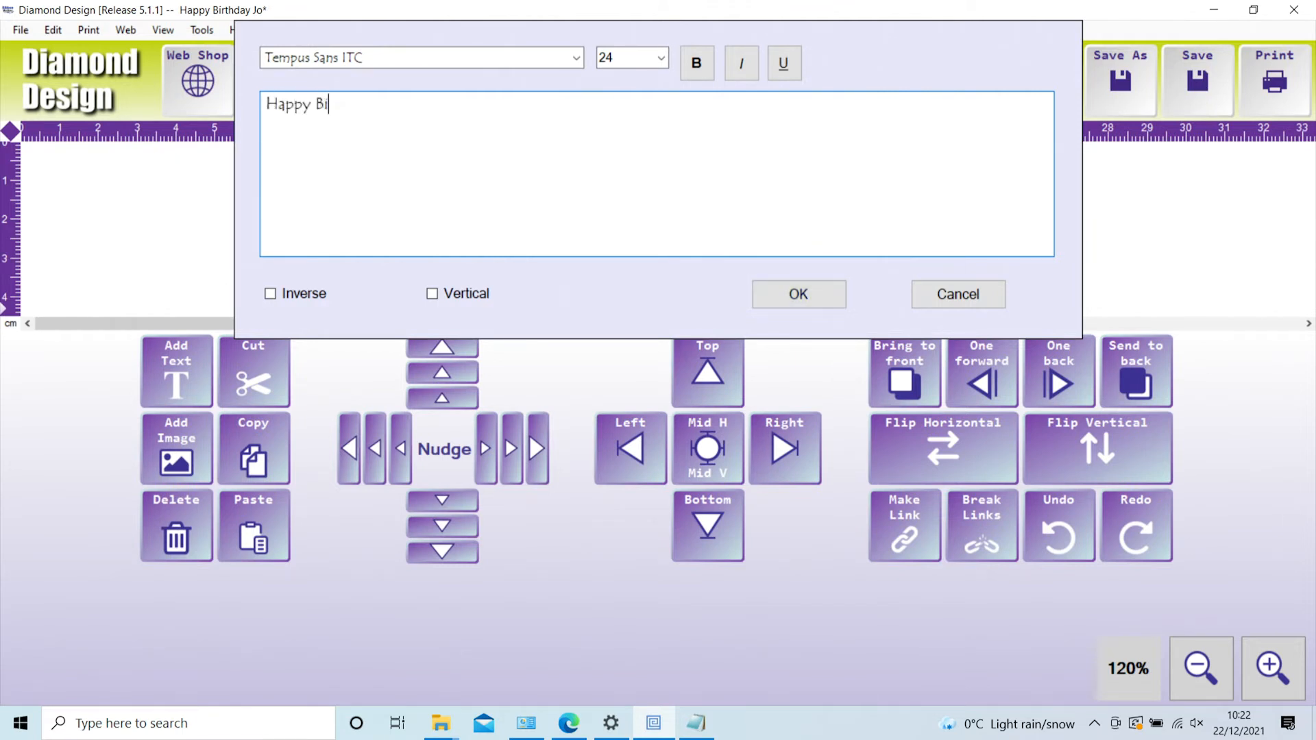
{"action": "type", "text": "rthday Jo"}
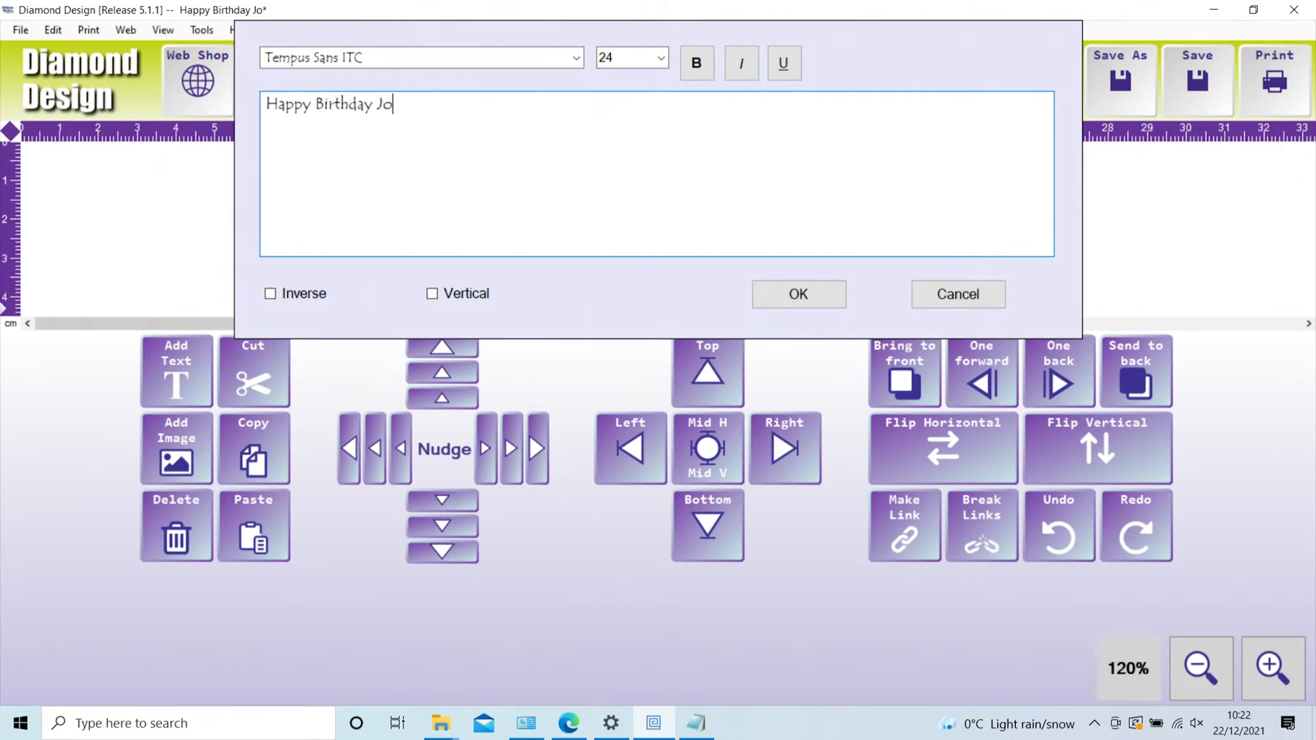
{"action": "mouse_move", "coordinate": [798, 294]}
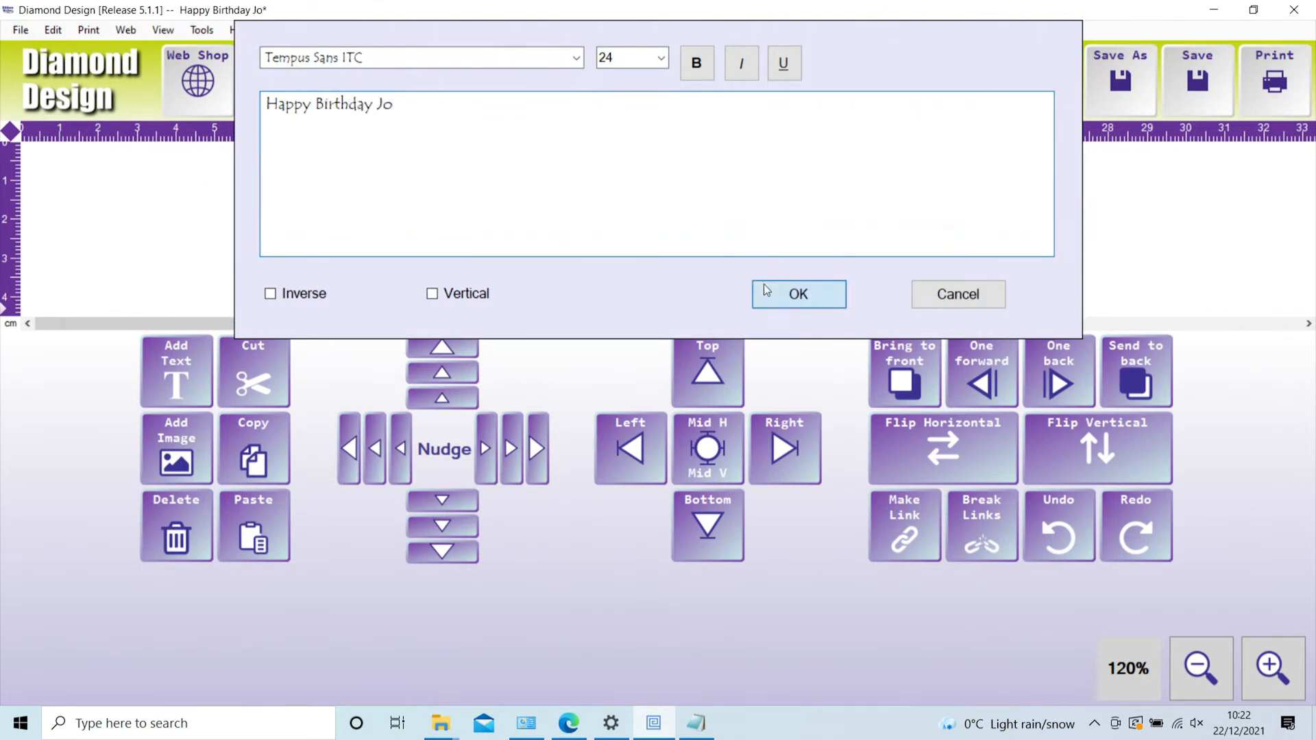
{"action": "left_click", "coordinate": [797, 294]}
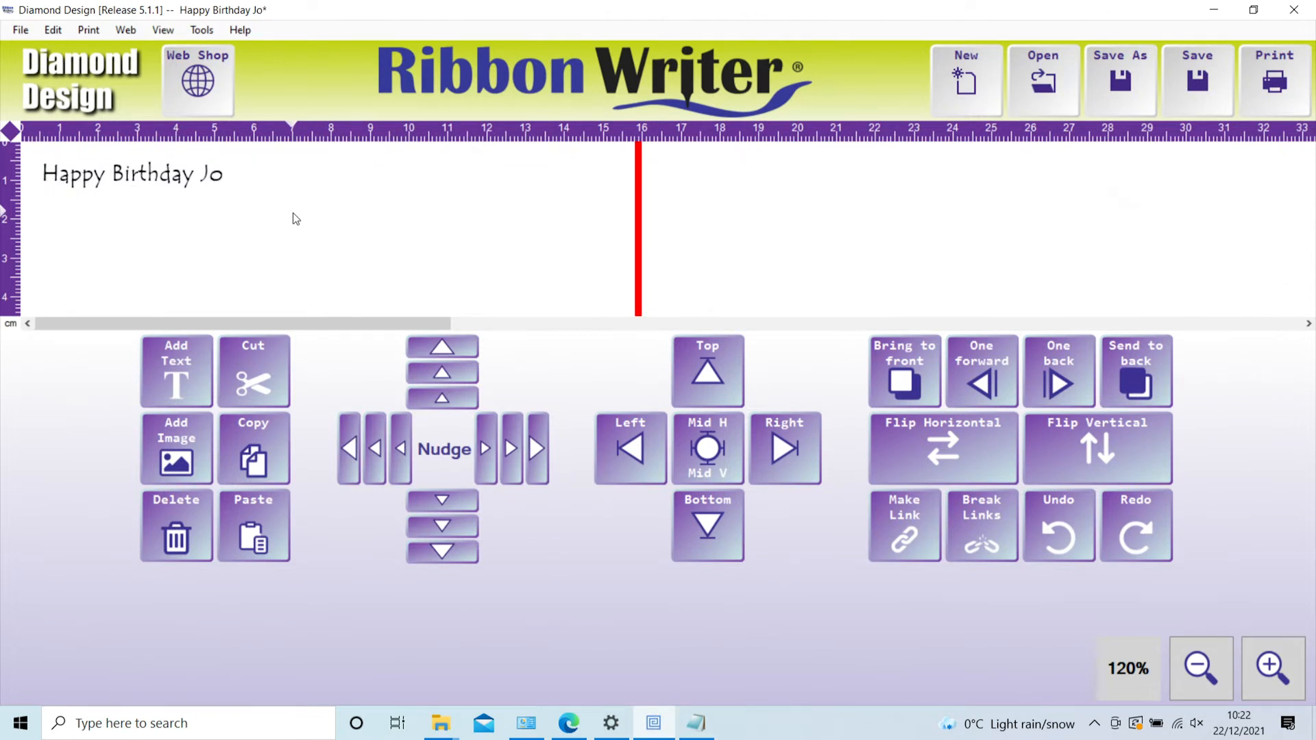
{"action": "mouse_move", "coordinate": [210, 182]}
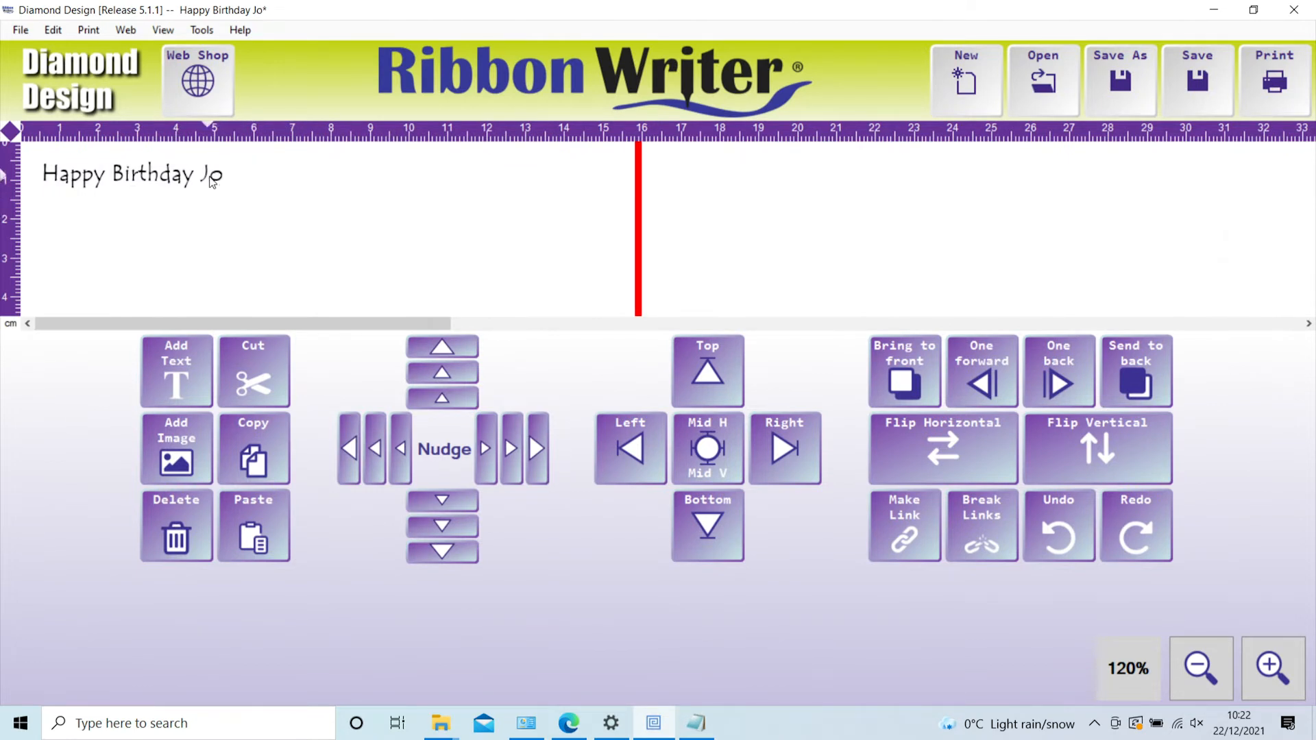
Step: Drag the Happy Birthday Jo text down and right, check its rotate options, and reselect it
{"action": "left_click", "coordinate": [131, 174]}
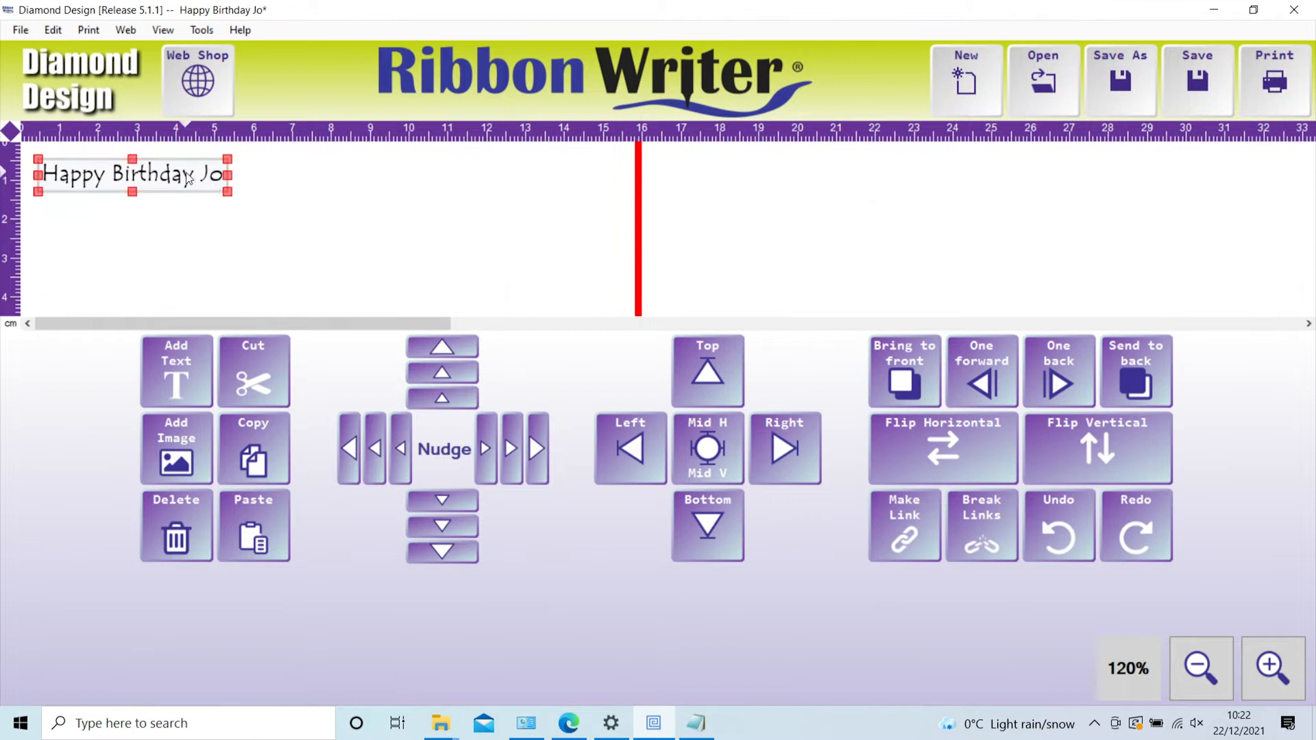
{"action": "left_click_drag", "start_coordinate": [132, 173], "coordinate": [304, 231]}
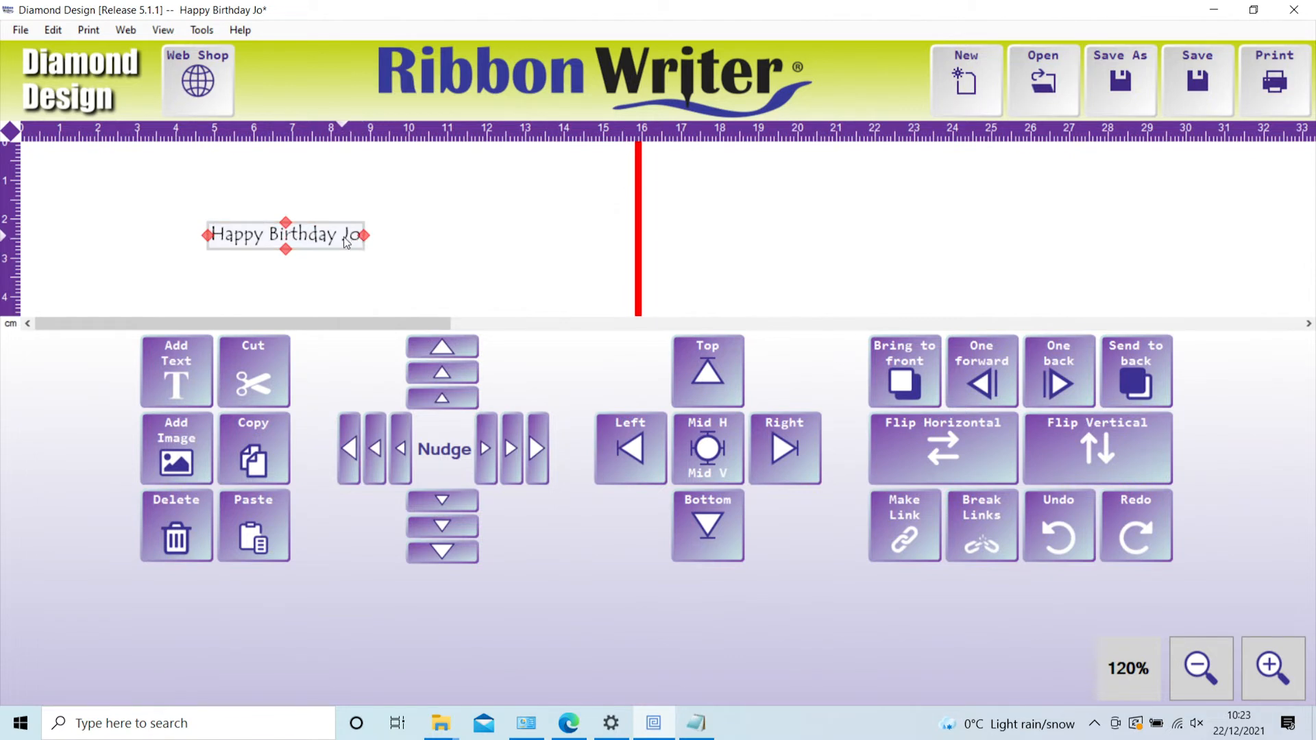
{"action": "right_click", "coordinate": [344, 243]}
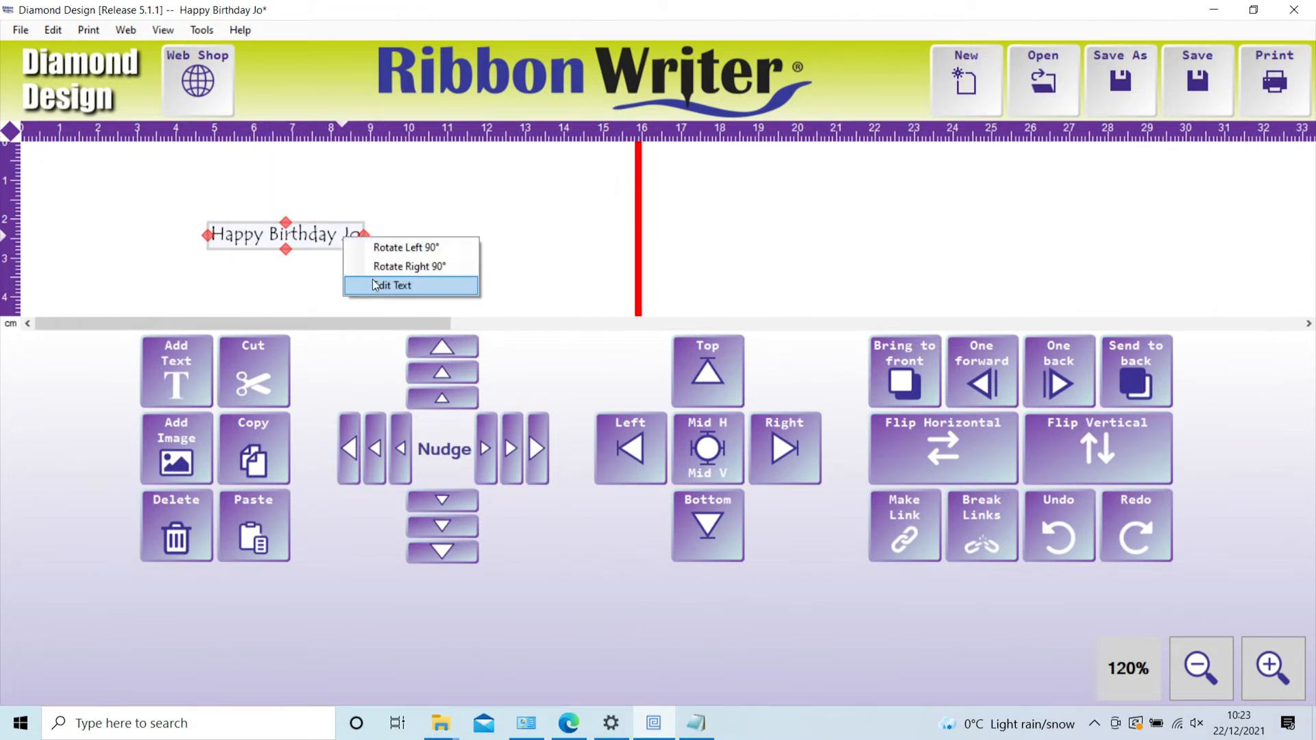
{"action": "mouse_move", "coordinate": [405, 247]}
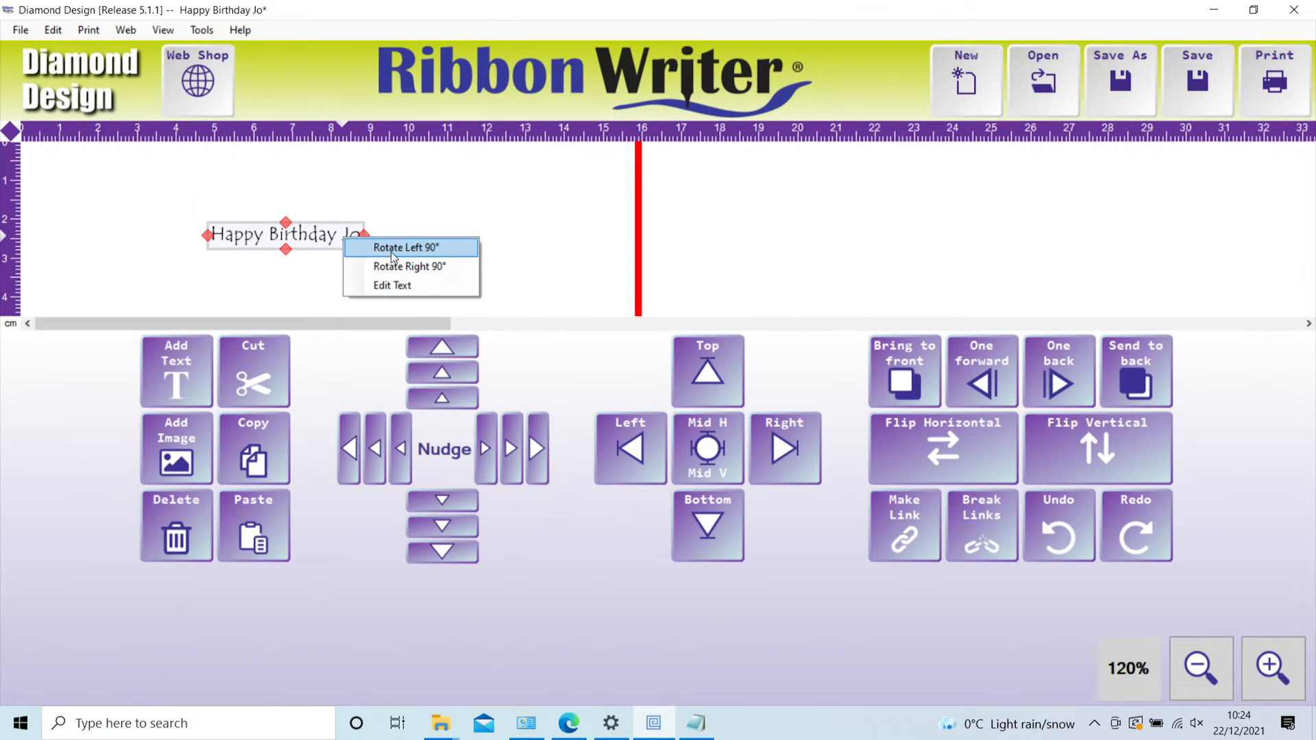
{"action": "left_click", "coordinate": [428, 238]}
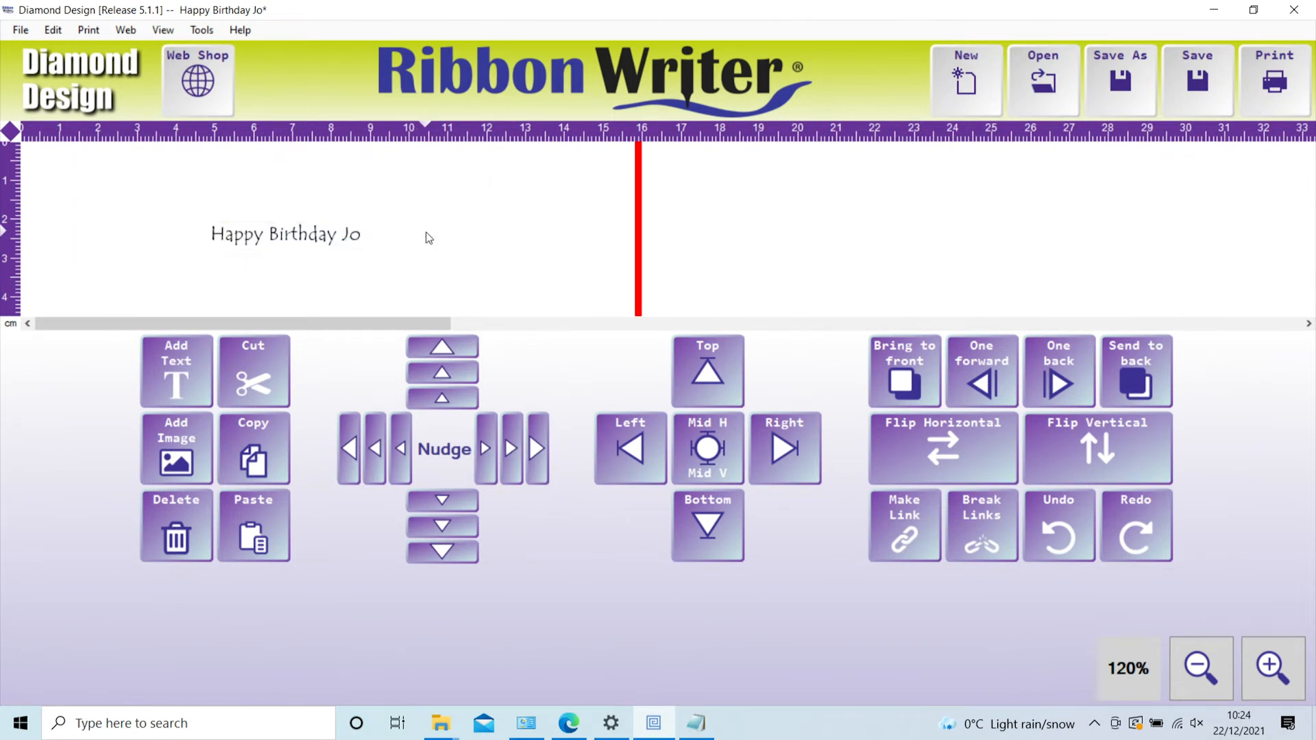
{"action": "left_click", "coordinate": [285, 233]}
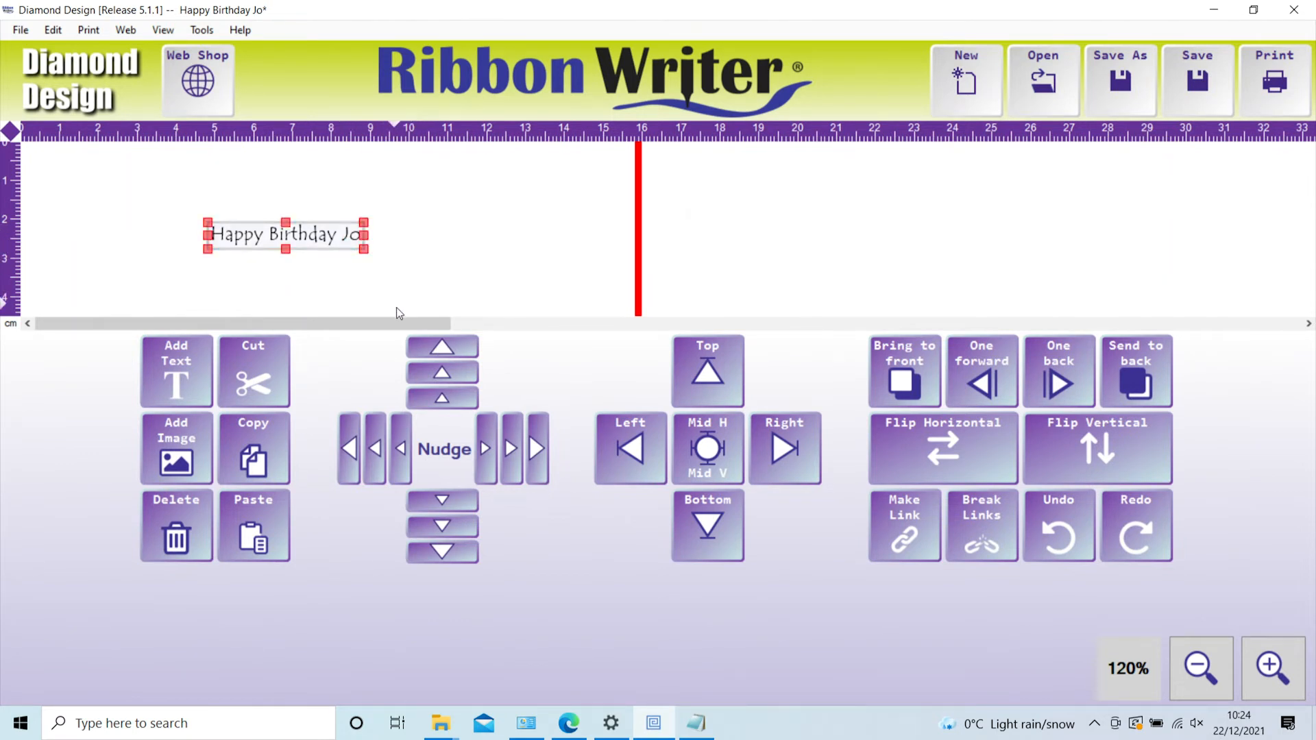
Step: Nudge the text down, then apply Mid H/Mid V and Top alignment
{"action": "left_click", "coordinate": [442, 500]}
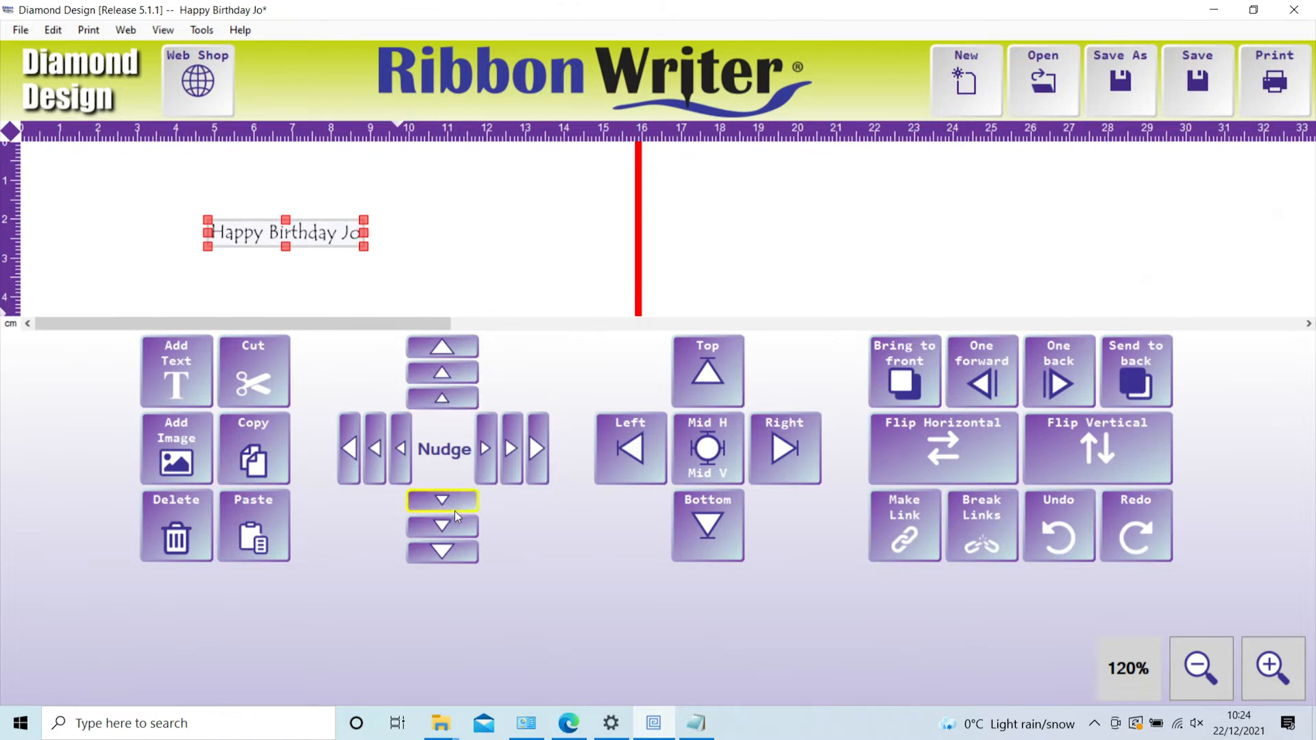
{"action": "left_click", "coordinate": [707, 449]}
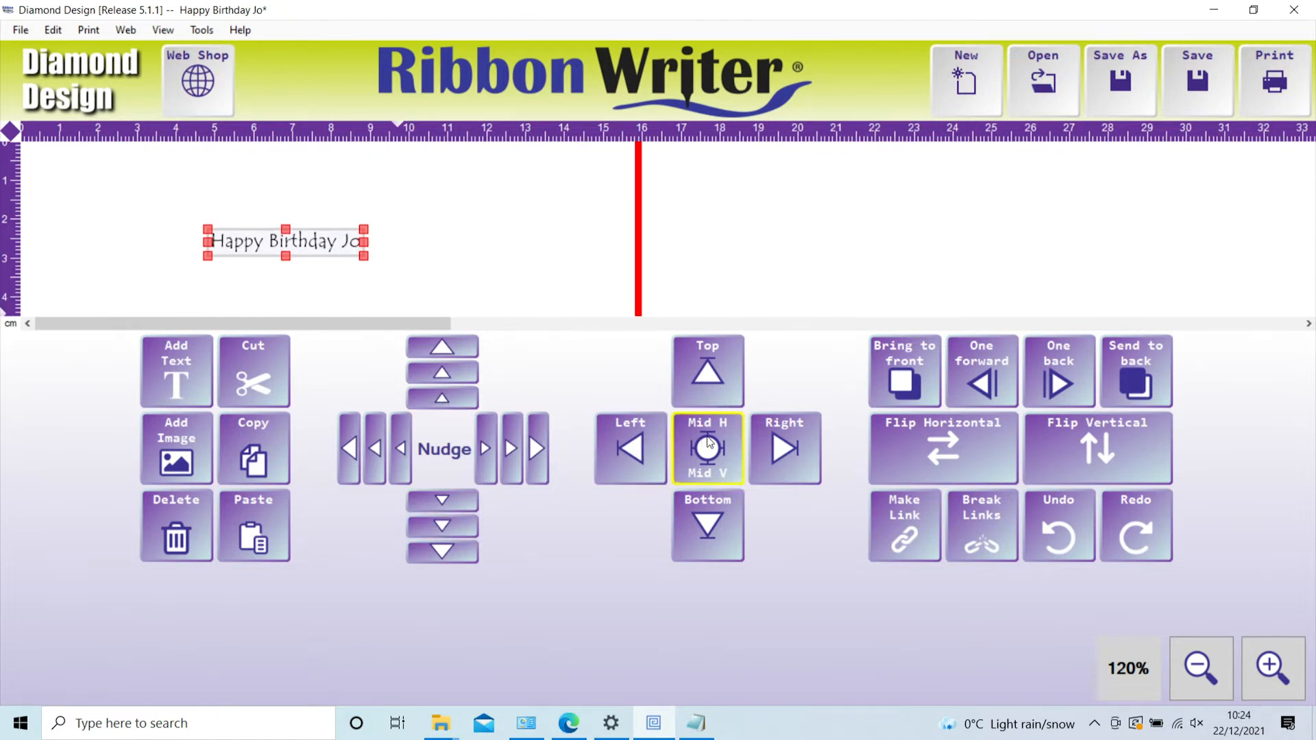
{"action": "left_click", "coordinate": [707, 370]}
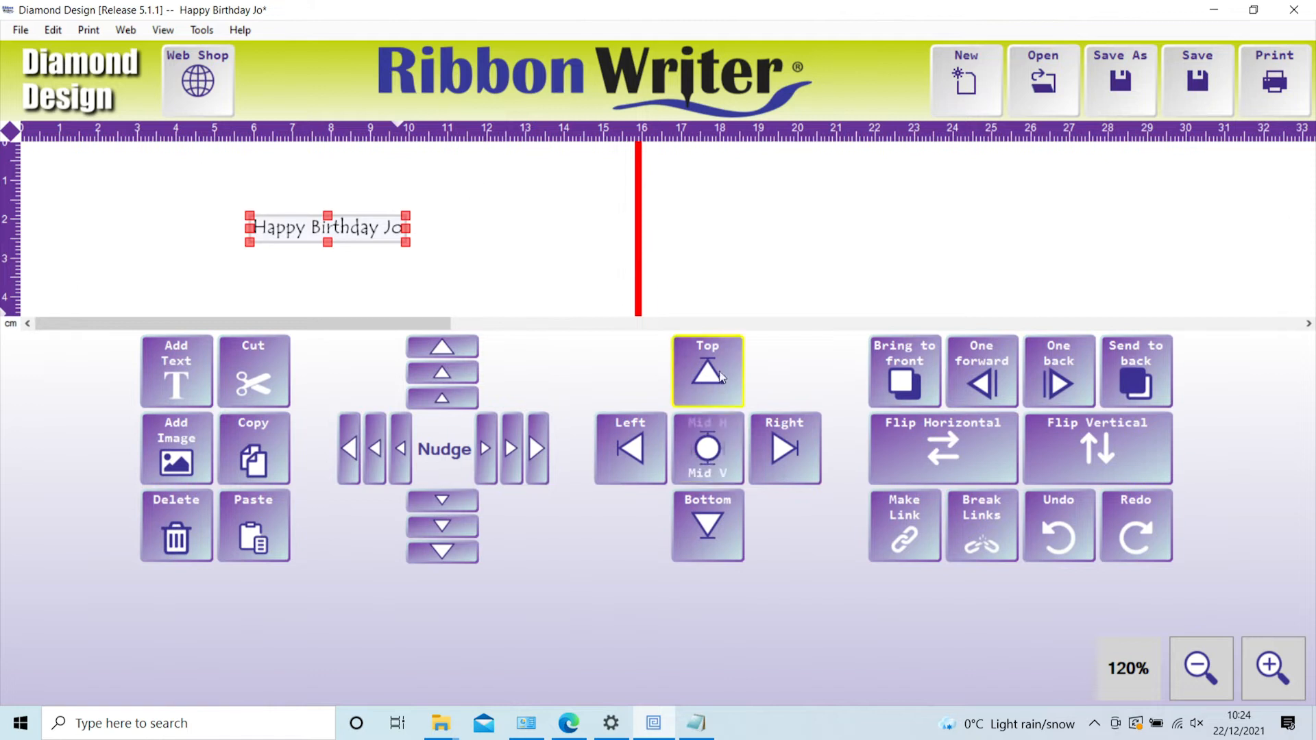
{"action": "left_click", "coordinate": [707, 448]}
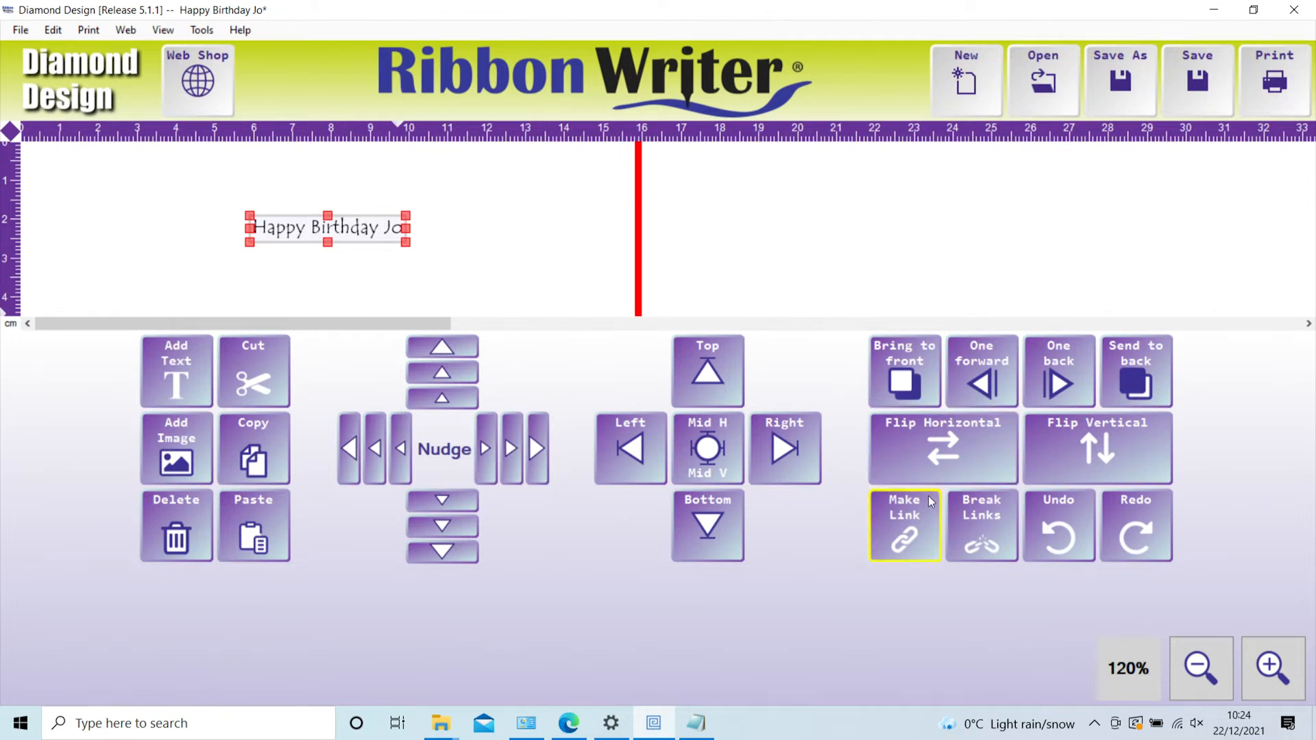
{"action": "mouse_move", "coordinate": [980, 524]}
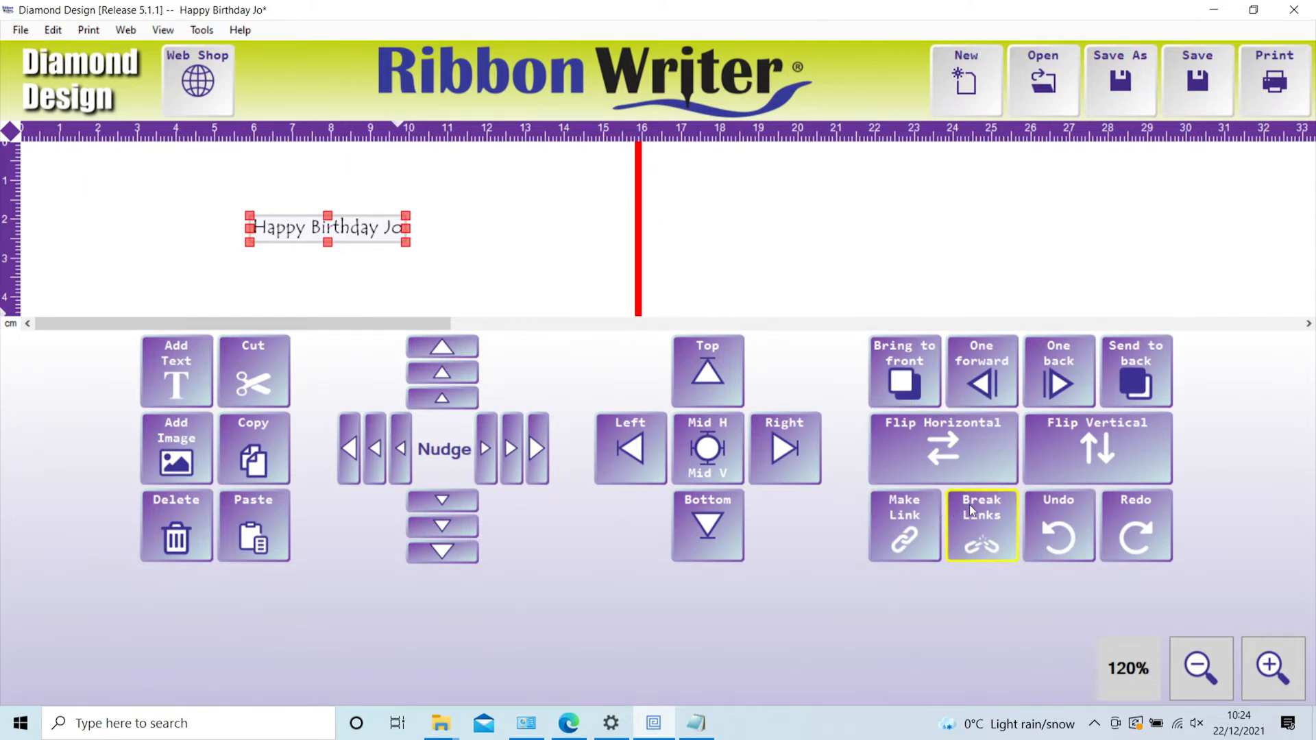
{"action": "mouse_move", "coordinate": [826, 417]}
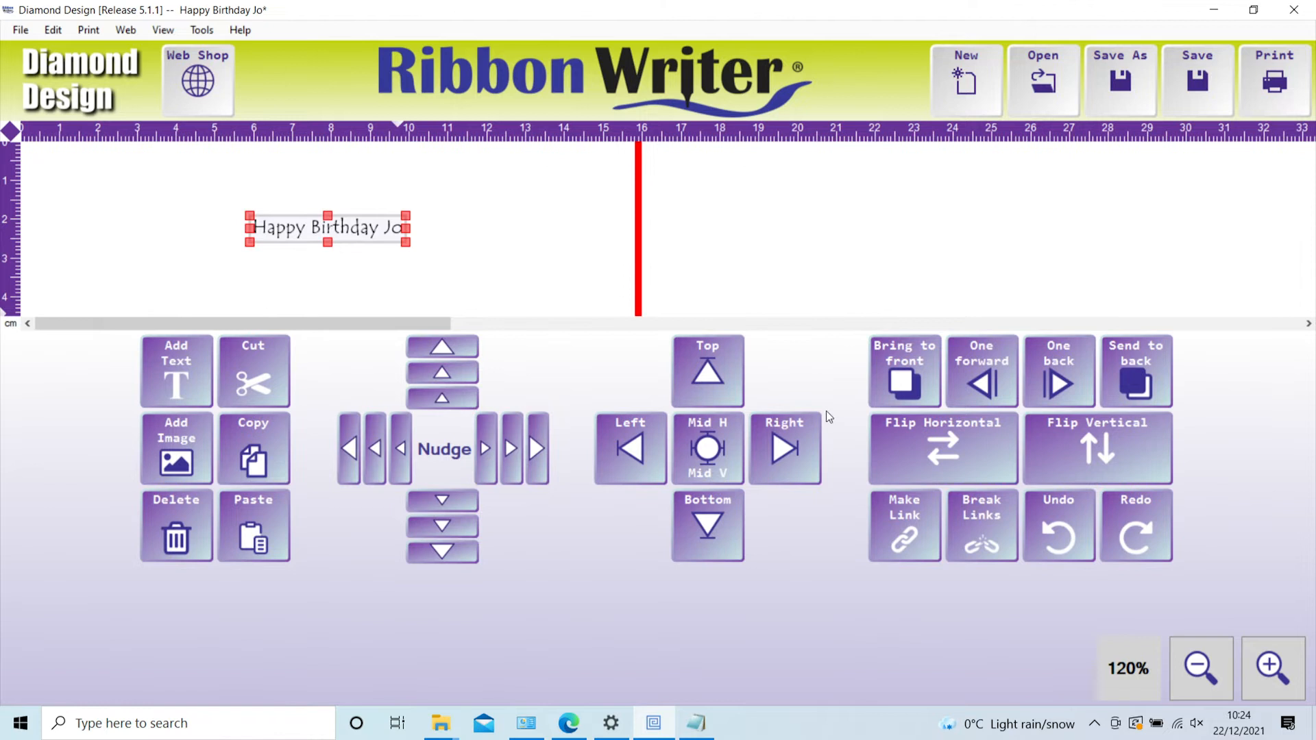
{"action": "mouse_move", "coordinate": [460, 256]}
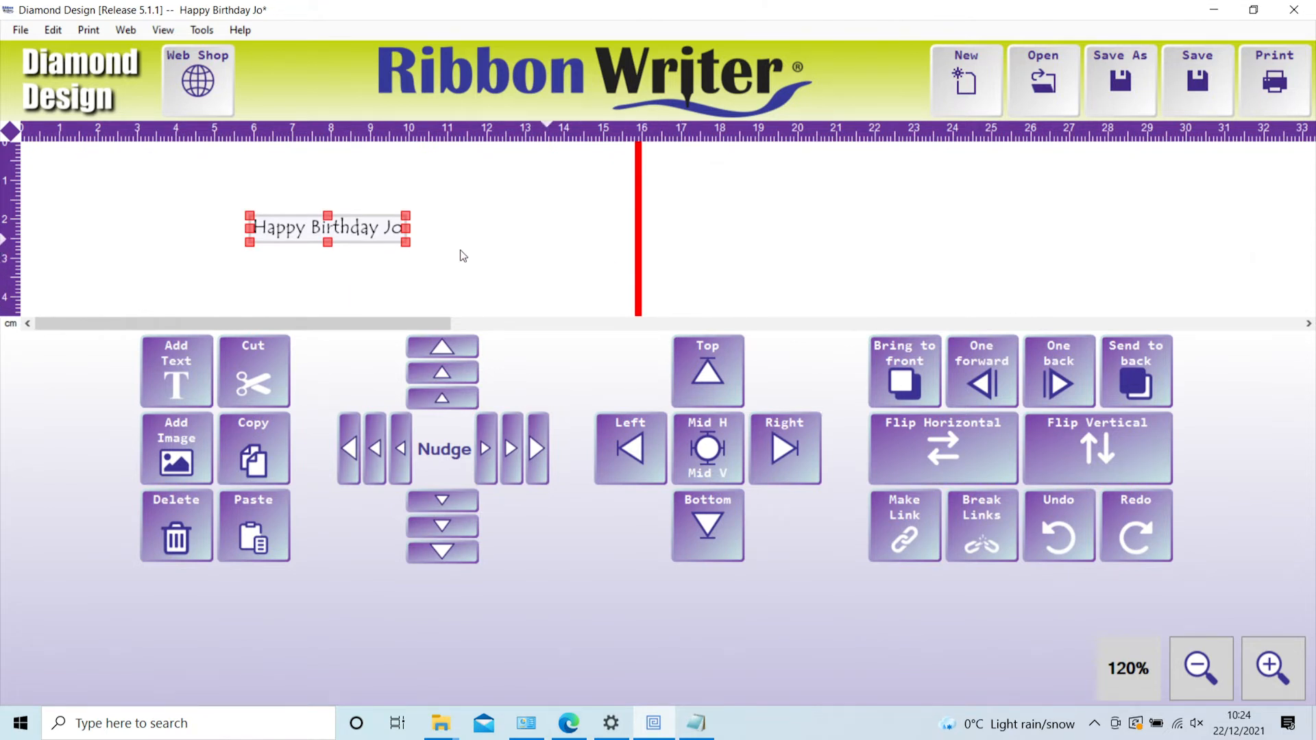
Step: Browse the Stock, MyLogos and MyGraphics image collections, then open the Import Image browser
{"action": "left_click", "coordinate": [176, 448]}
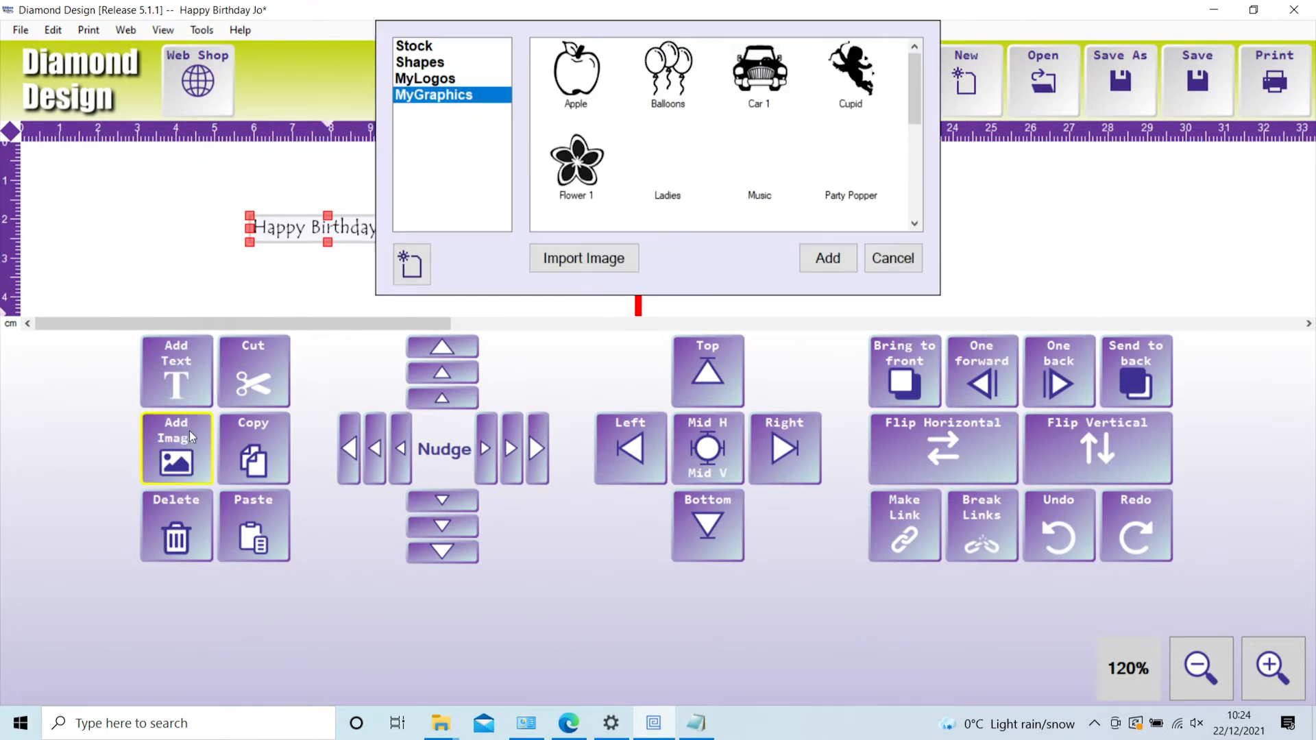
{"action": "left_click", "coordinate": [412, 45]}
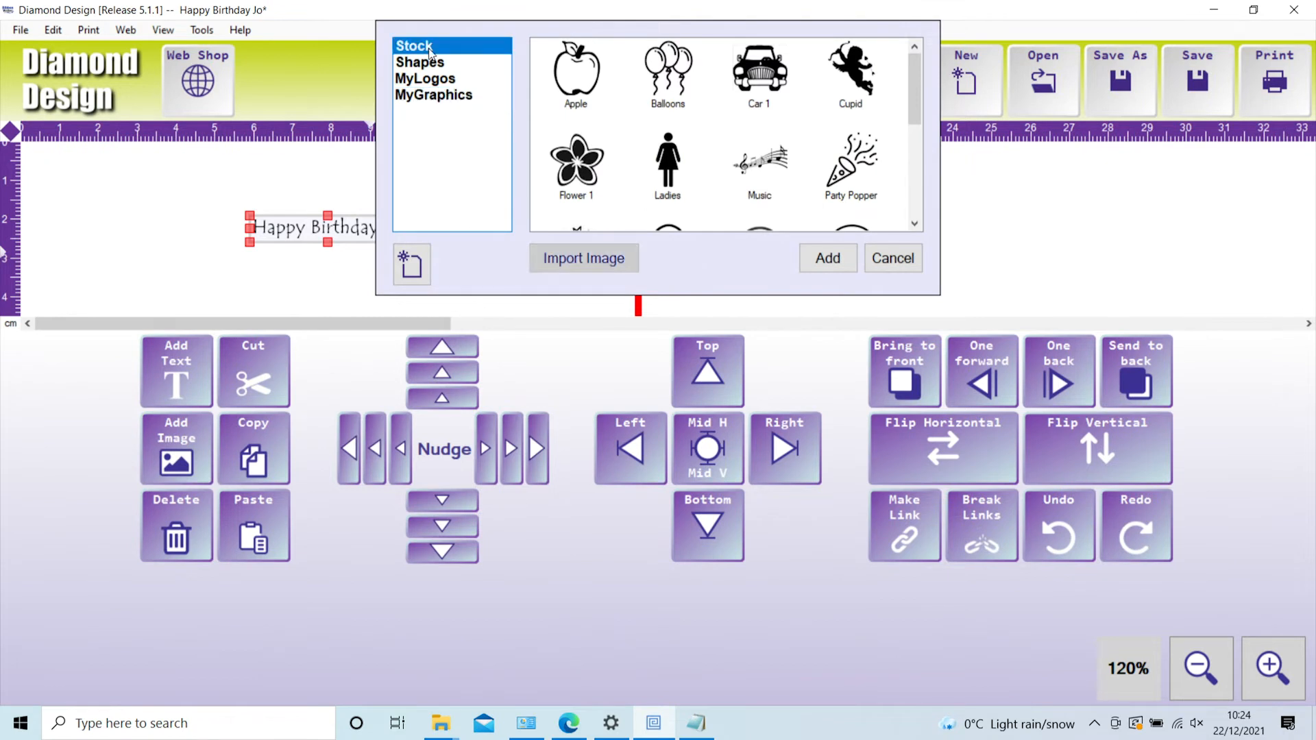
{"action": "left_click", "coordinate": [433, 95]}
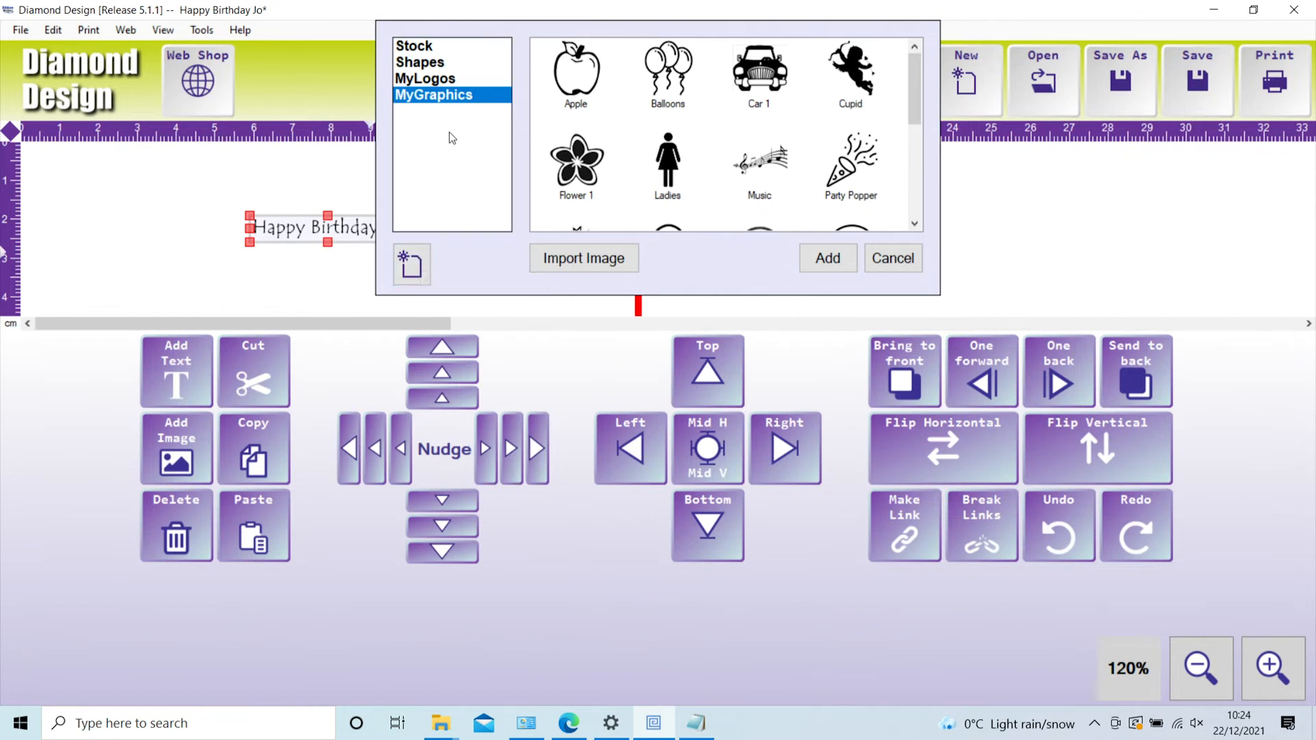
{"action": "left_click", "coordinate": [412, 46]}
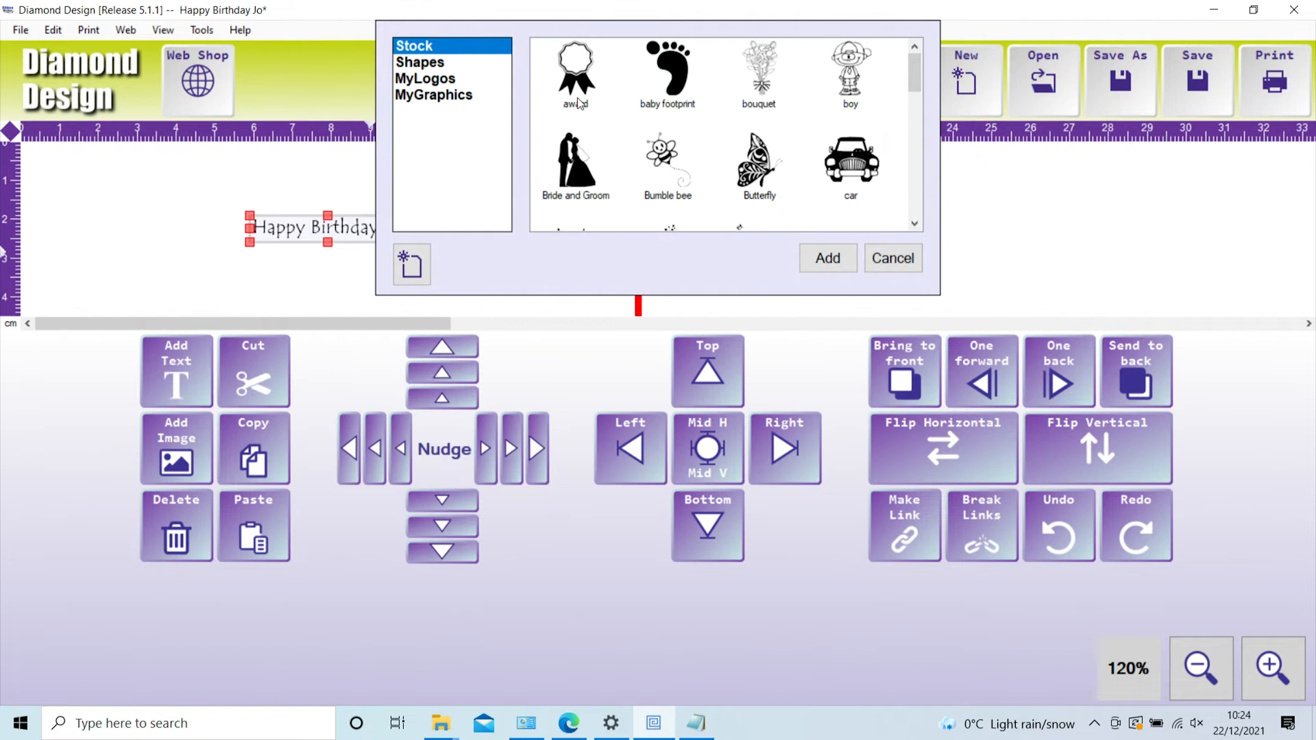
{"action": "mouse_move", "coordinate": [468, 76]}
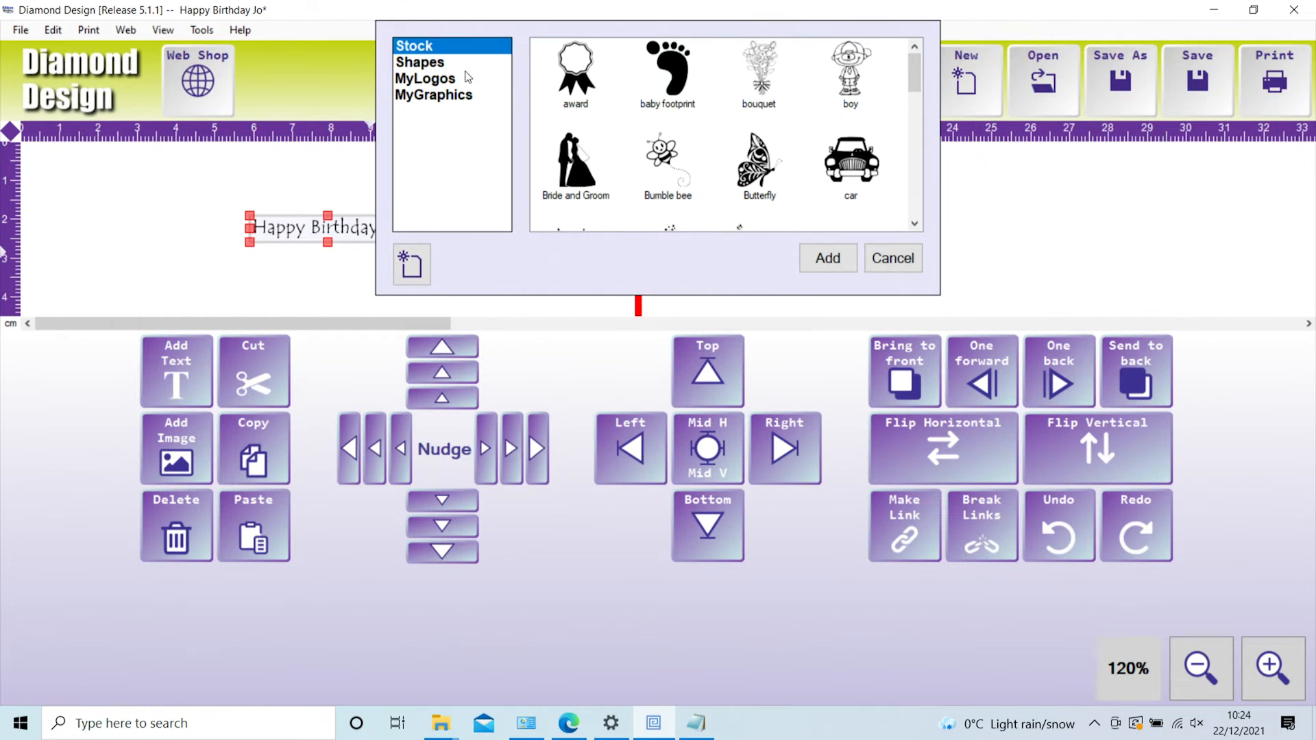
{"action": "left_click", "coordinate": [426, 79]}
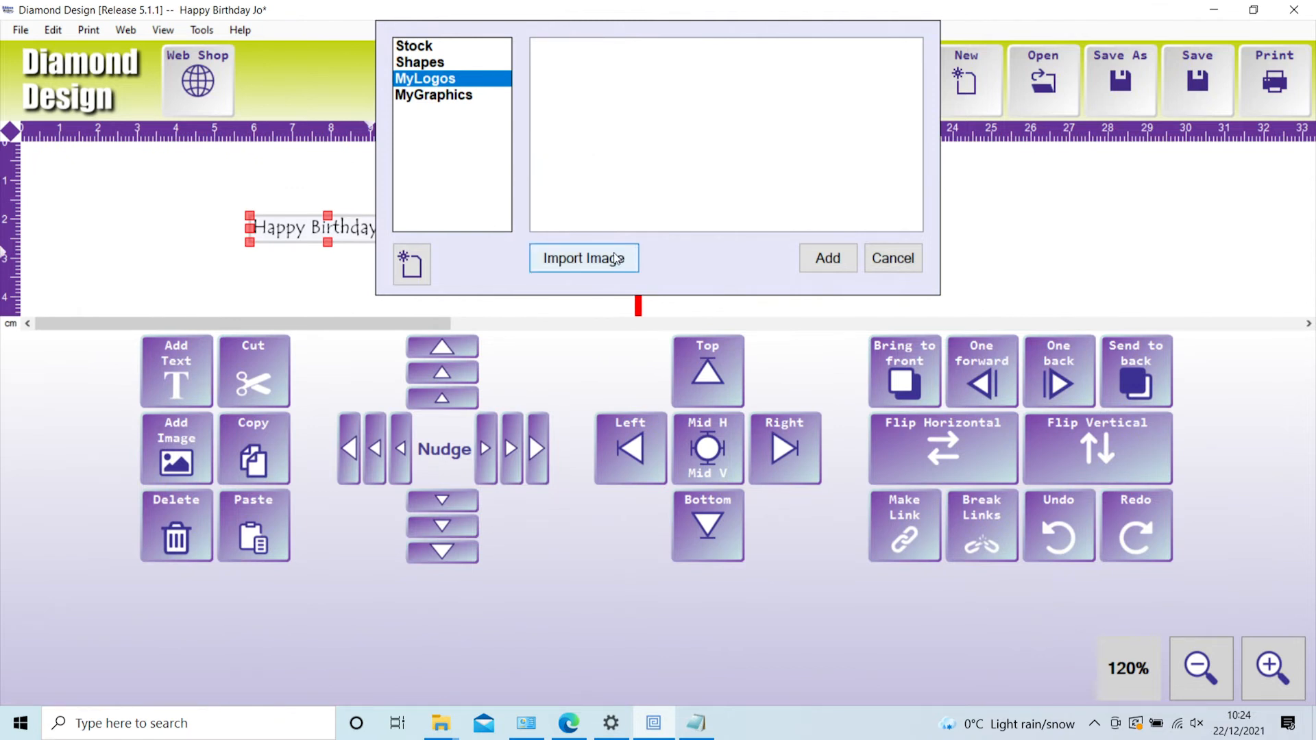
{"action": "mouse_move", "coordinate": [562, 224]}
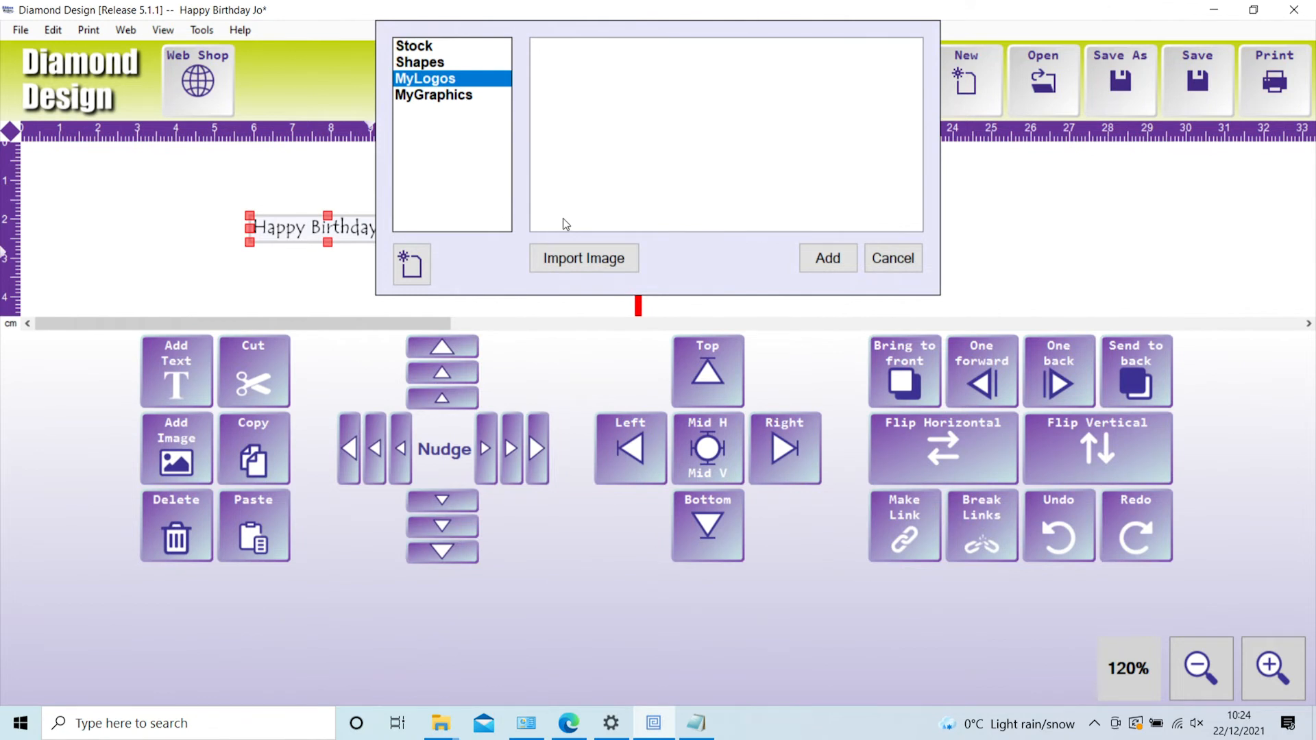
{"action": "mouse_move", "coordinate": [583, 258]}
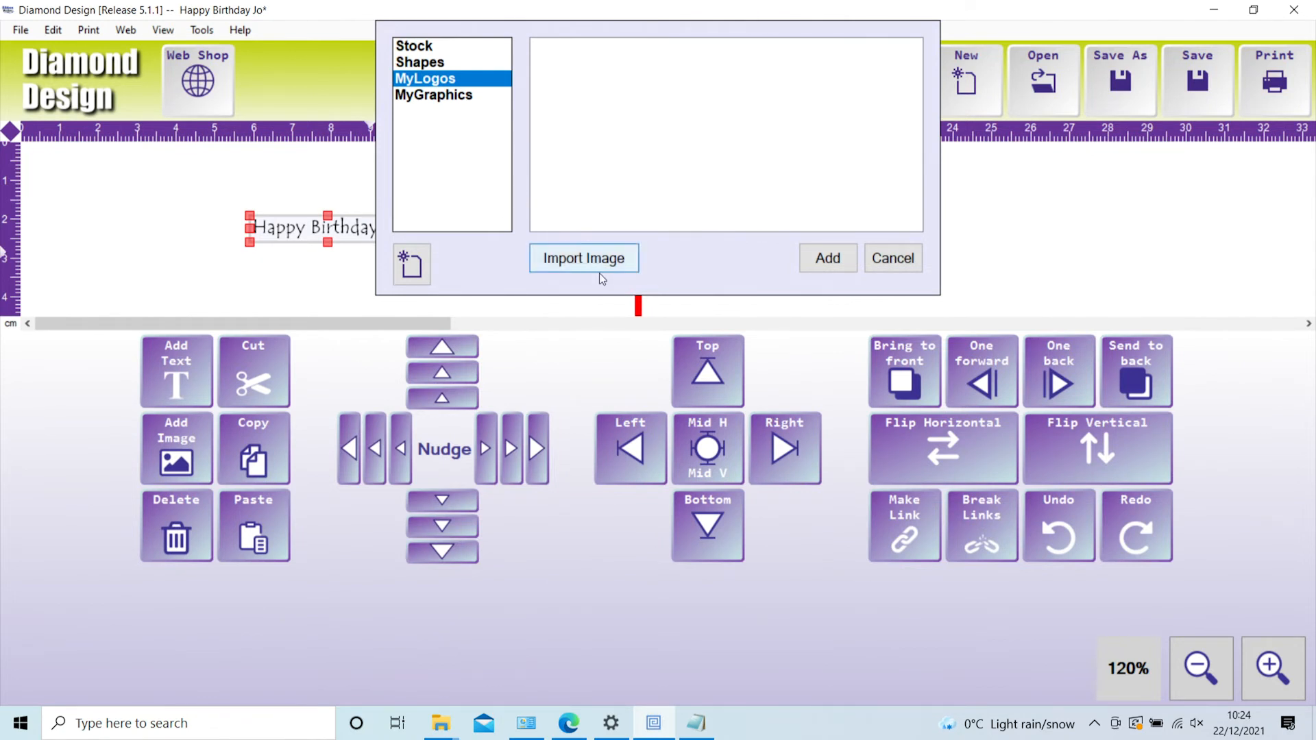
{"action": "left_click", "coordinate": [434, 94]}
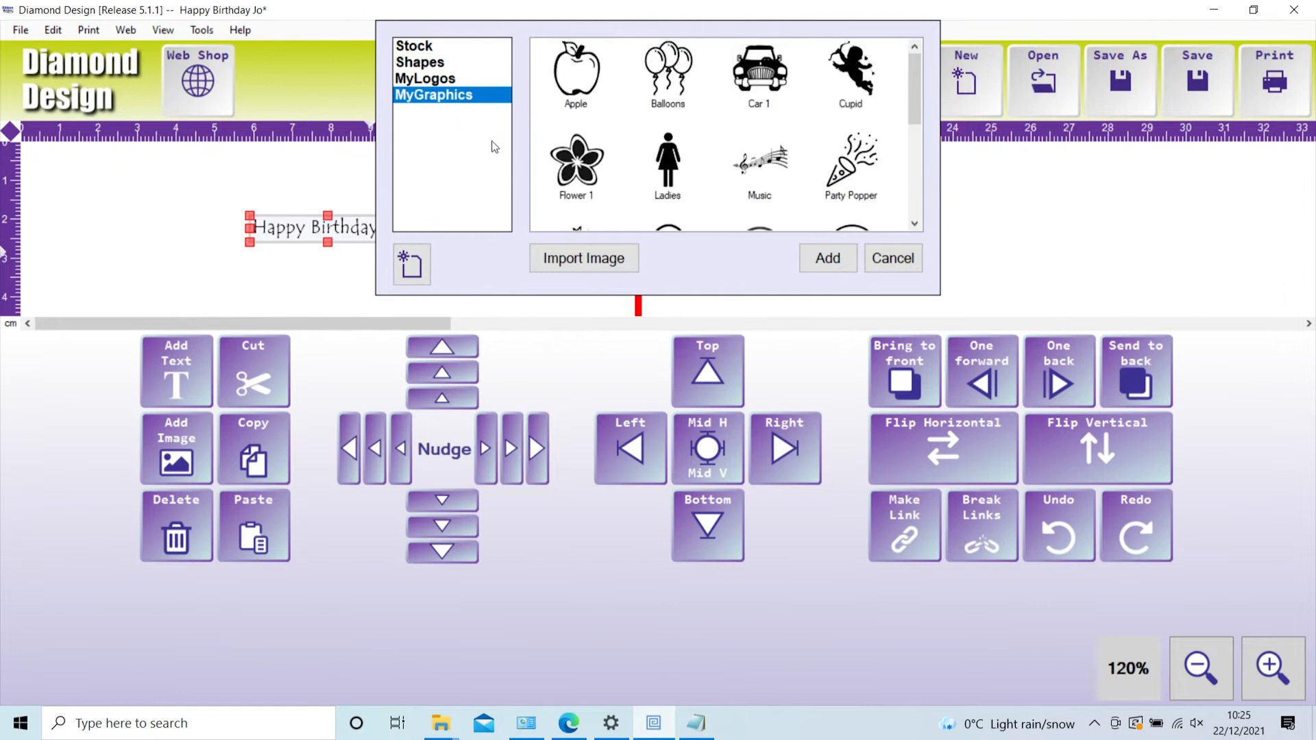
{"action": "left_click", "coordinate": [583, 258]}
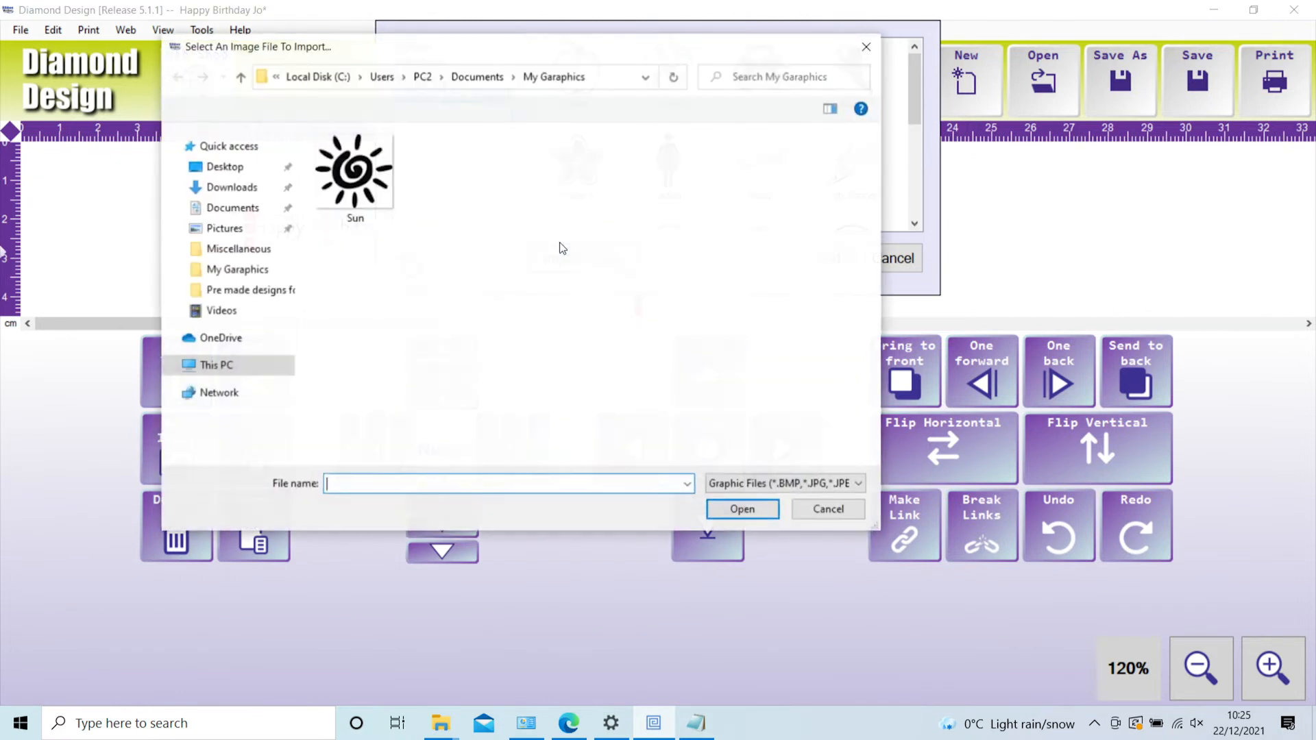
Step: Import Sun.png with Make Transparent and Auto Crop enabled
{"action": "left_click", "coordinate": [355, 168]}
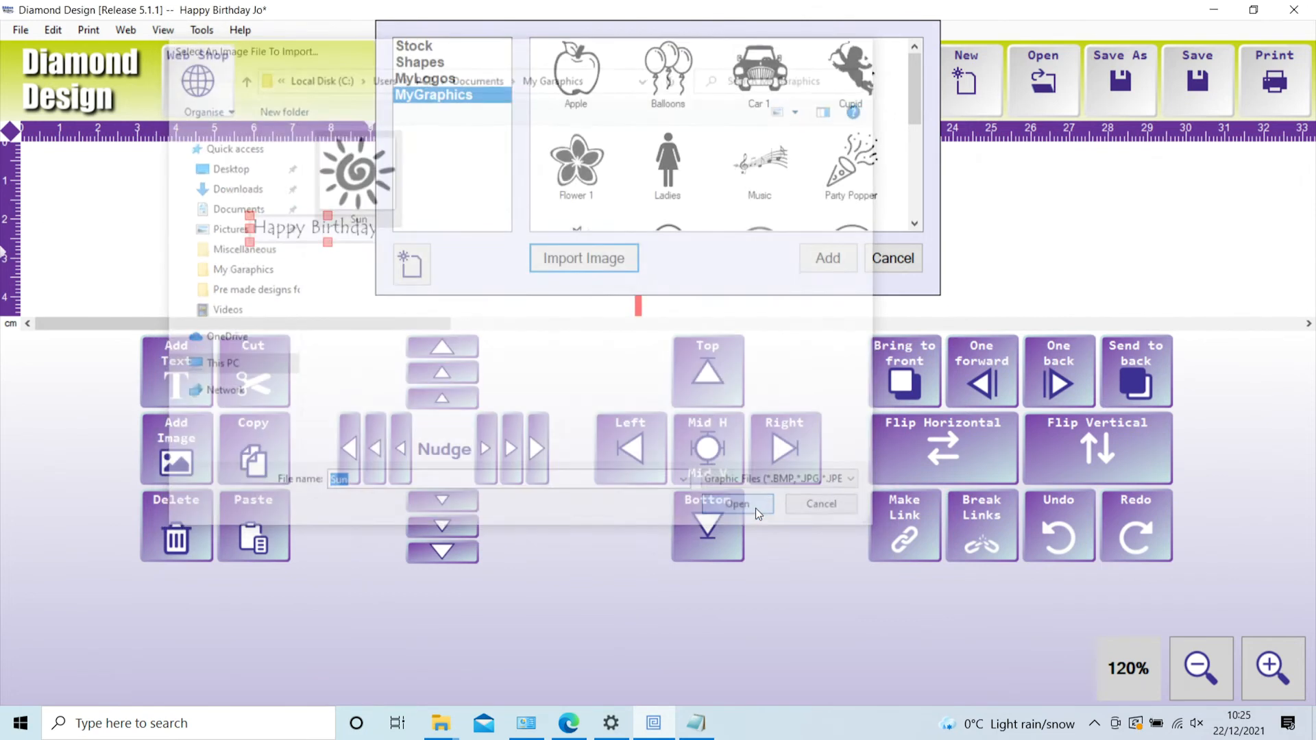
{"action": "left_click", "coordinate": [739, 504]}
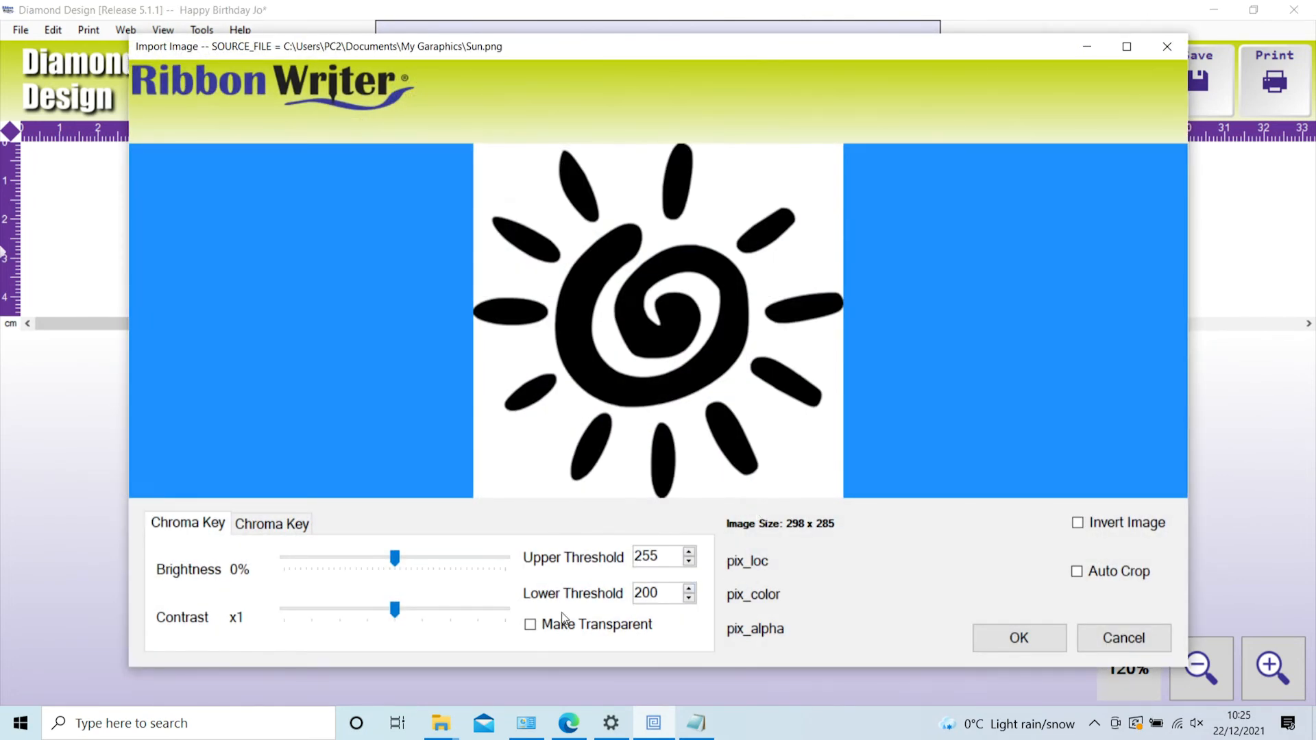
{"action": "mouse_move", "coordinate": [436, 606]}
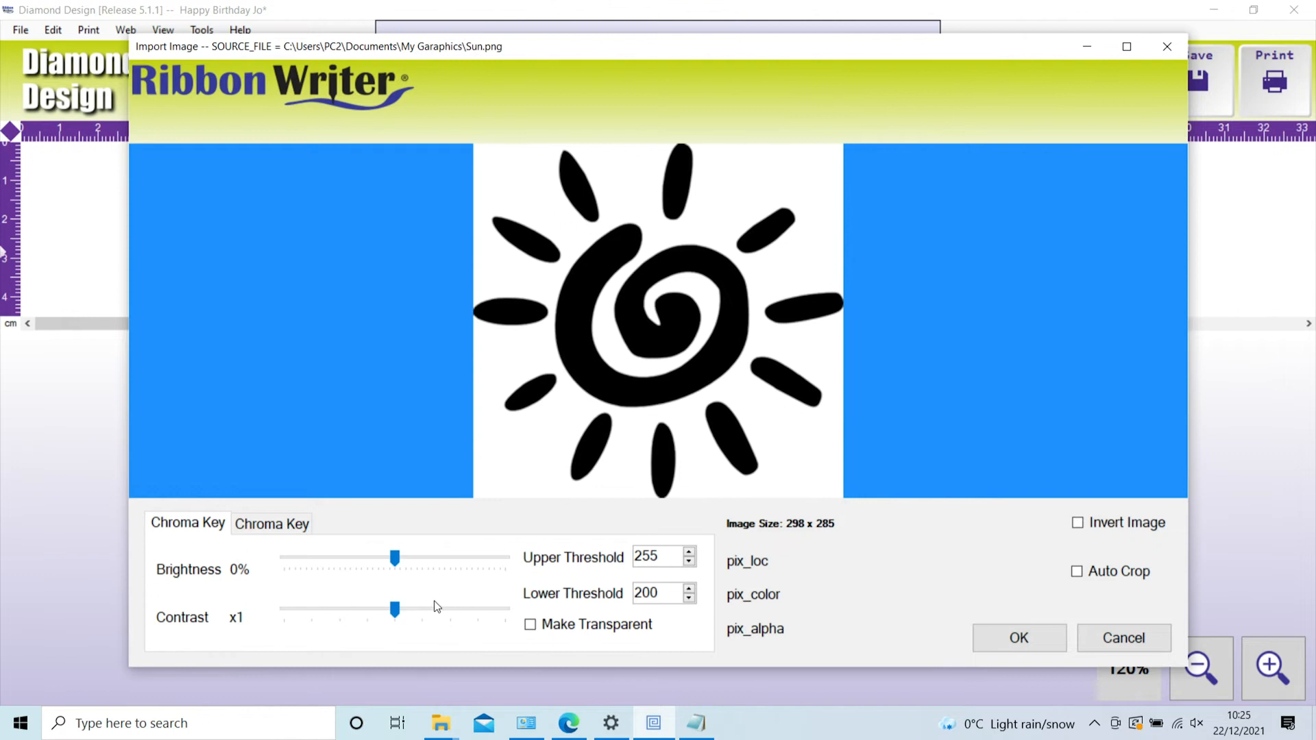
{"action": "mouse_move", "coordinate": [523, 629]}
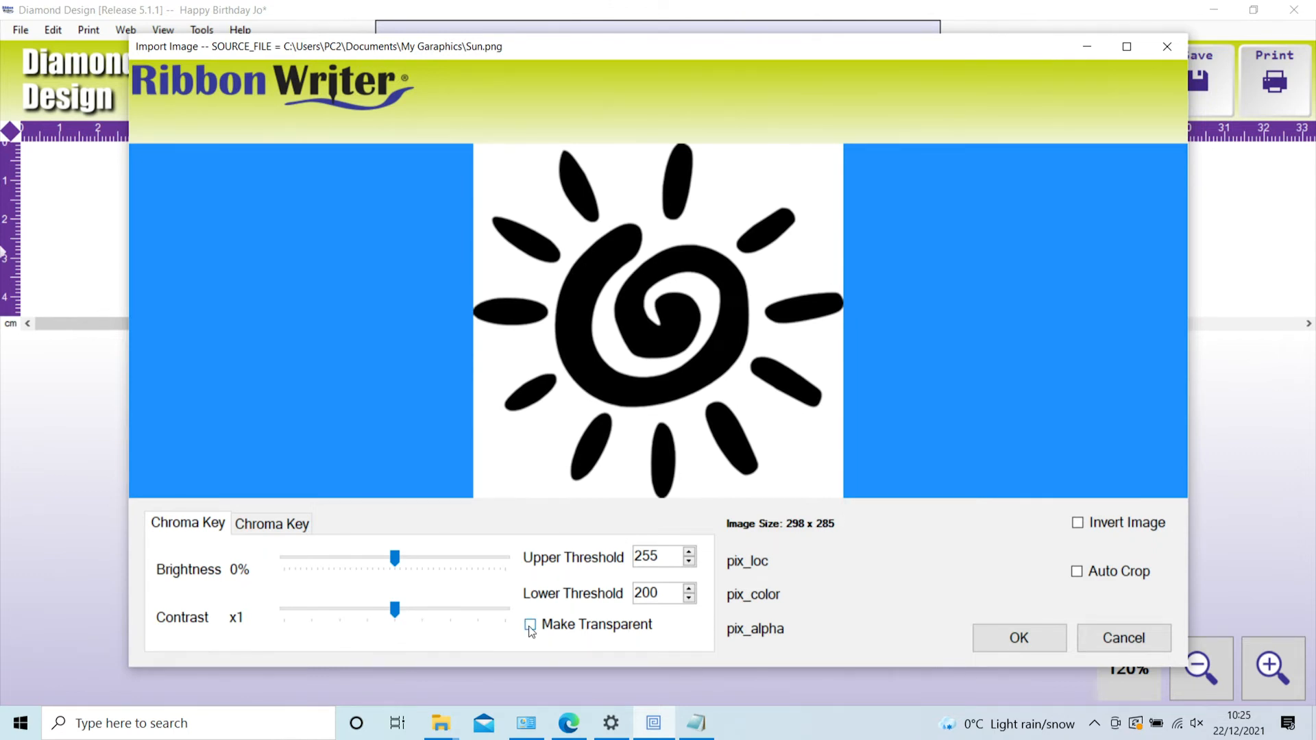
{"action": "left_click", "coordinate": [530, 624]}
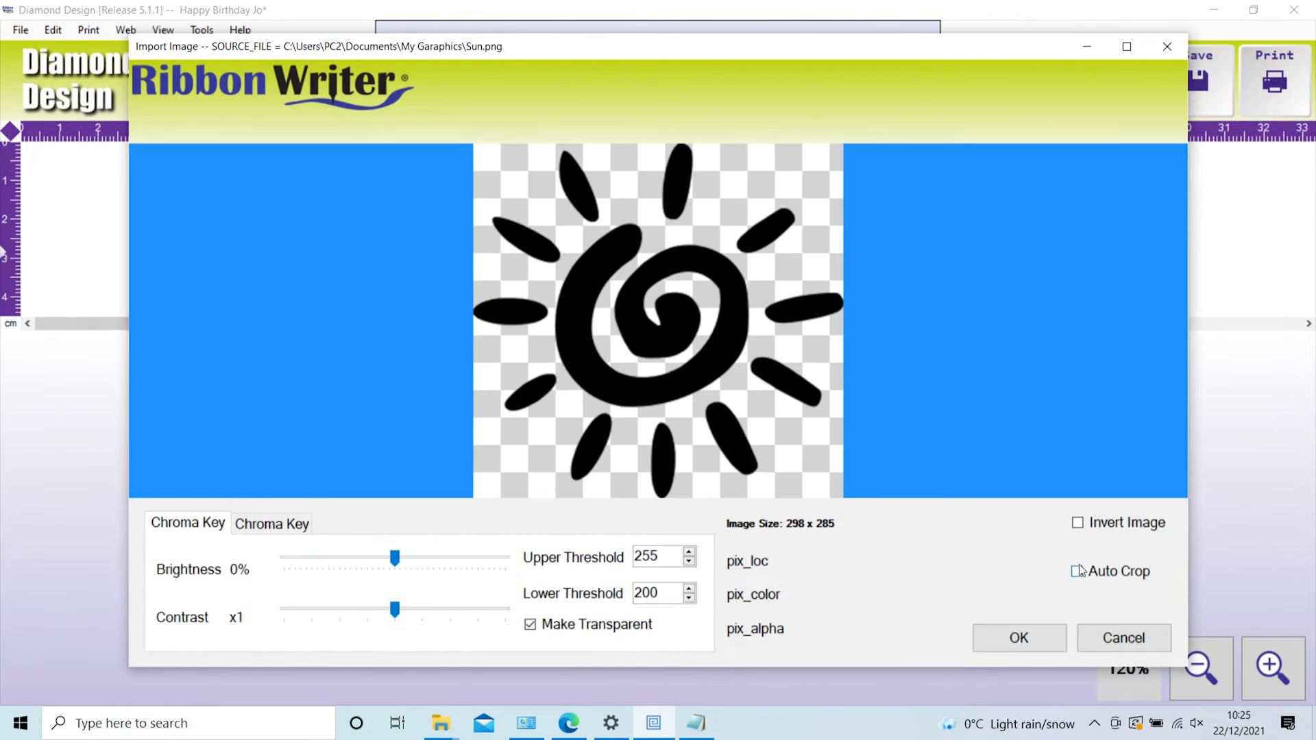
{"action": "left_click", "coordinate": [1077, 571]}
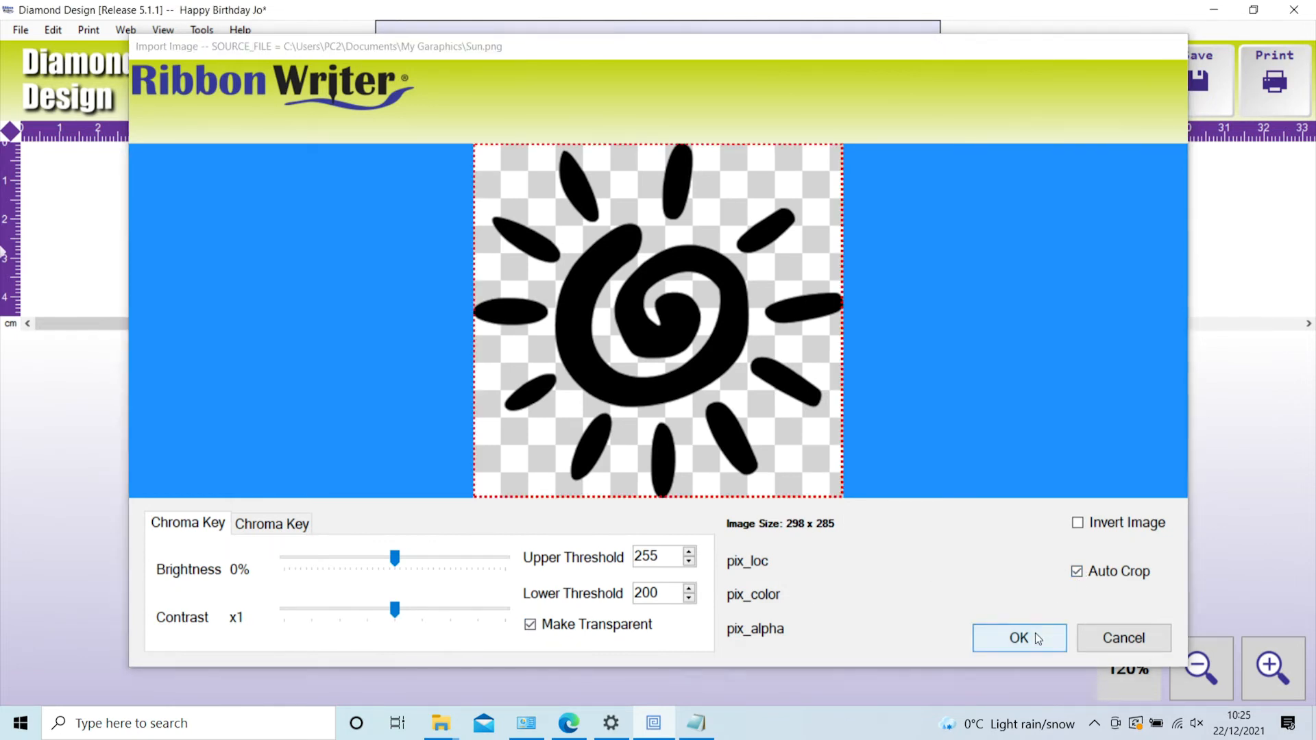
{"action": "left_click", "coordinate": [1018, 638]}
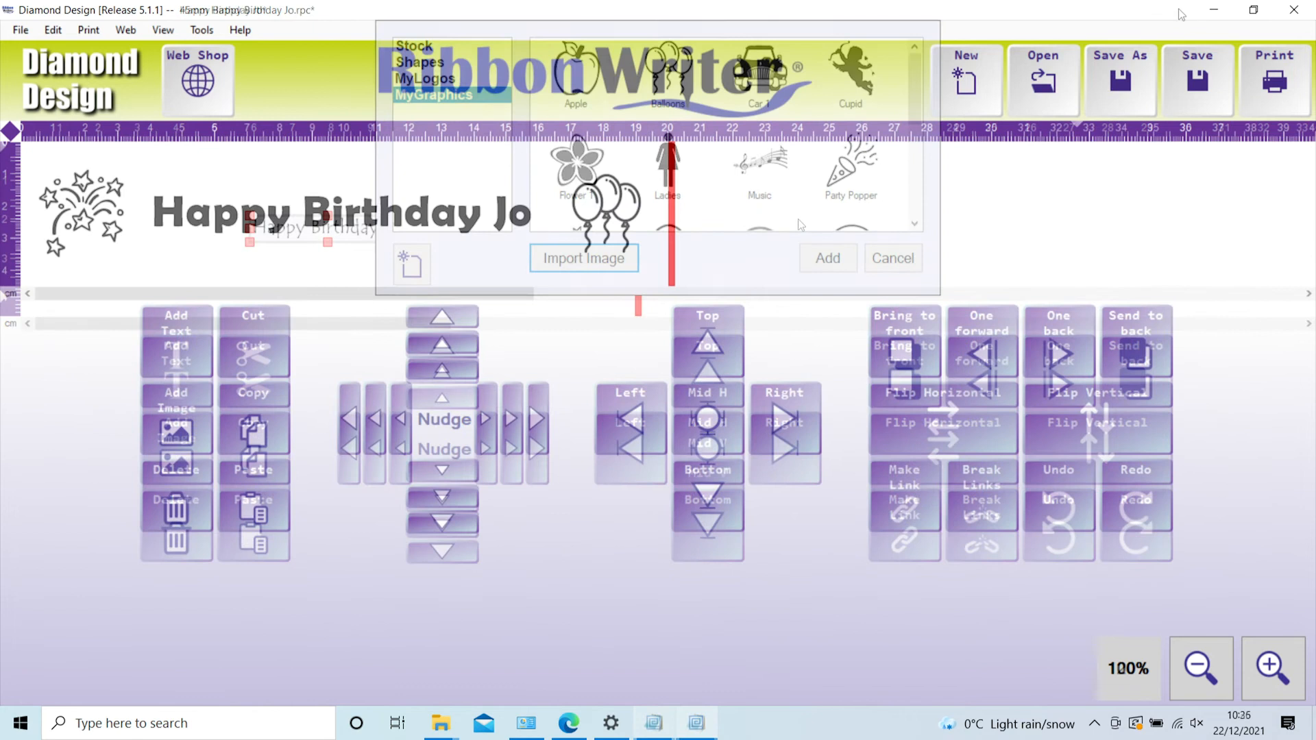
{"action": "left_click", "coordinate": [826, 258]}
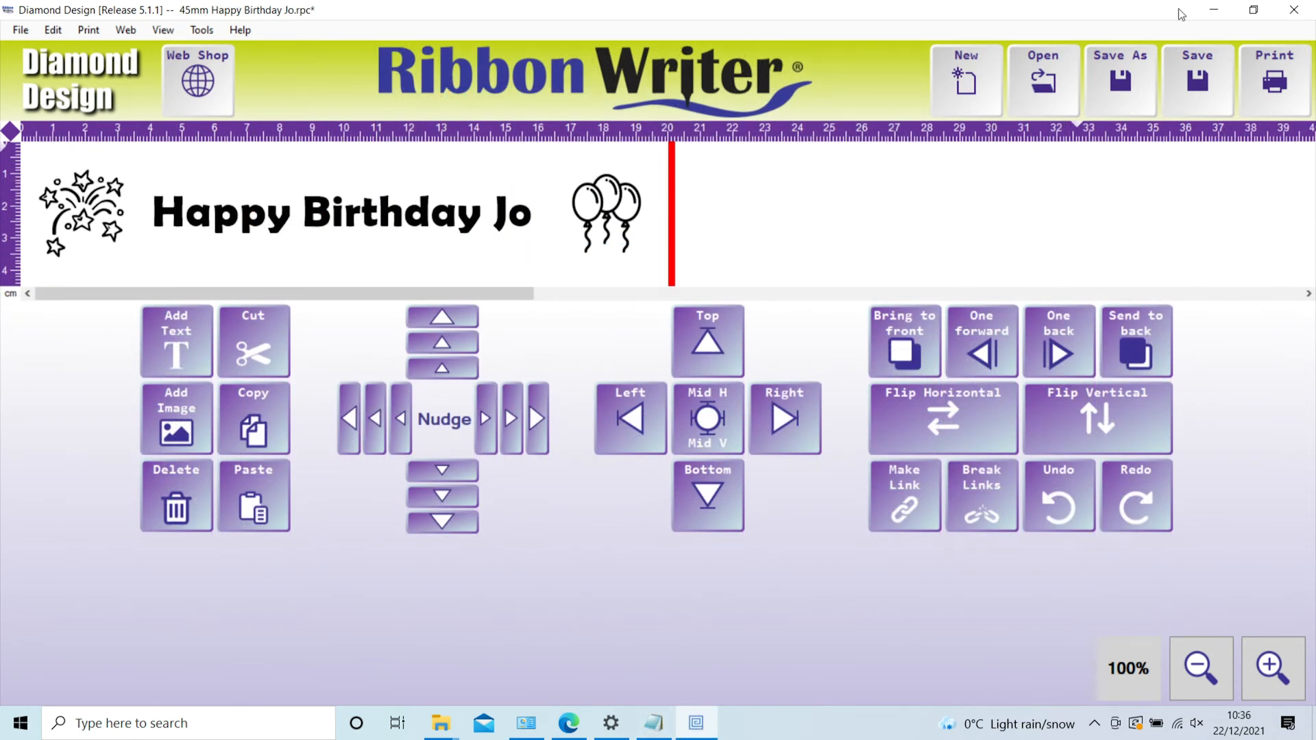
{"action": "mouse_move", "coordinate": [1272, 80]}
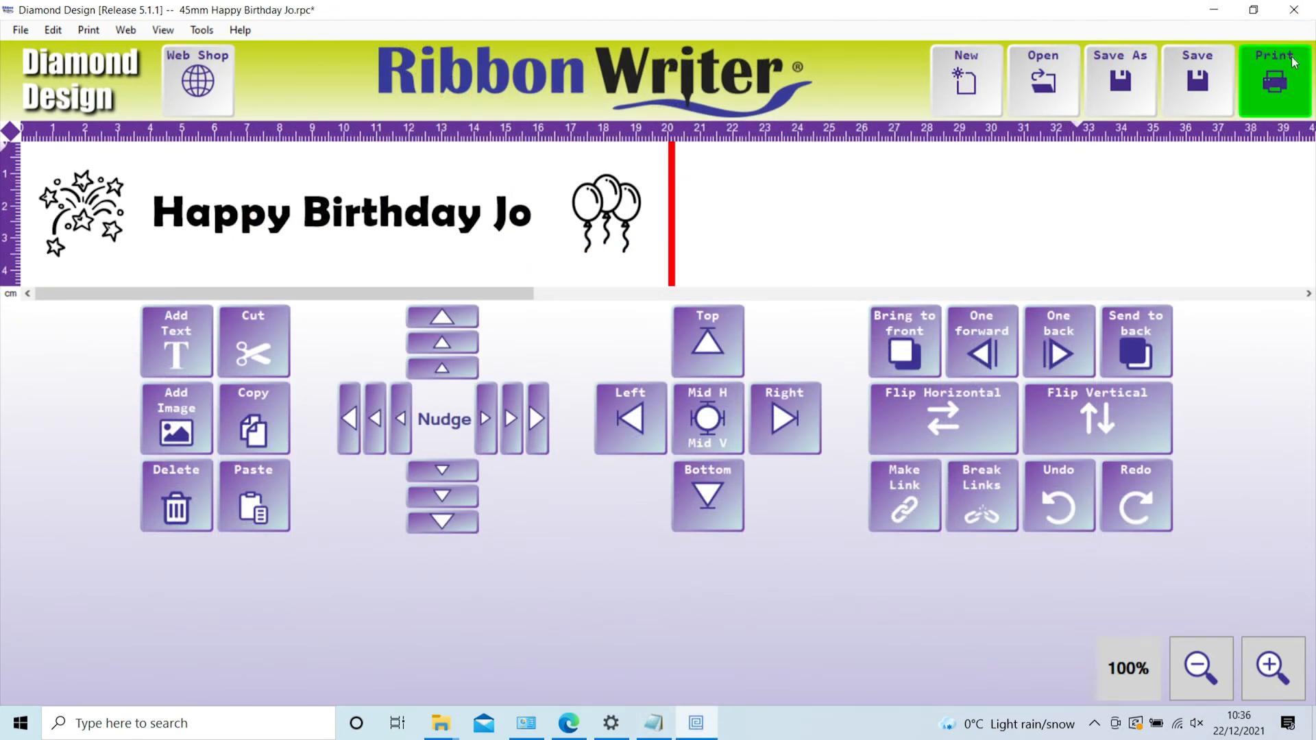
{"action": "left_click", "coordinate": [1272, 79]}
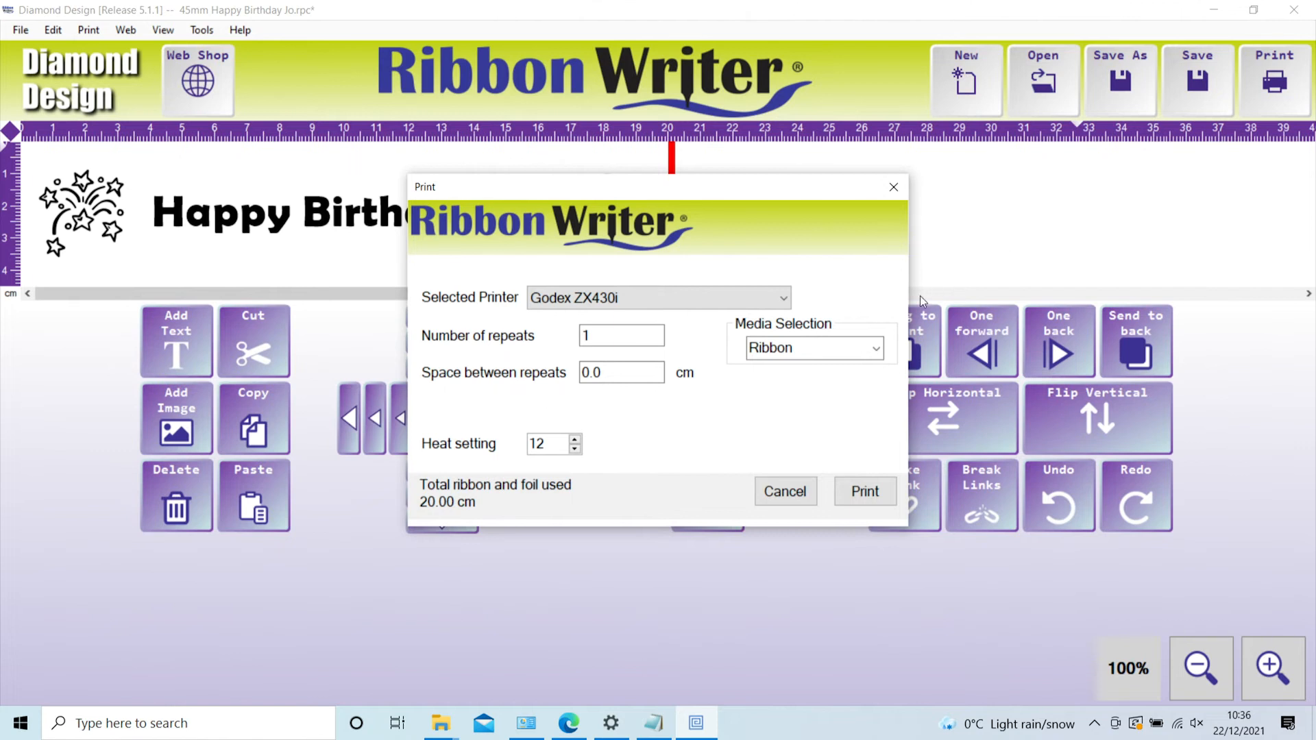
Step: Keep Ribbon media, set 5 repeats, 2 cm spacing and heat 13, then close without printing
{"action": "left_click", "coordinate": [875, 348]}
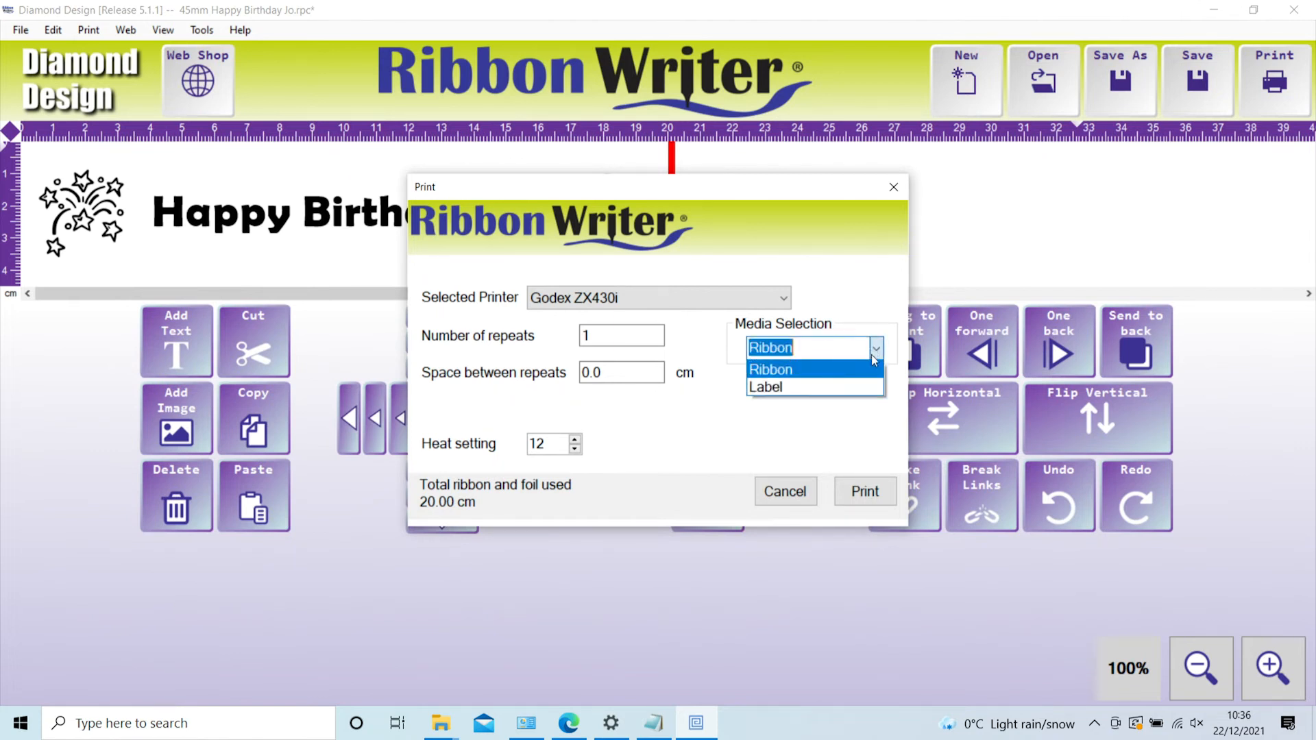
{"action": "mouse_move", "coordinate": [857, 377]}
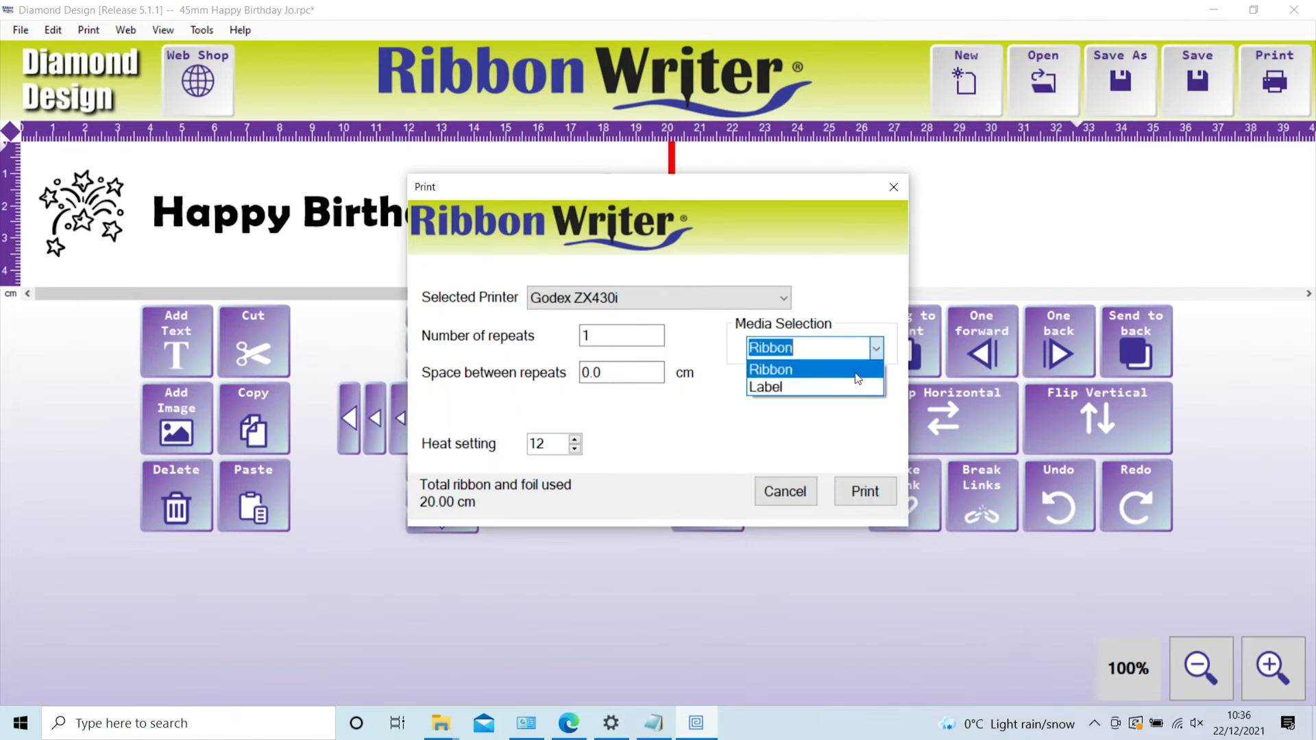
{"action": "left_click", "coordinate": [769, 370]}
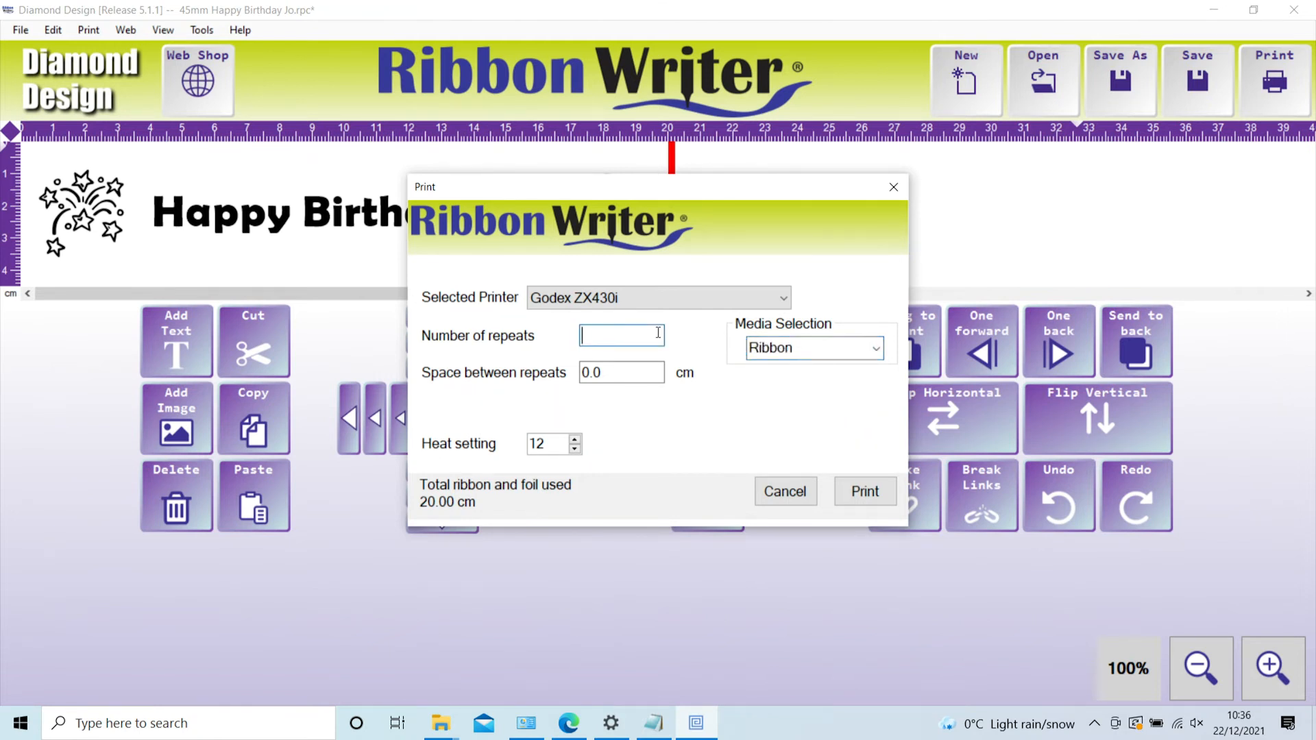
{"action": "type", "text": "5"}
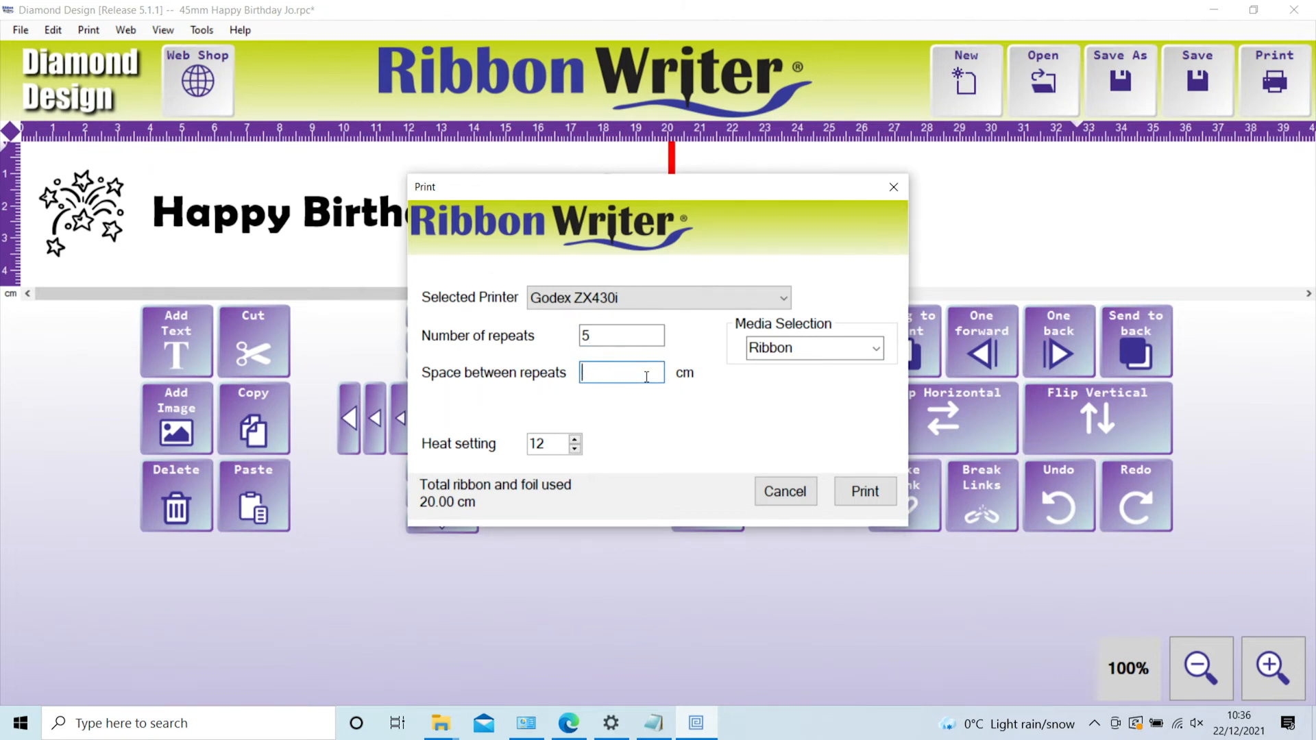
{"action": "type", "text": "2"}
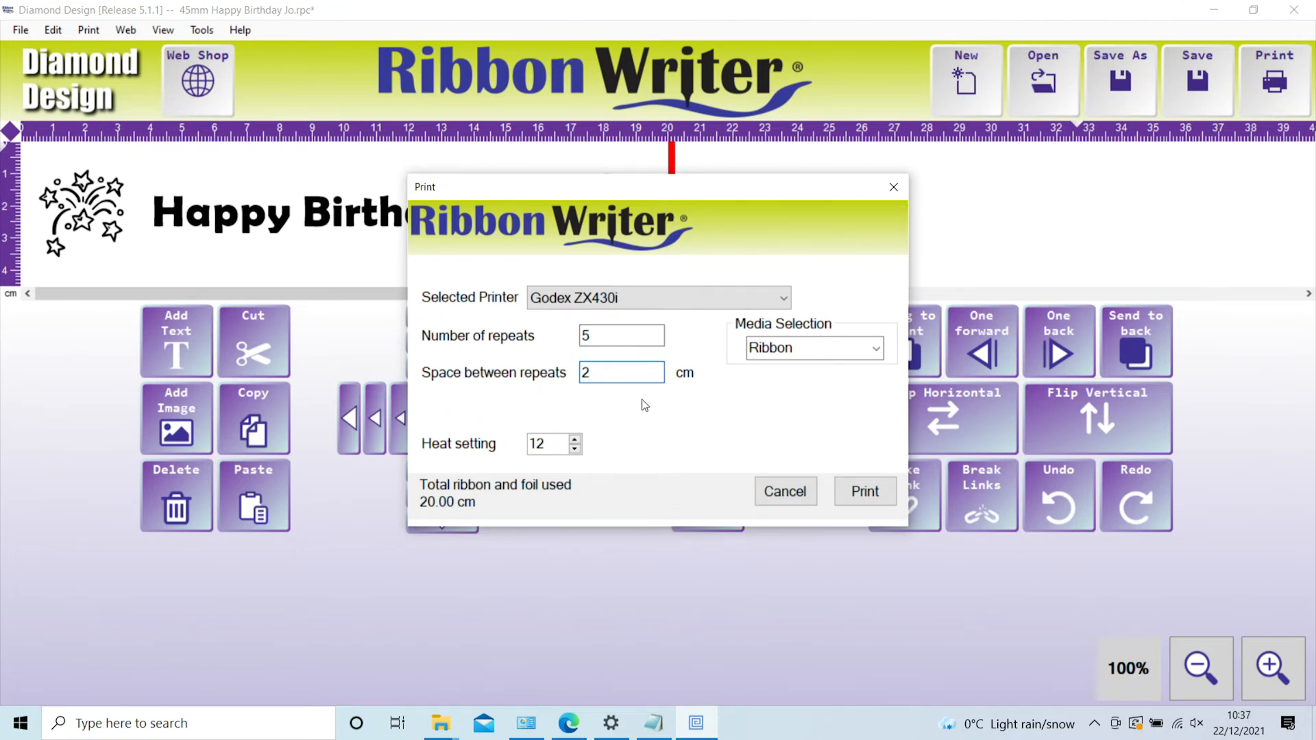
{"action": "mouse_move", "coordinate": [577, 445]}
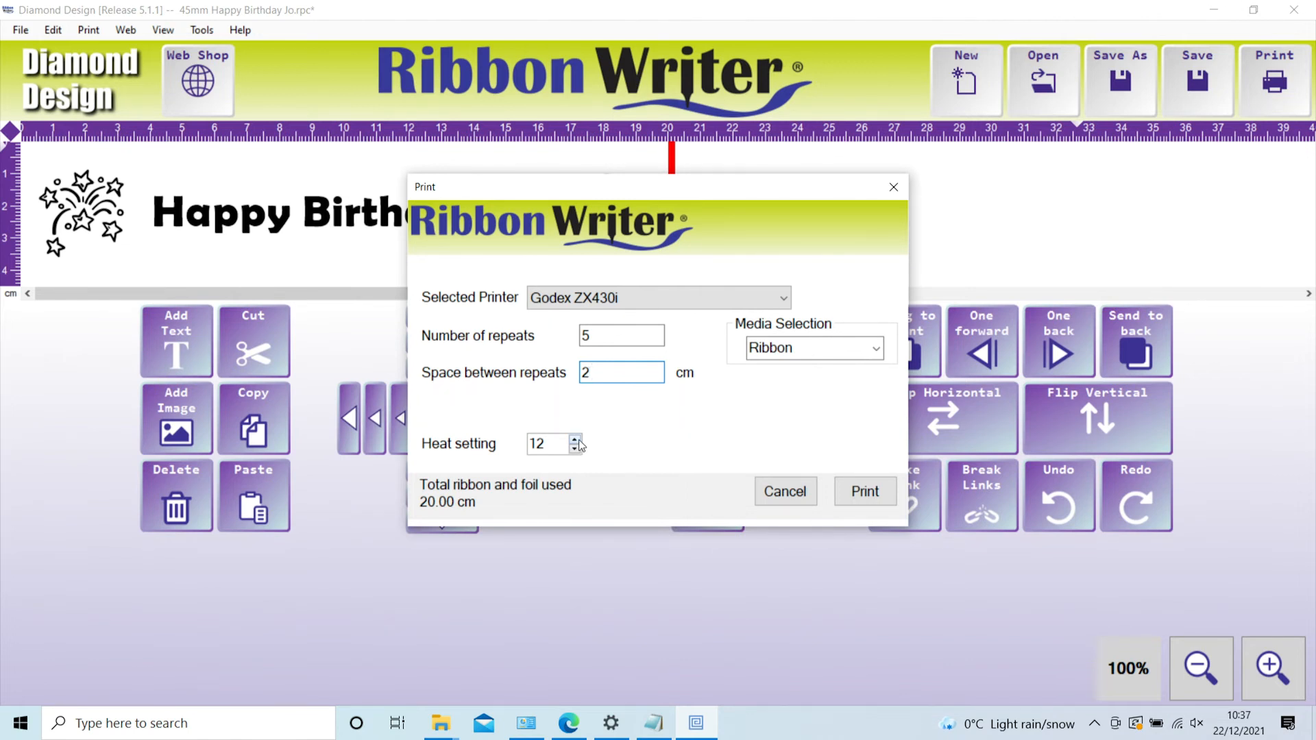
{"action": "left_click", "coordinate": [575, 439]}
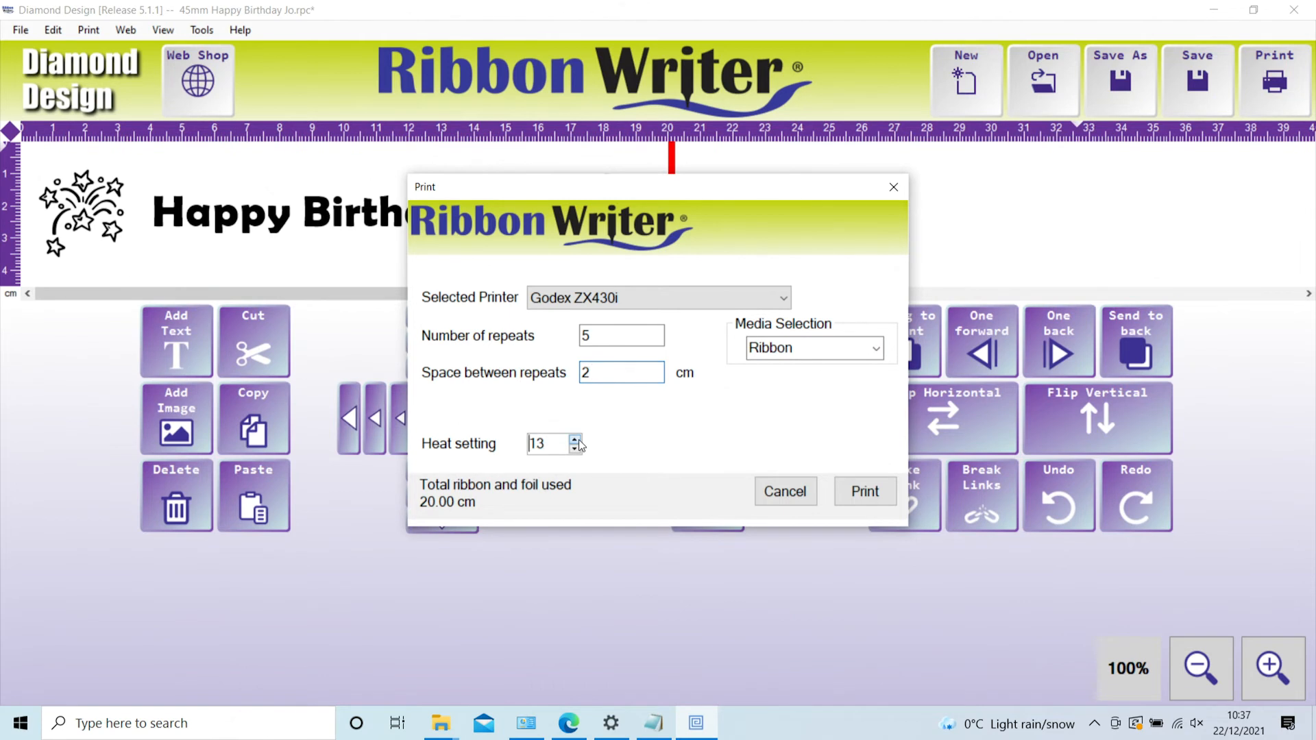
{"action": "left_click", "coordinate": [576, 438]}
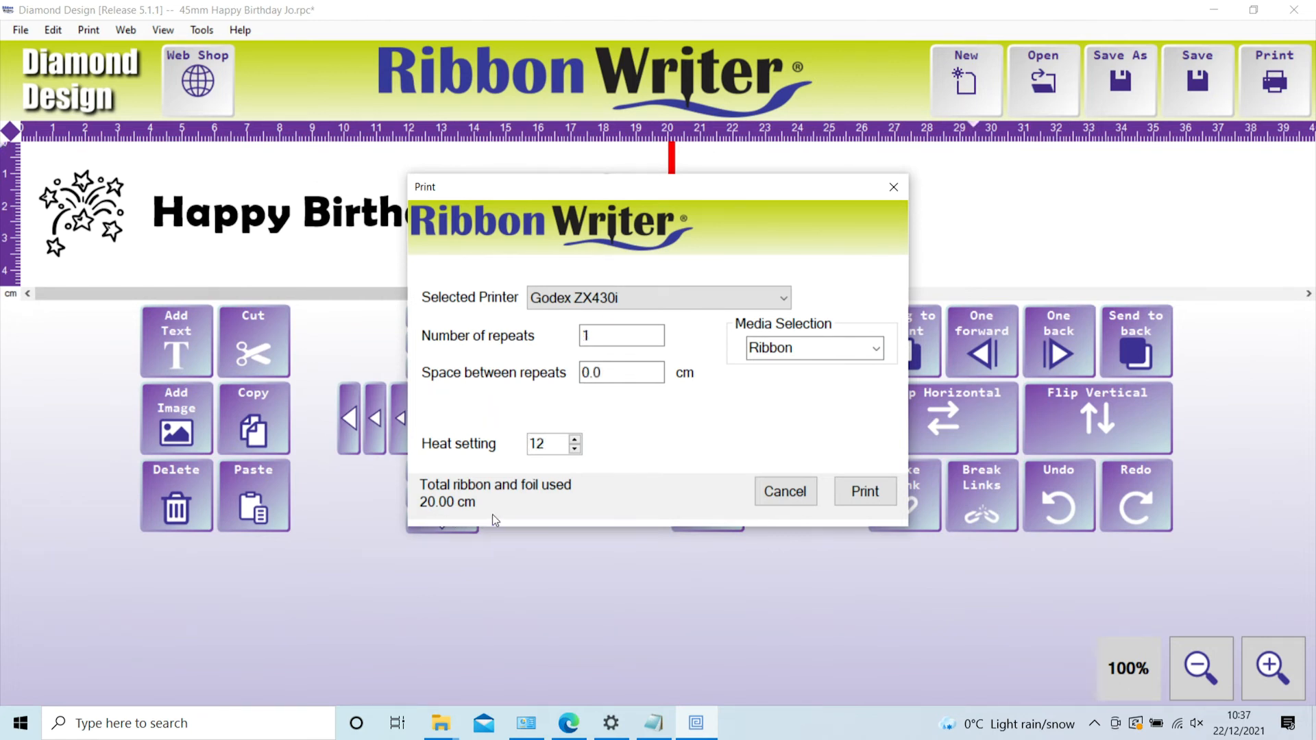
{"action": "mouse_move", "coordinate": [443, 513]}
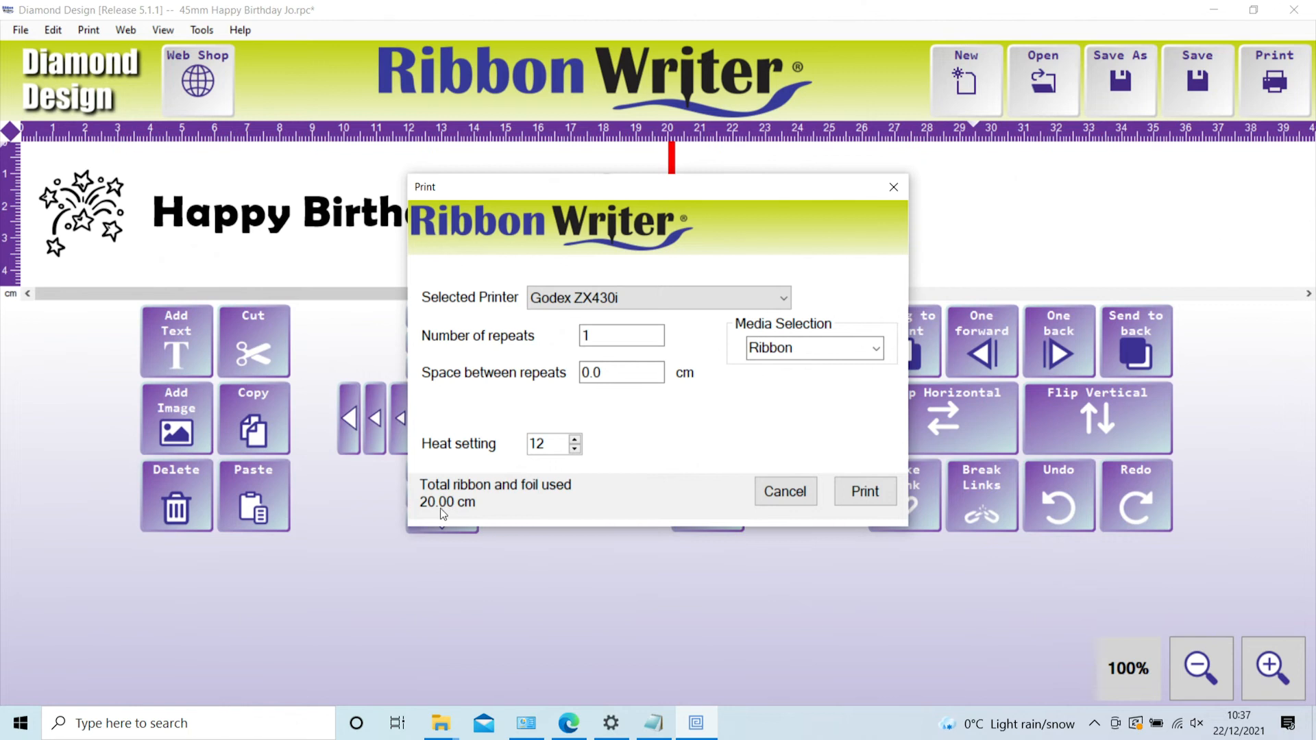
{"action": "mouse_move", "coordinate": [471, 513]}
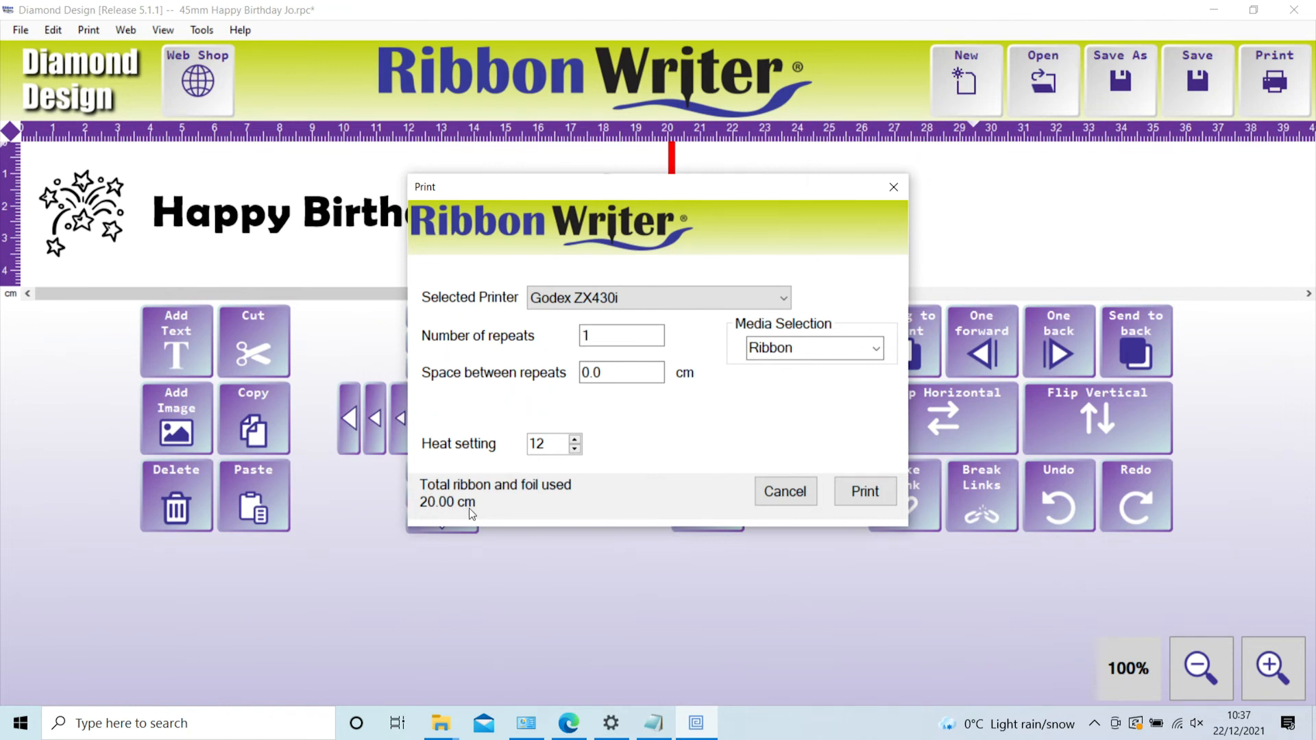
{"action": "mouse_move", "coordinate": [485, 515]}
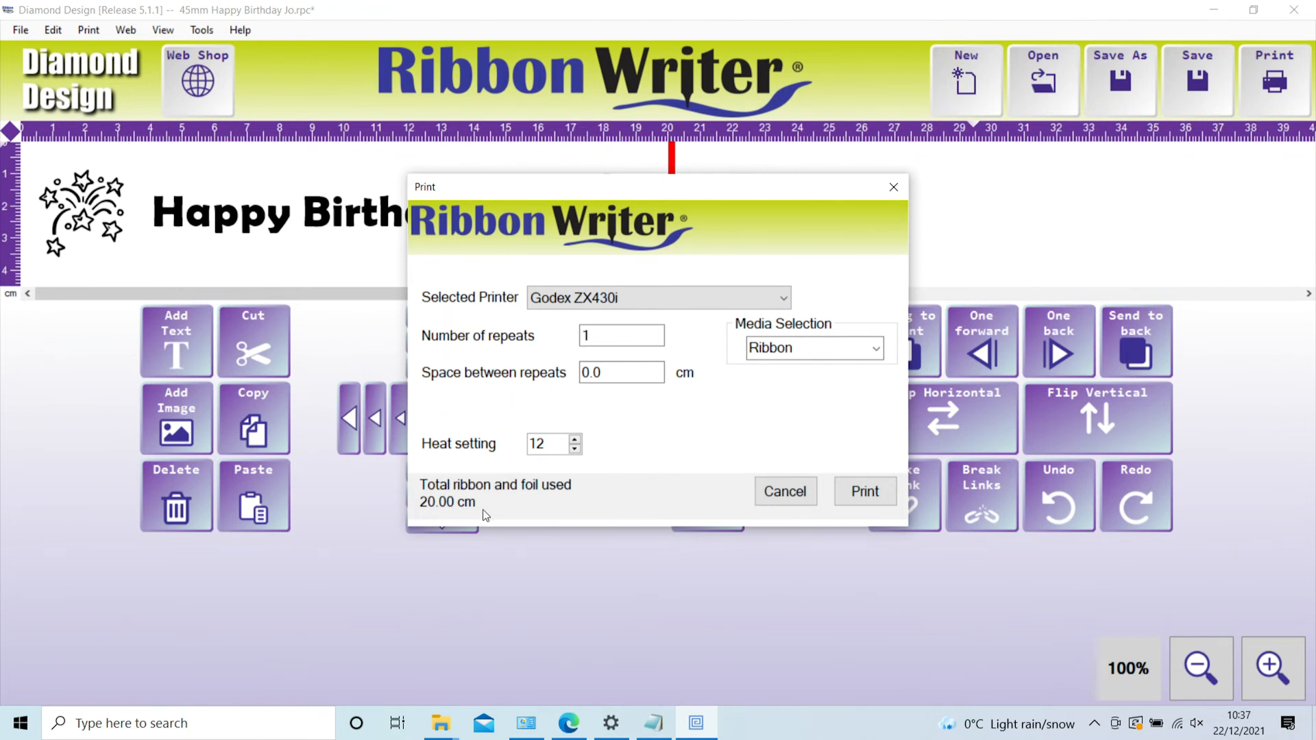
{"action": "mouse_move", "coordinate": [495, 515]}
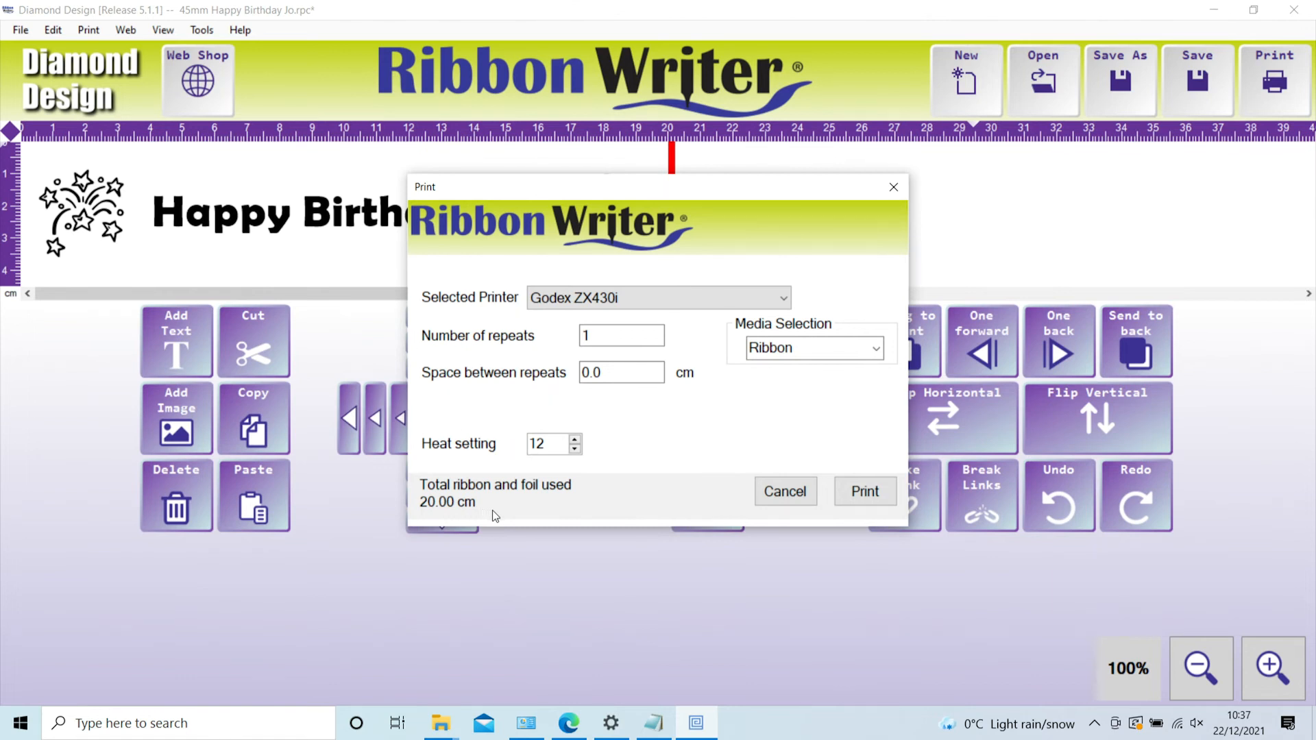
{"action": "mouse_move", "coordinate": [533, 510]}
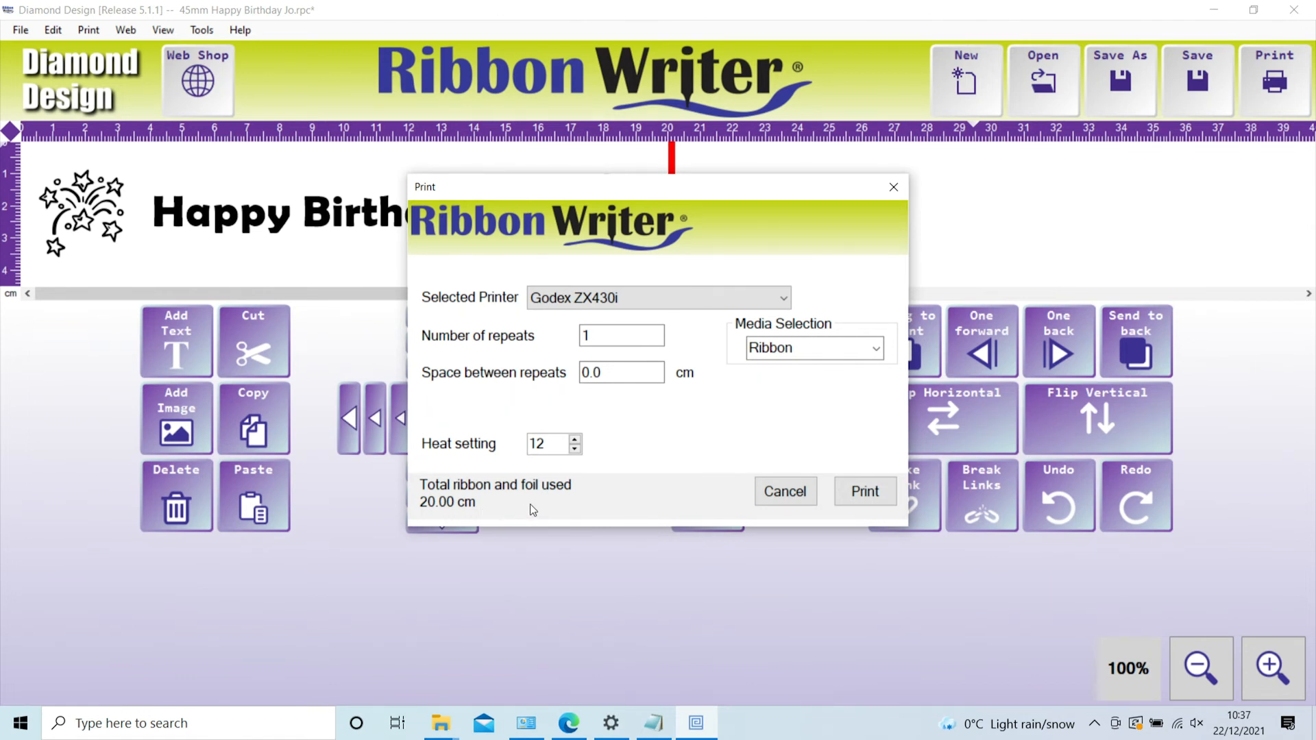
{"action": "mouse_move", "coordinate": [893, 187]}
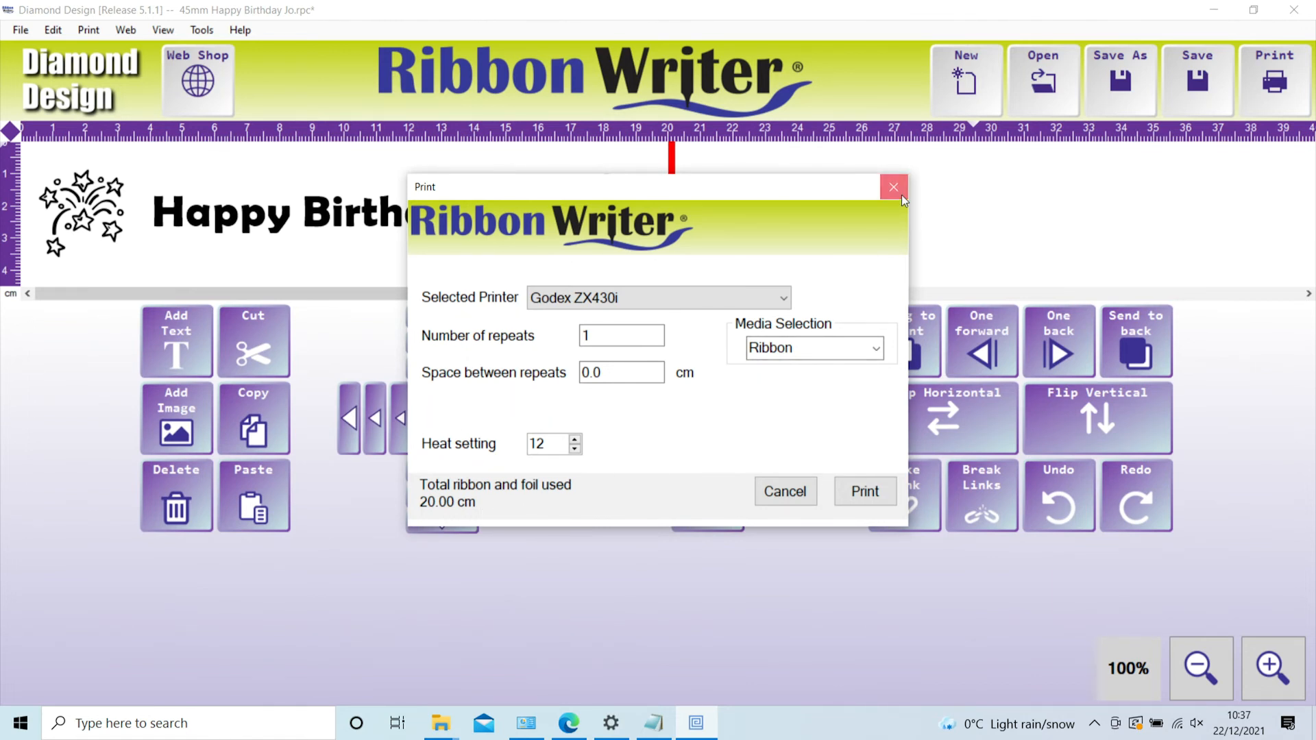
{"action": "left_click", "coordinate": [894, 187]}
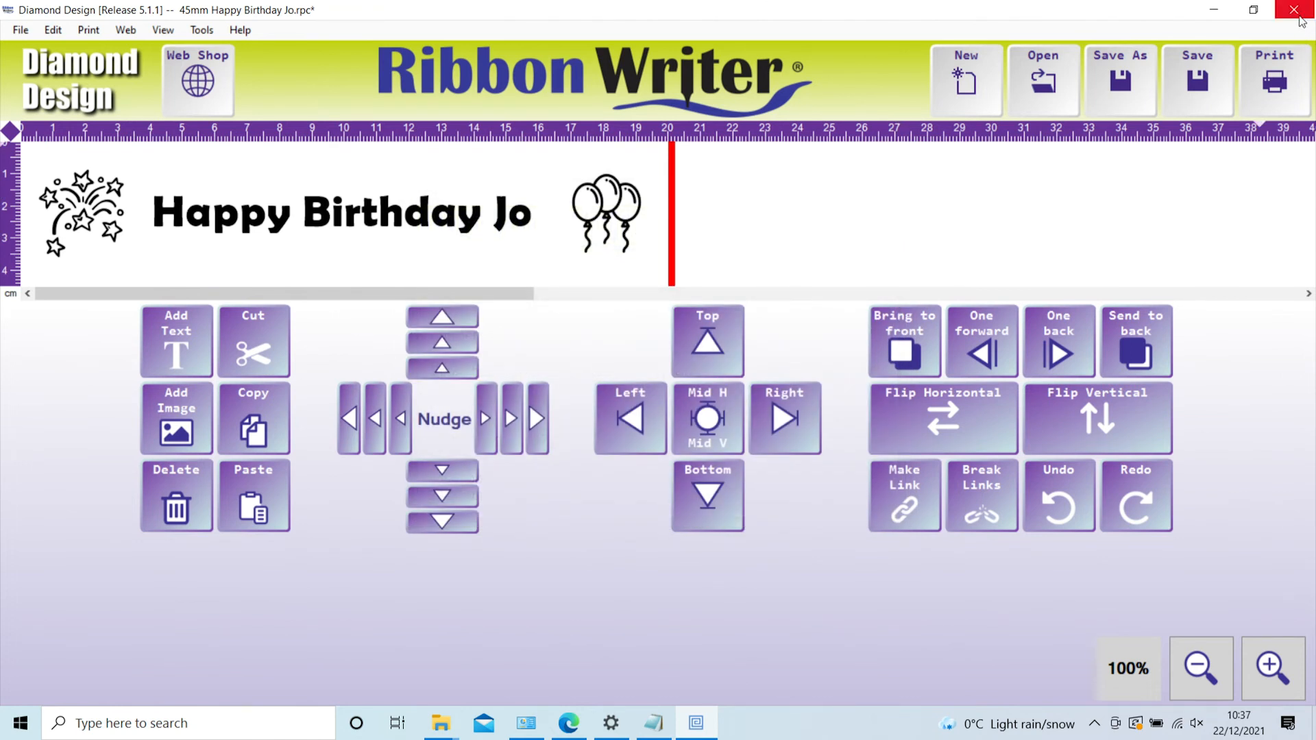
Step: Close Ribbon Writer and choose Yes to save the Happy Birthday Jo changes
{"action": "left_click", "coordinate": [1300, 10]}
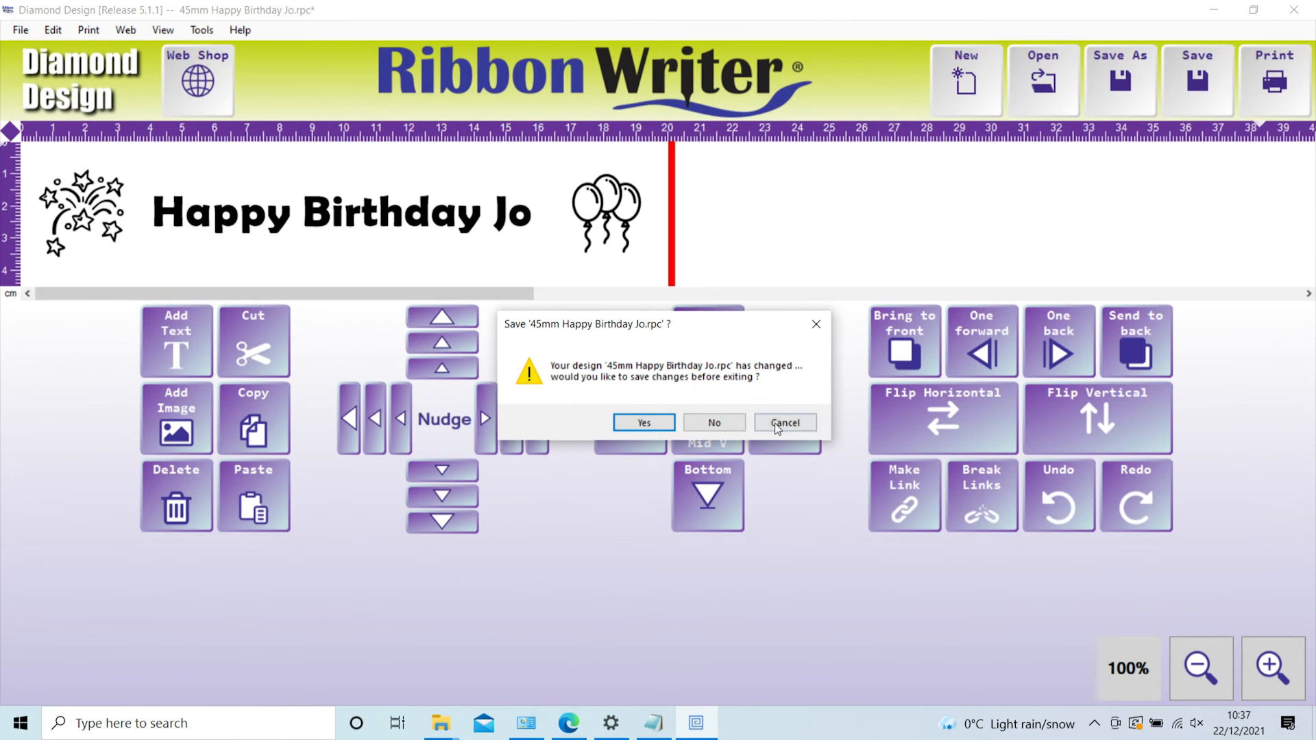
{"action": "mouse_move", "coordinate": [674, 382]}
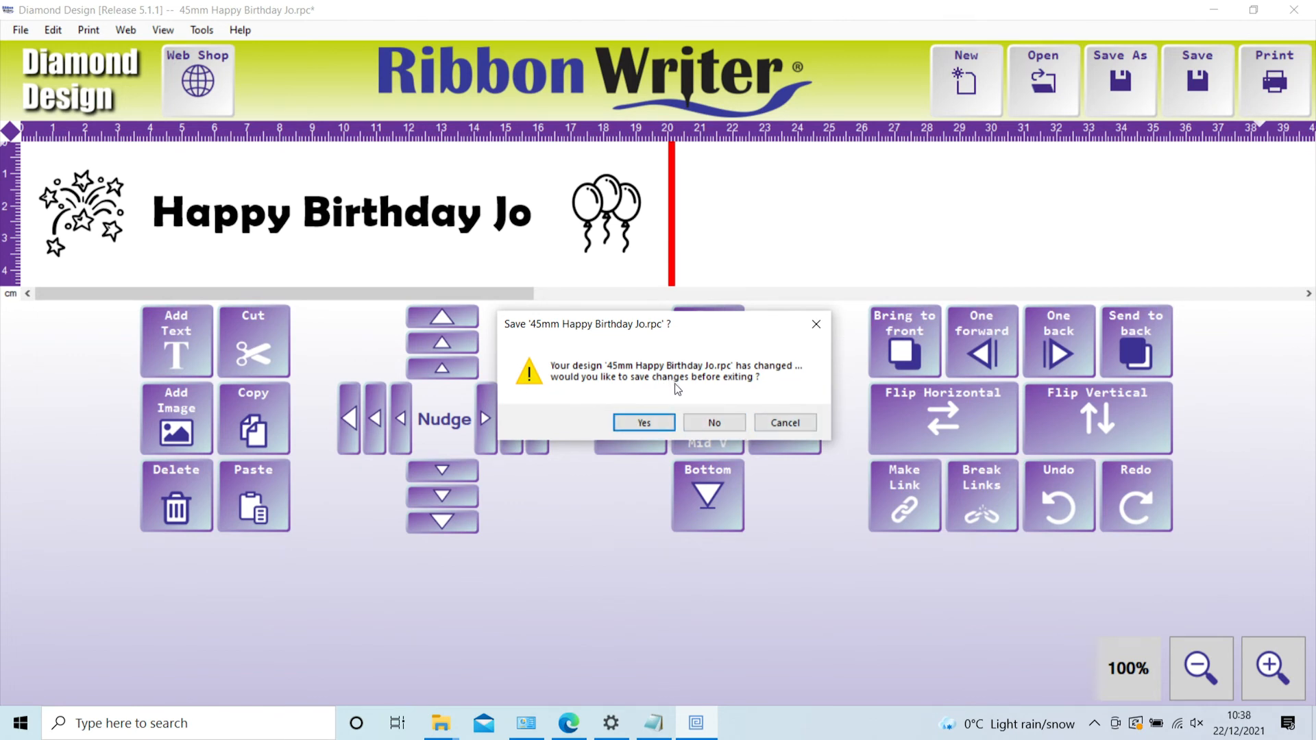
{"action": "mouse_move", "coordinate": [643, 422]}
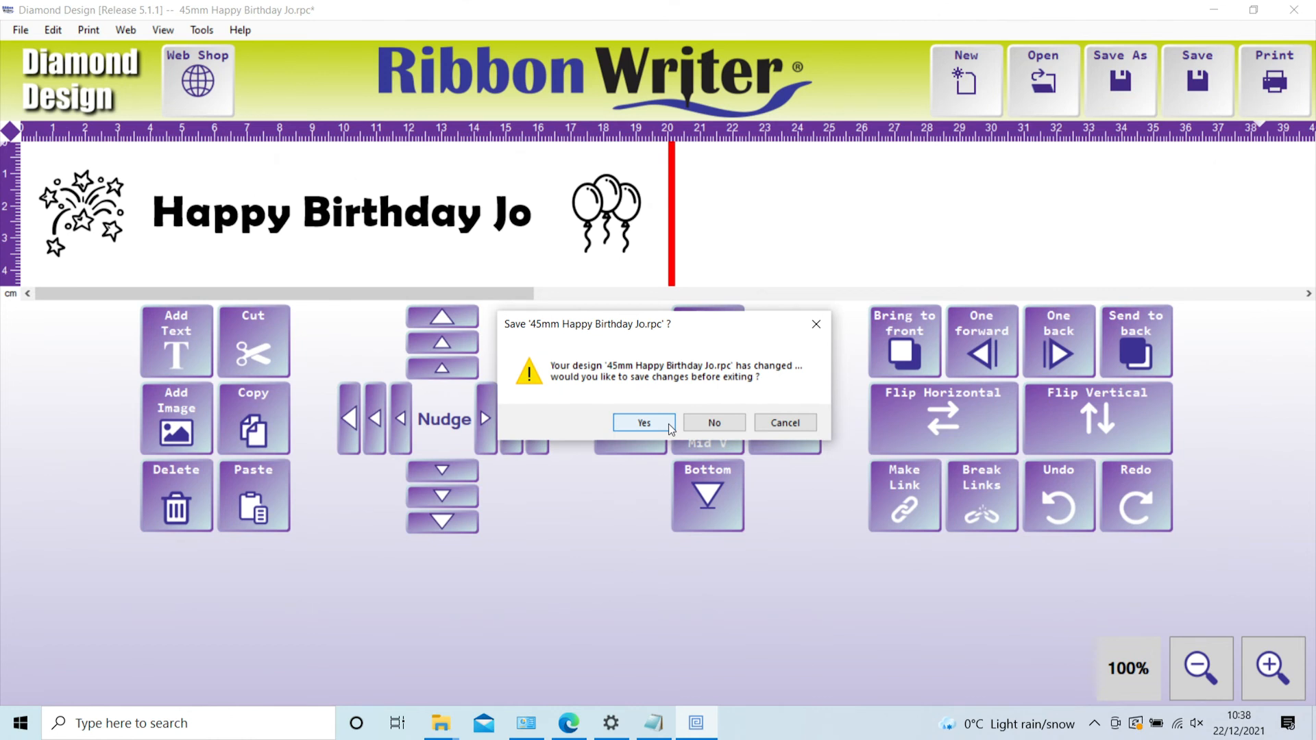
{"action": "left_click", "coordinate": [713, 422]}
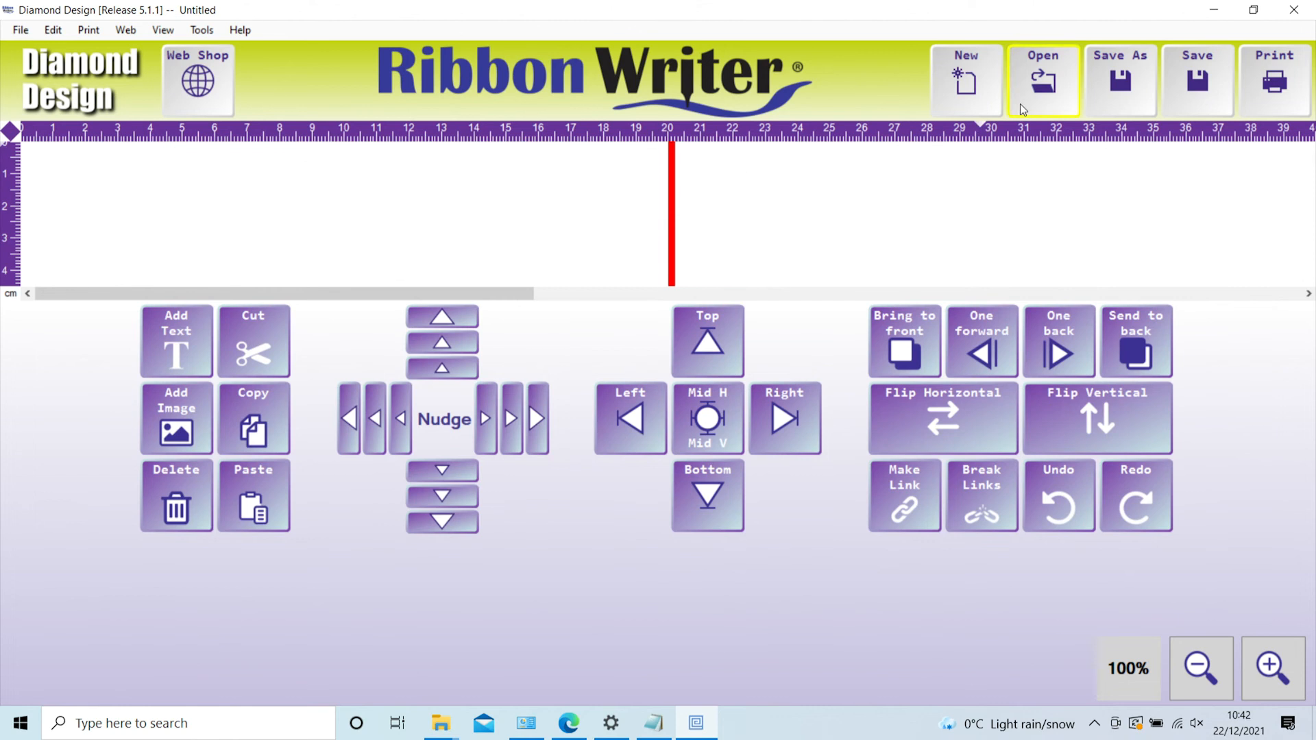
Step: Open '15mm our first Christmas' from My Projects and select its snowman image
{"action": "left_click", "coordinate": [1043, 80]}
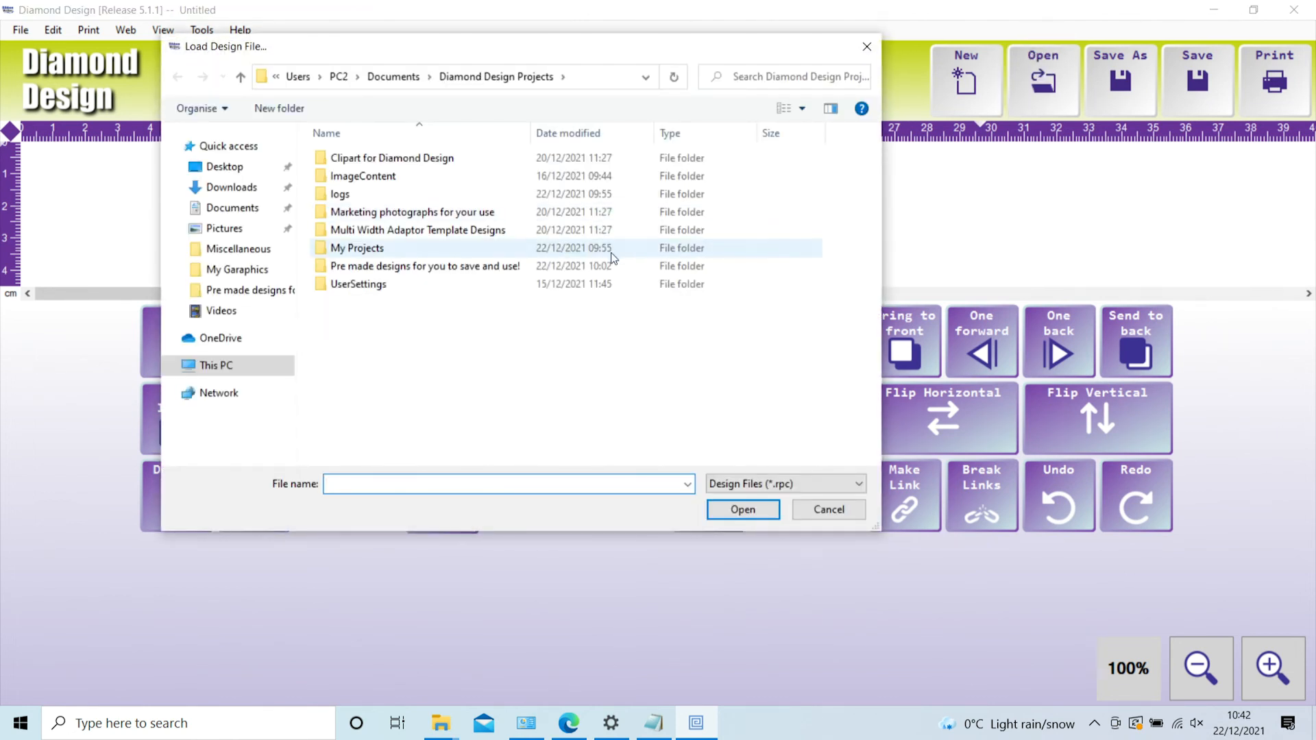
{"action": "double_click", "coordinate": [424, 266]}
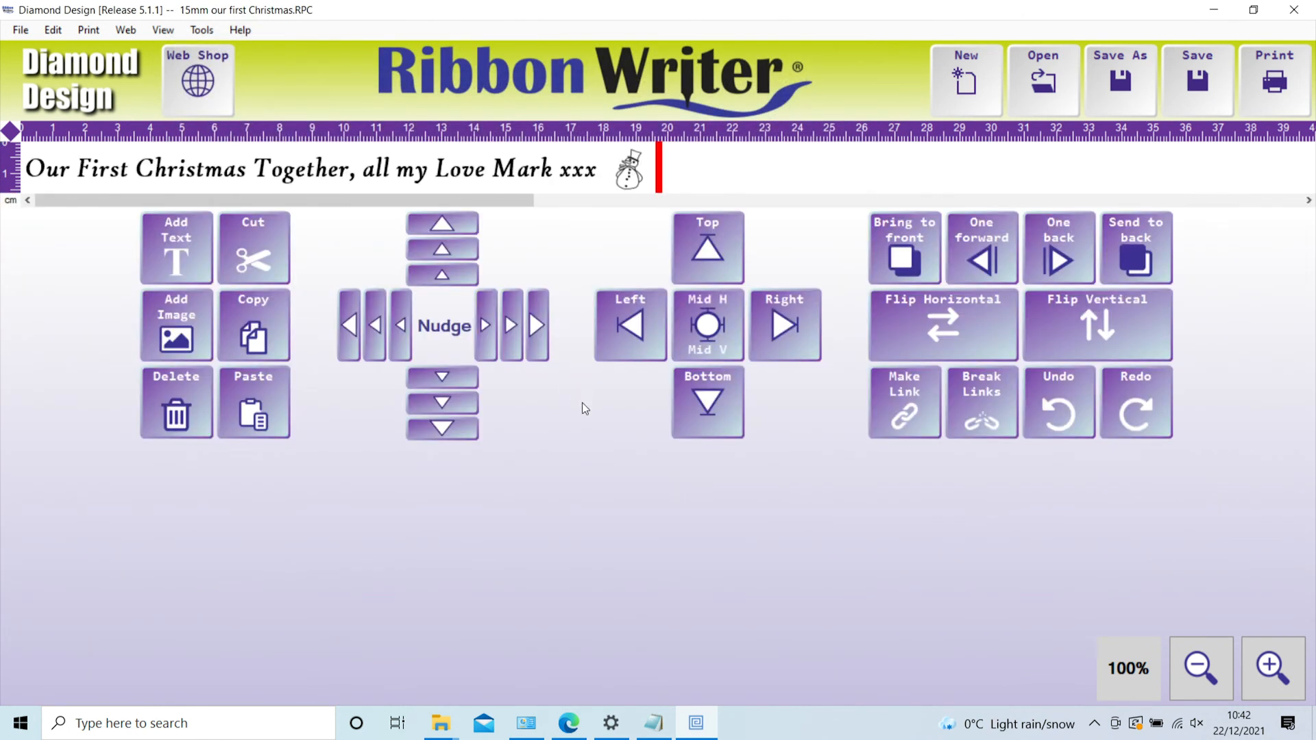
{"action": "mouse_move", "coordinate": [617, 224]}
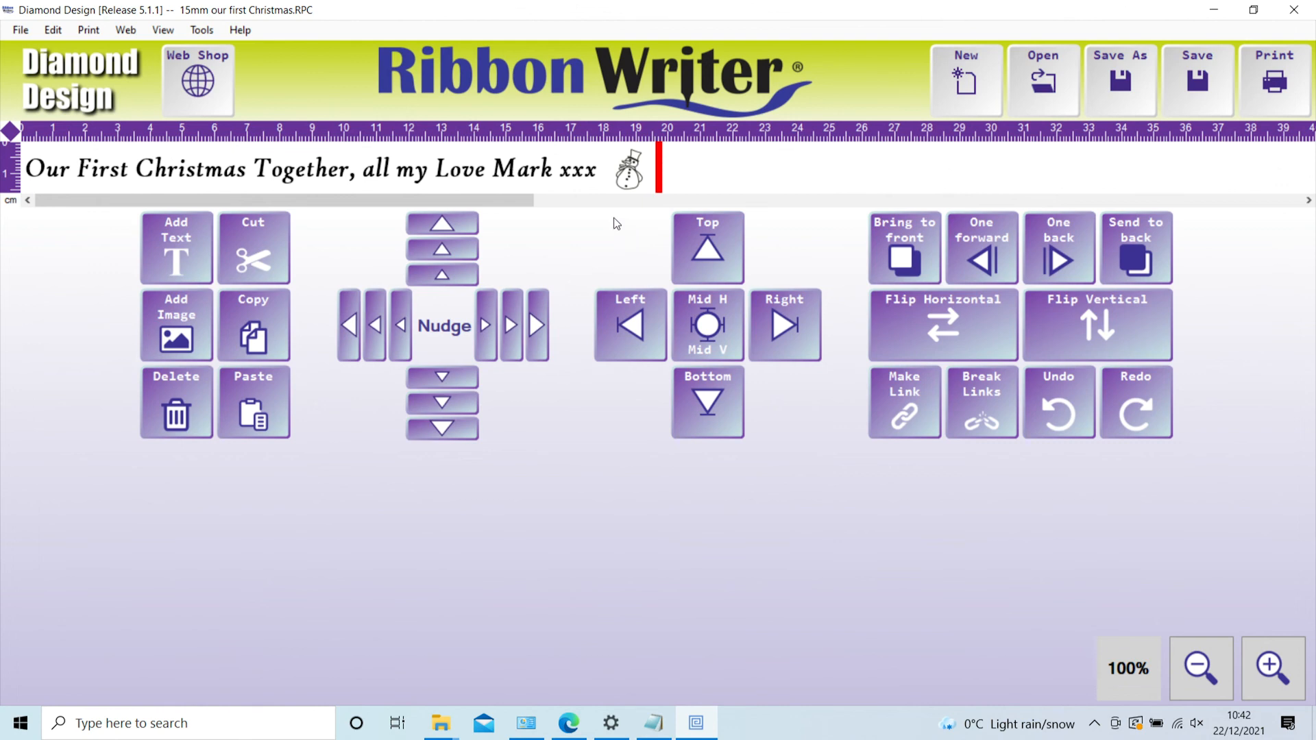
{"action": "left_click", "coordinate": [628, 169]}
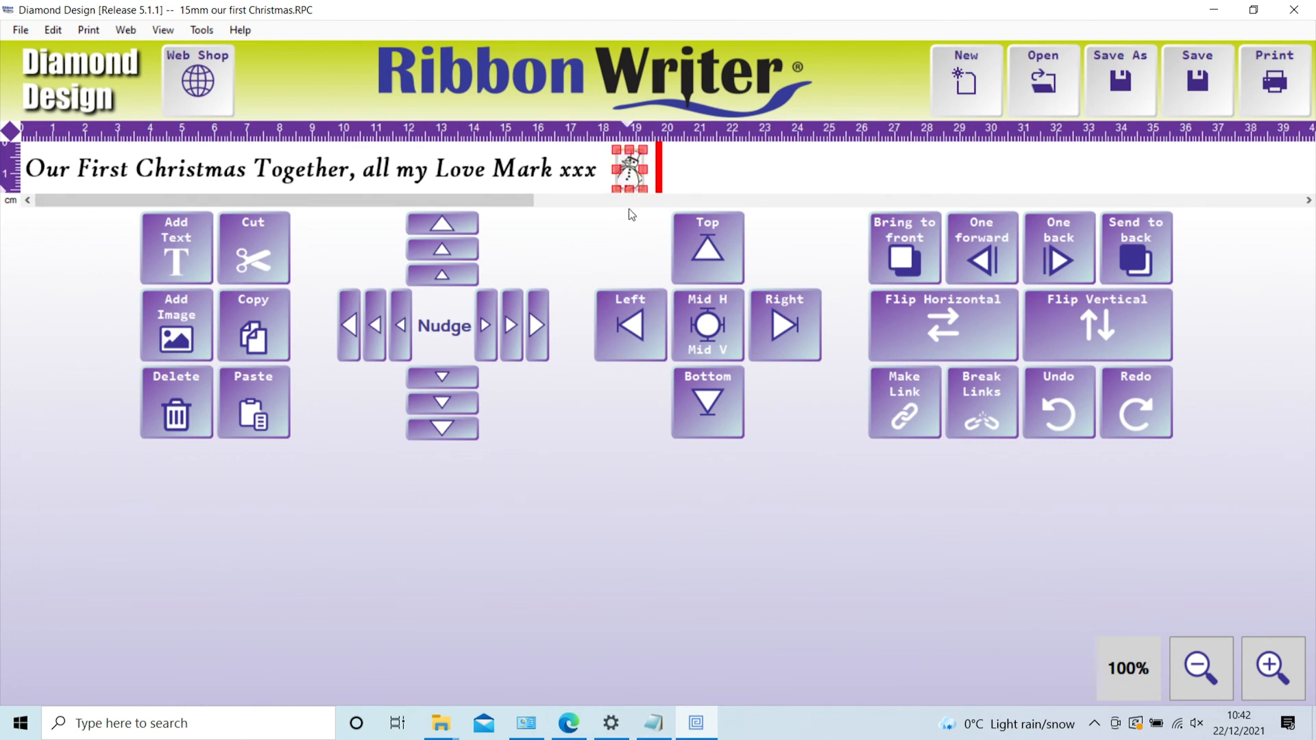